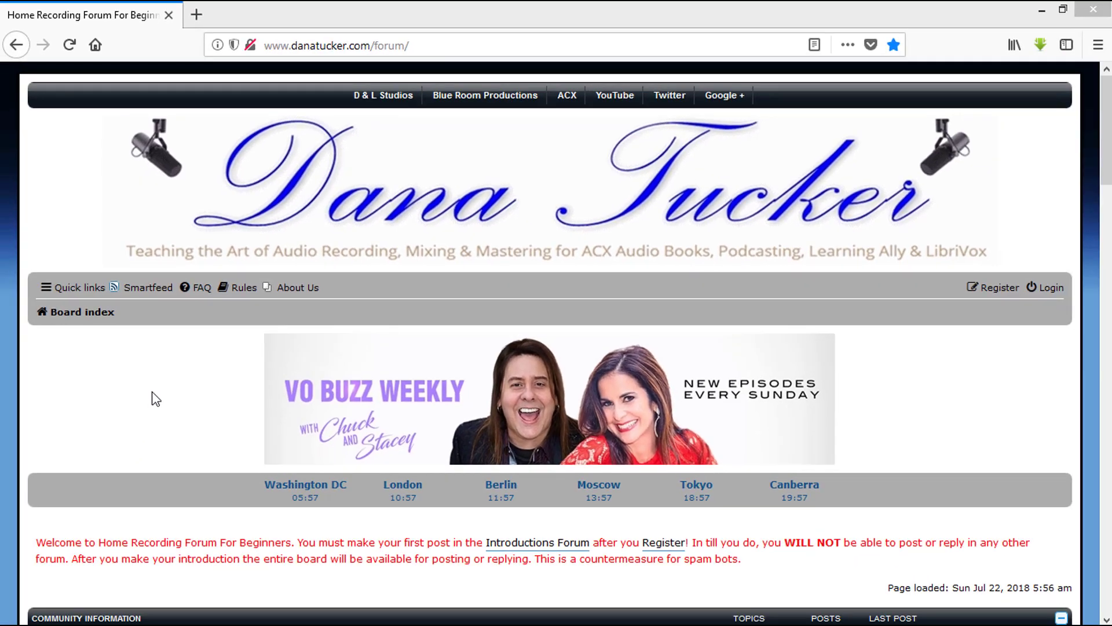
{"action": "mouse_move", "coordinate": [186, 407]}
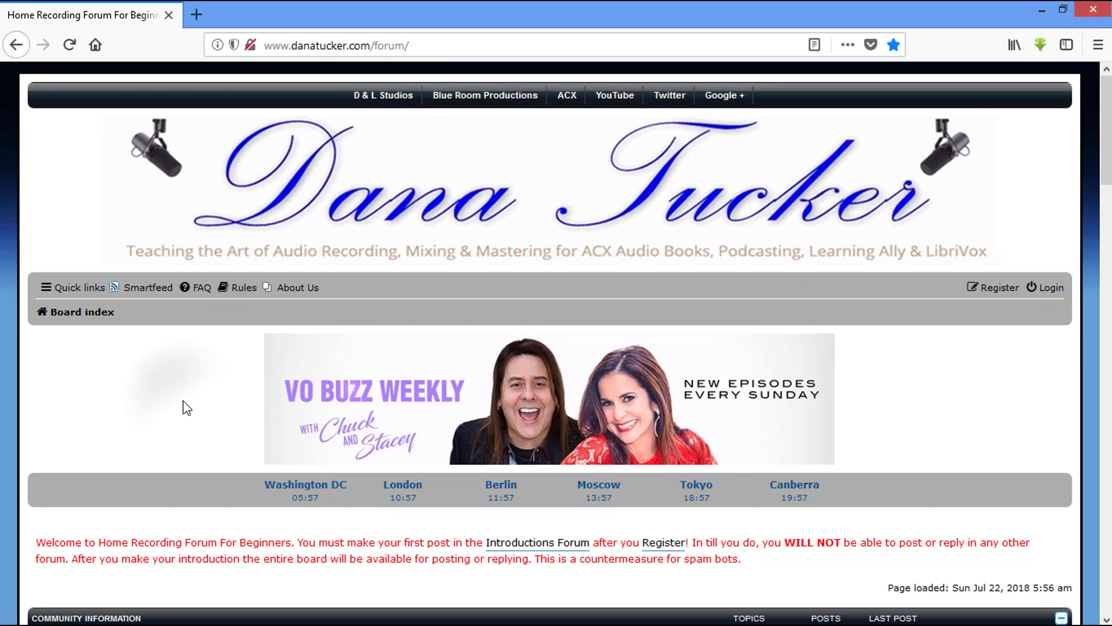
- Open the Audacity forum under Digital Audio Workstation on the danatucker.com board index
{"action": "scroll", "scroll_direction": "down", "scroll_amount": 3}
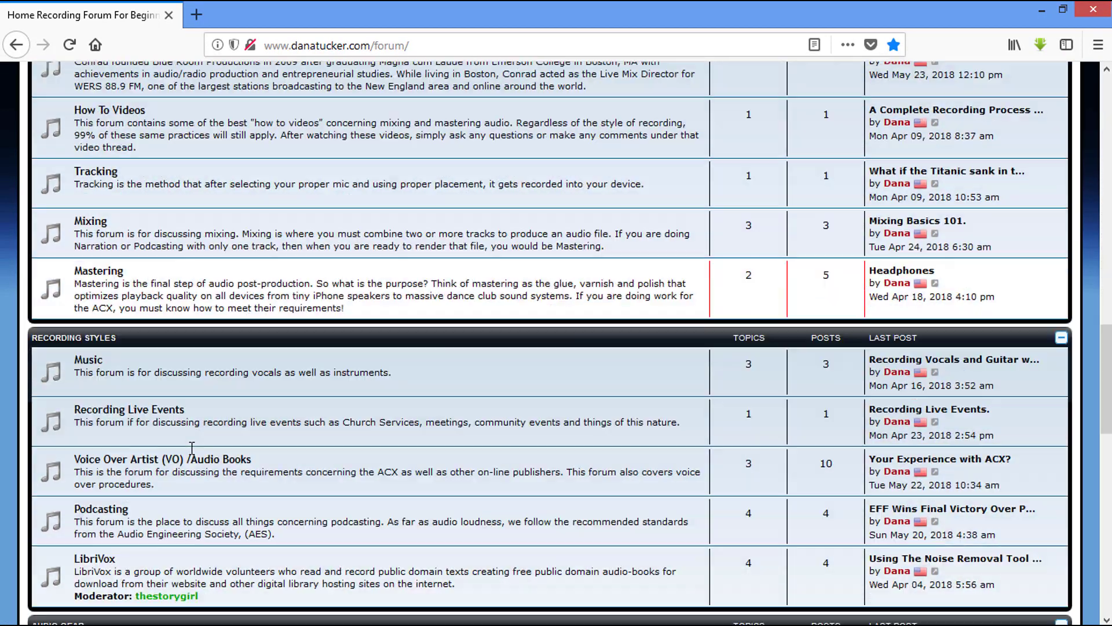
{"action": "scroll", "scroll_direction": "down", "scroll_amount": 3}
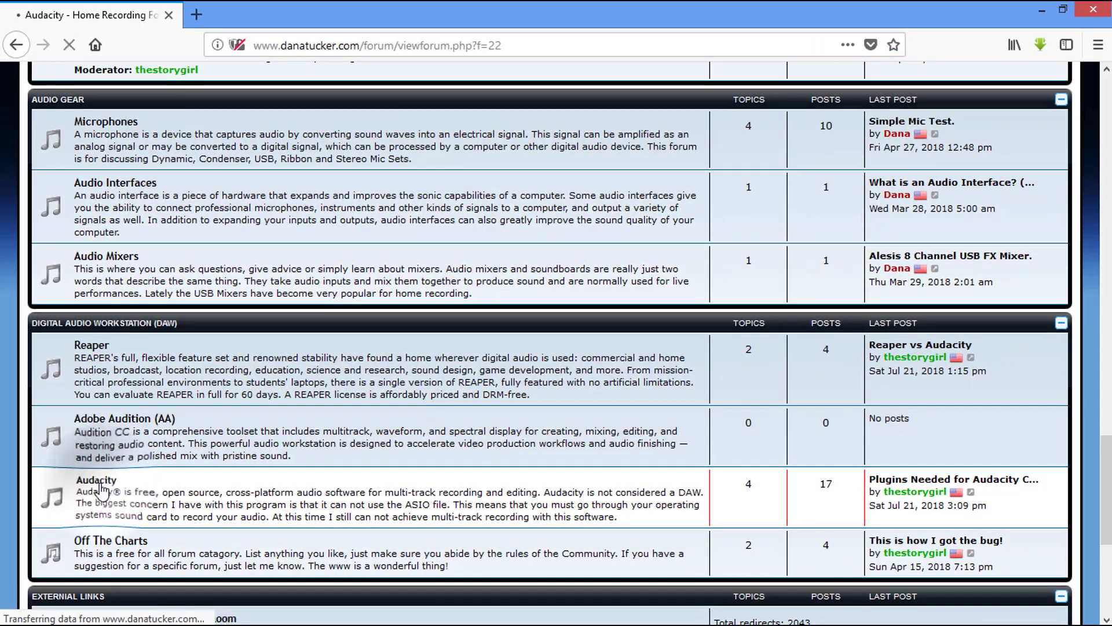
{"action": "left_click", "coordinate": [96, 479]}
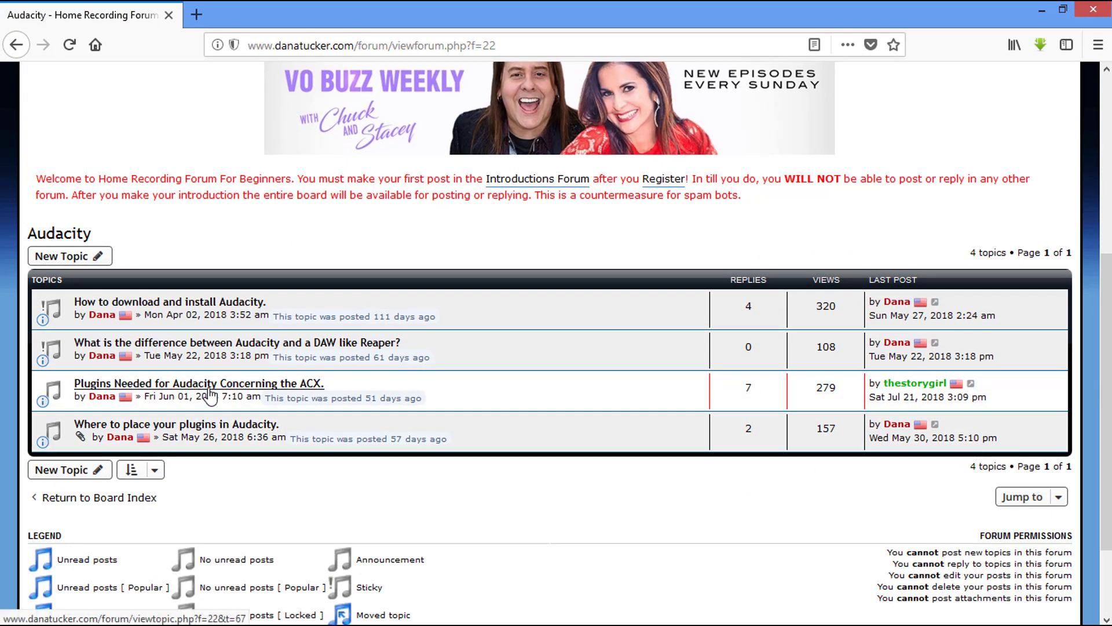
{"action": "mouse_move", "coordinate": [199, 383]}
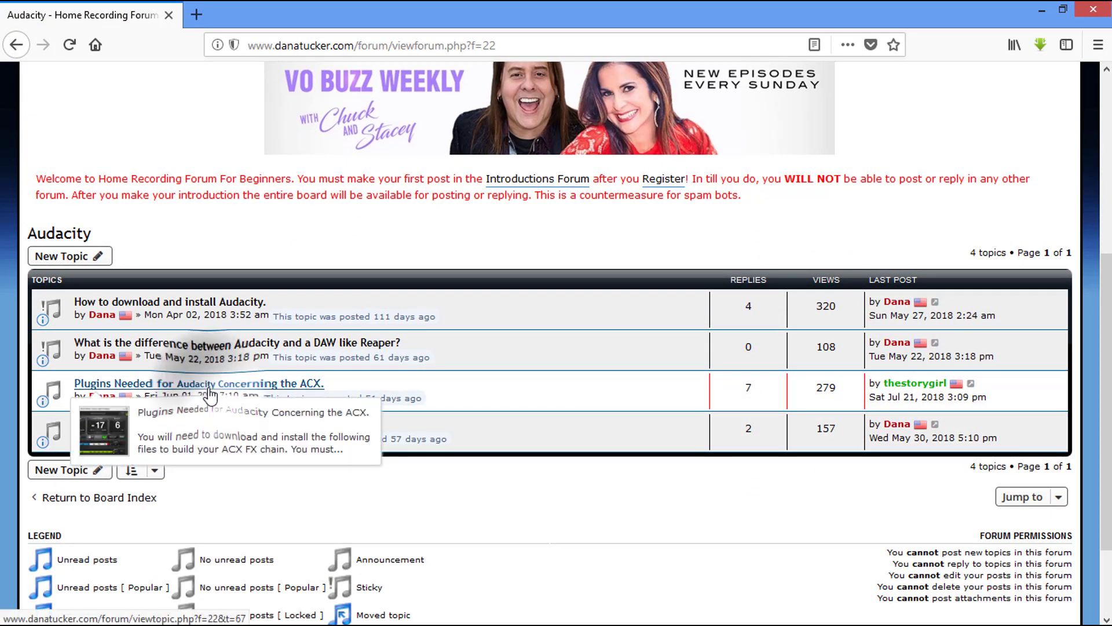
- Visit the 'Plugins Needed for Audacity Concerning the ACX' topic, then return to the forum topic list
{"action": "left_click", "coordinate": [199, 384]}
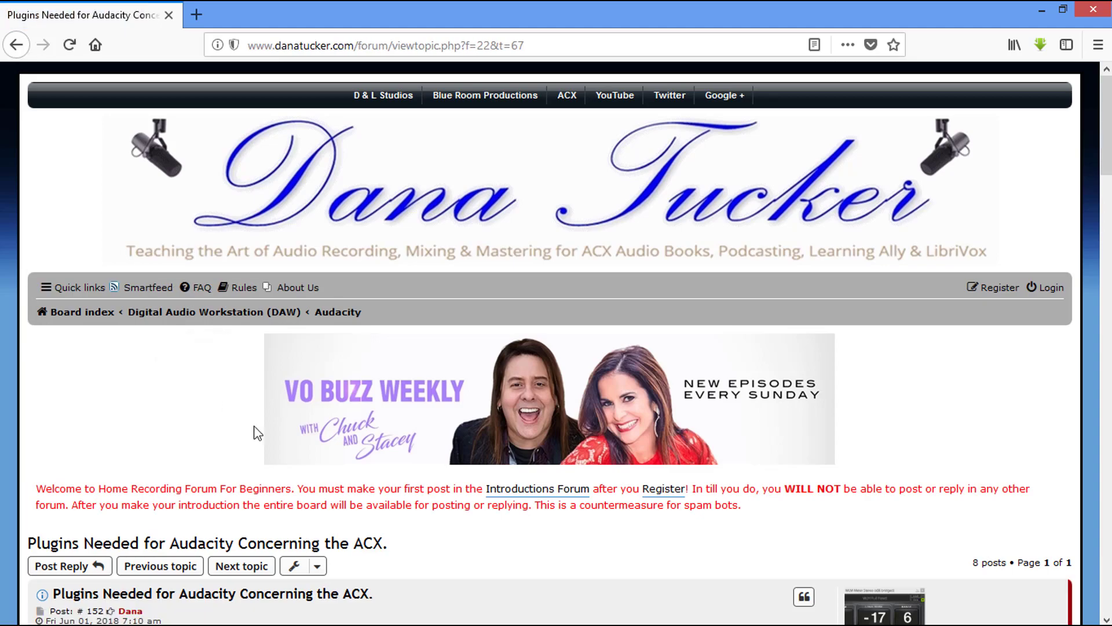
{"action": "scroll", "scroll_direction": "down", "scroll_amount": 3}
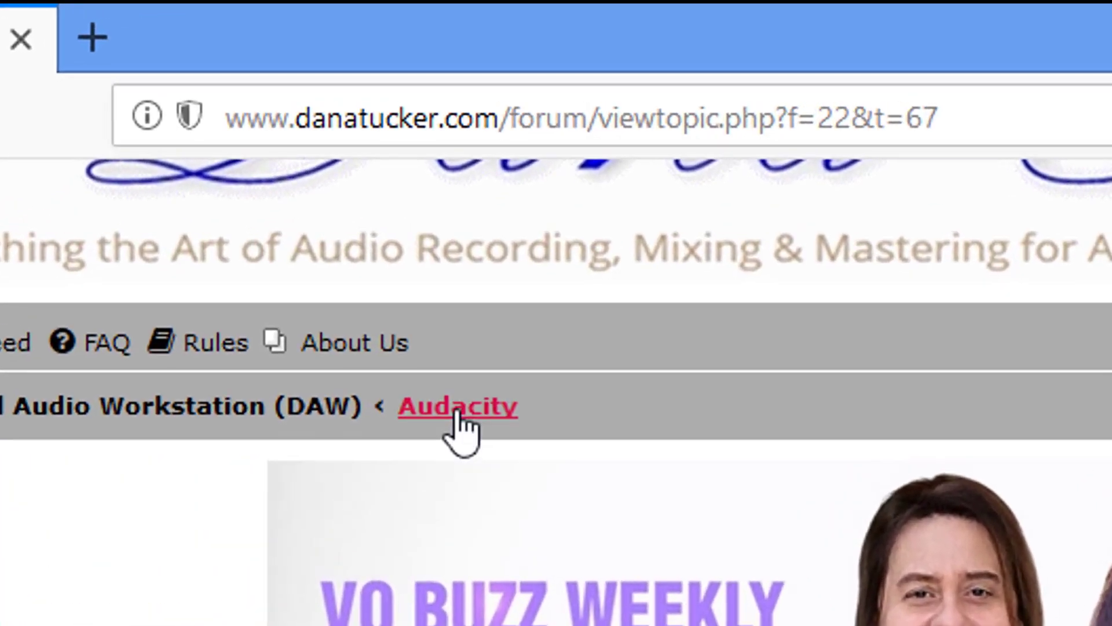
{"action": "left_click", "coordinate": [457, 405]}
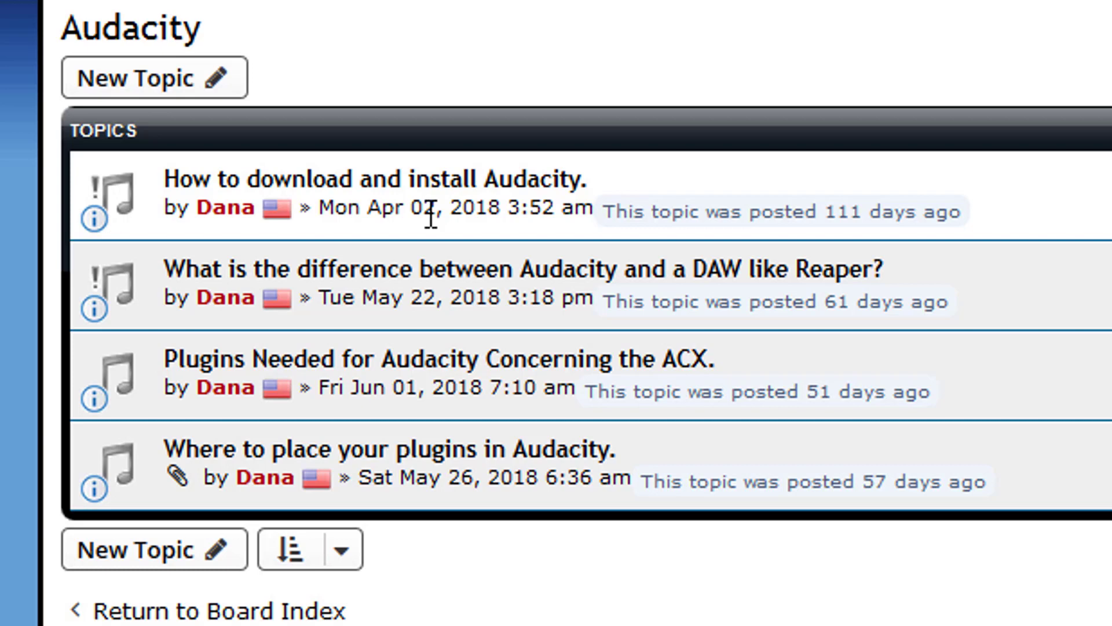
{"action": "mouse_move", "coordinate": [766, 176]}
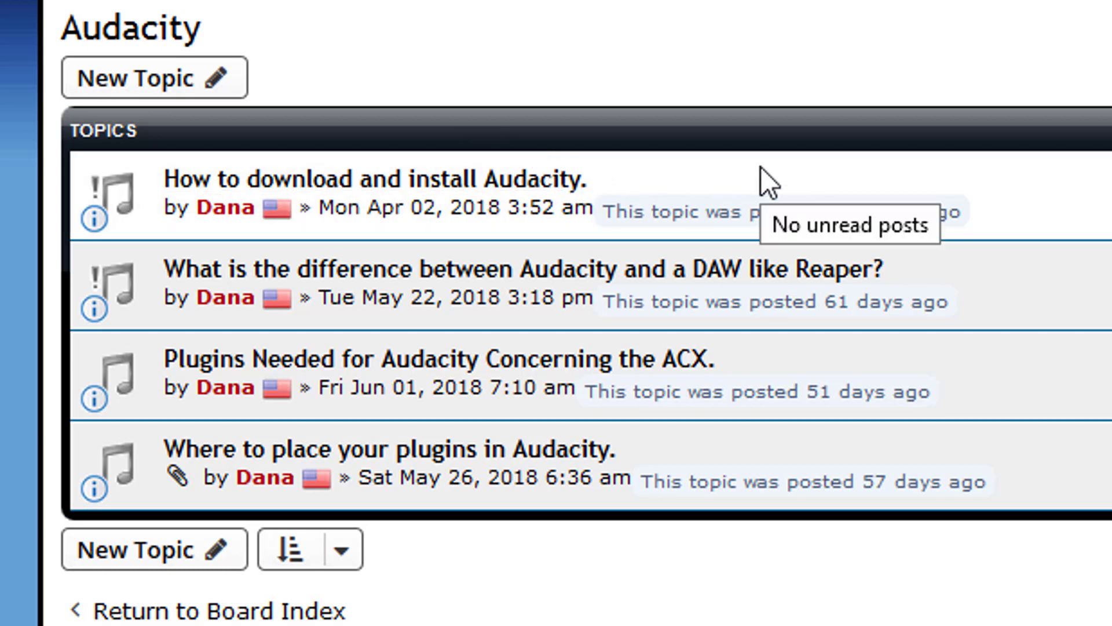
{"action": "mouse_move", "coordinate": [525, 449]}
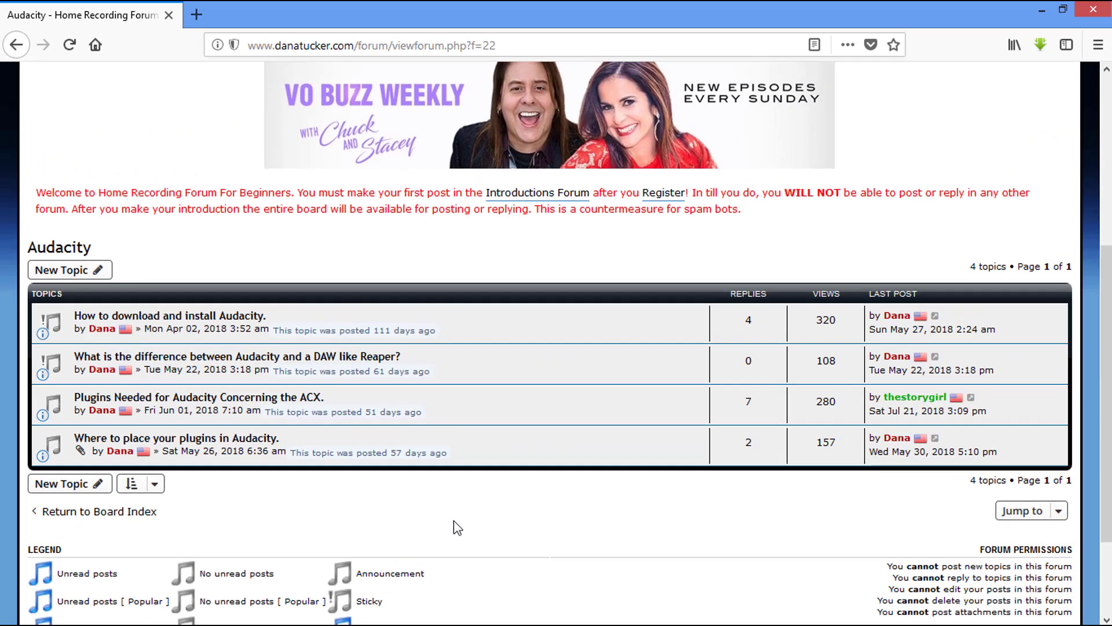
- Reopen the ACX plugins topic and show its post with the ACX Check and rms-normalize downloads
{"action": "scroll", "scroll_direction": "up", "scroll_amount": 3}
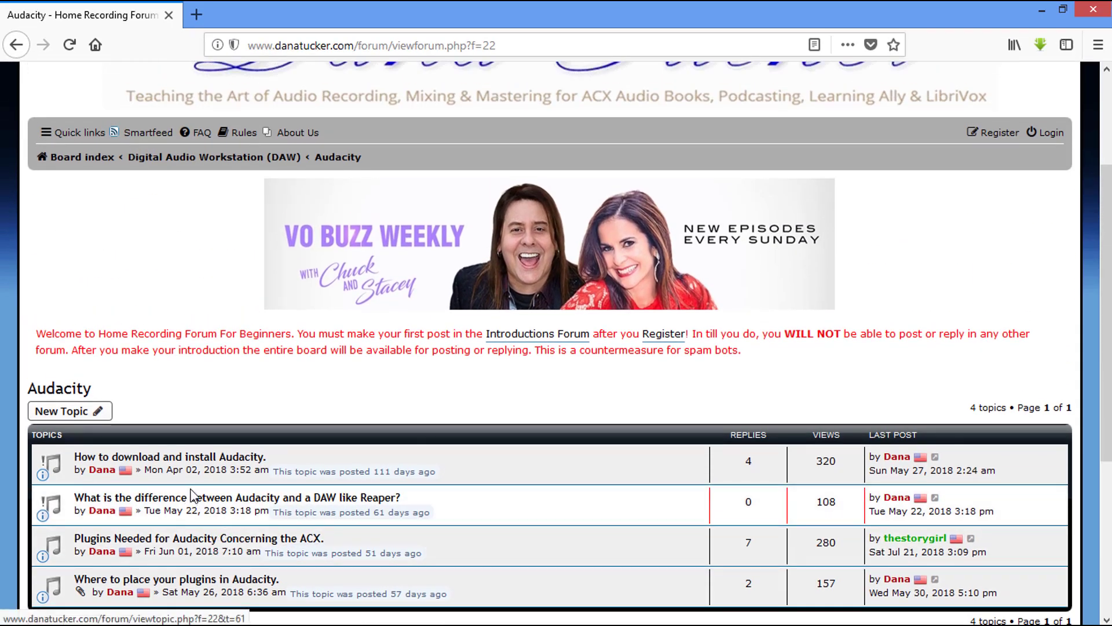
{"action": "left_click", "coordinate": [197, 537]}
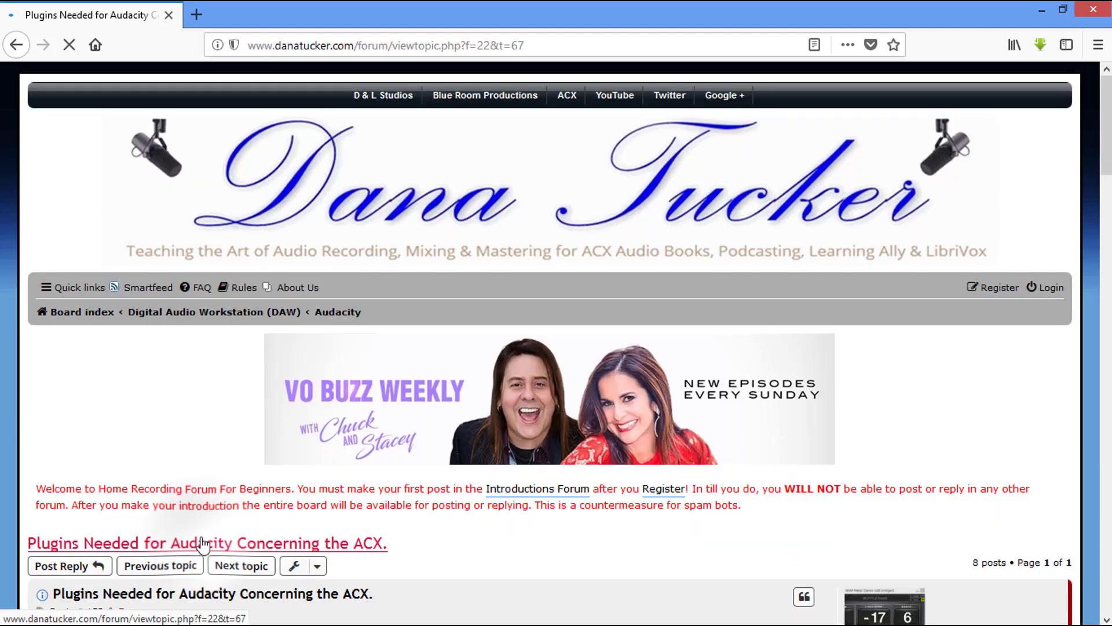
{"action": "scroll", "scroll_direction": "down", "scroll_amount": 3}
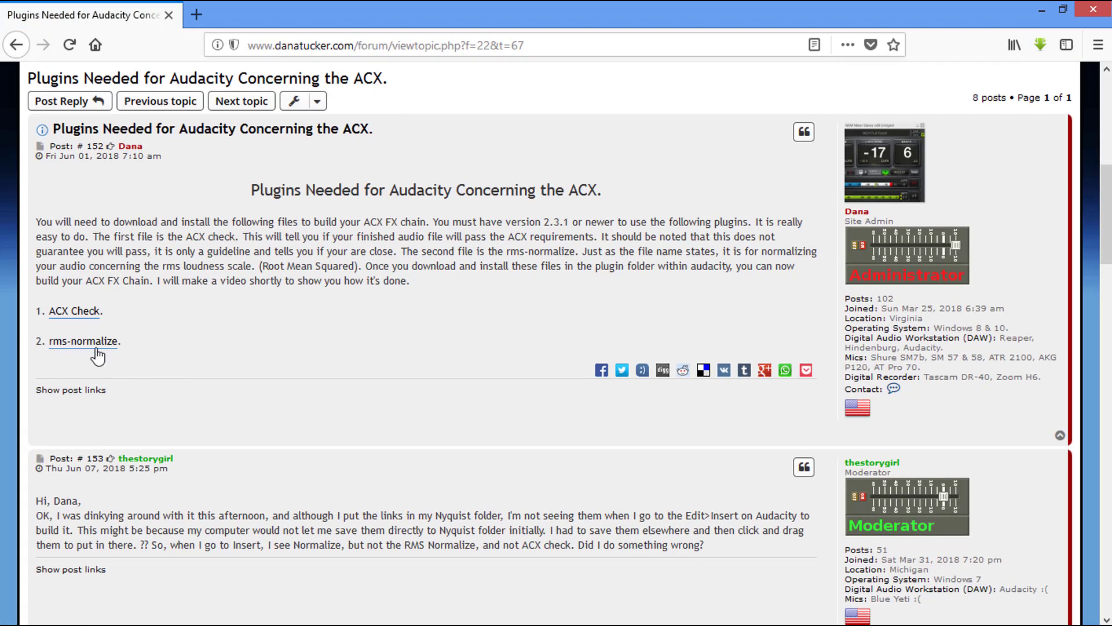
{"action": "right_click", "coordinate": [83, 341]}
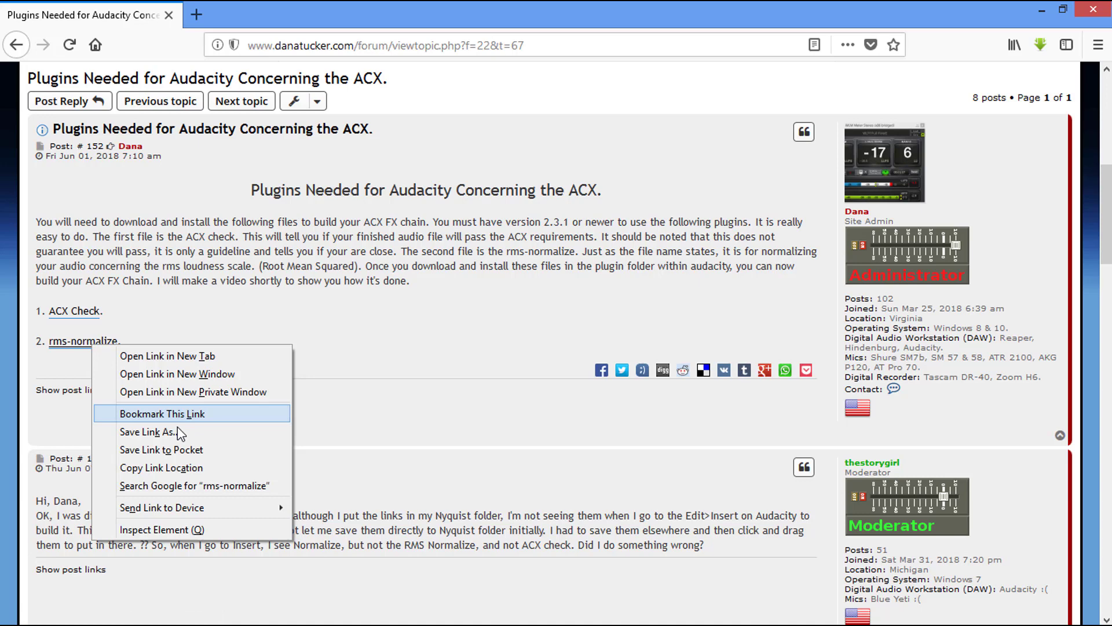
{"action": "mouse_move", "coordinate": [170, 449]}
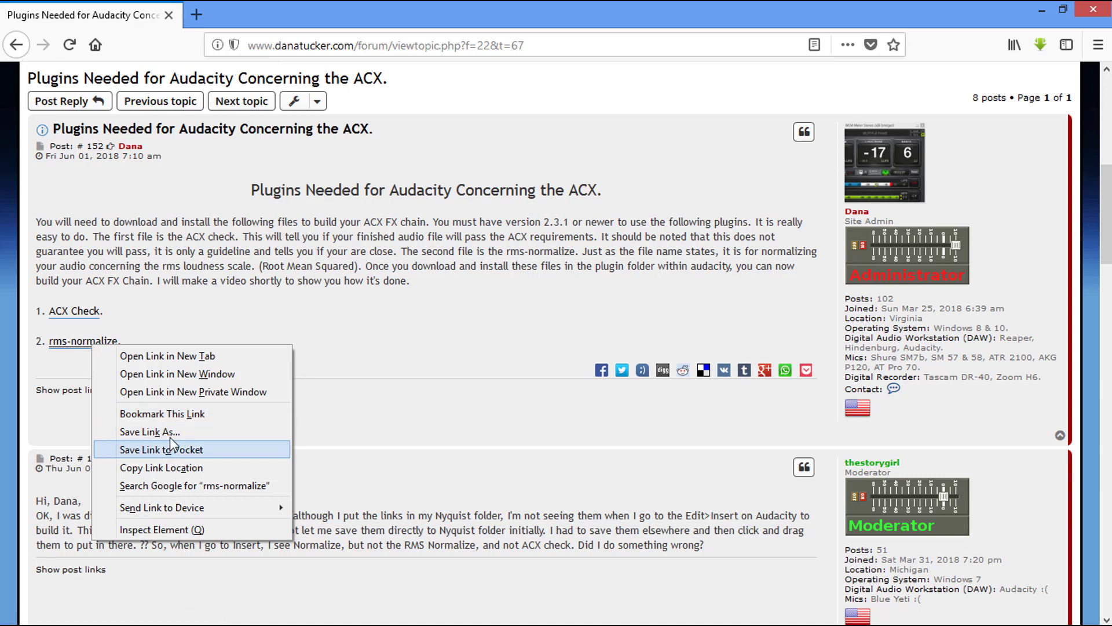
{"action": "left_click", "coordinate": [150, 431]}
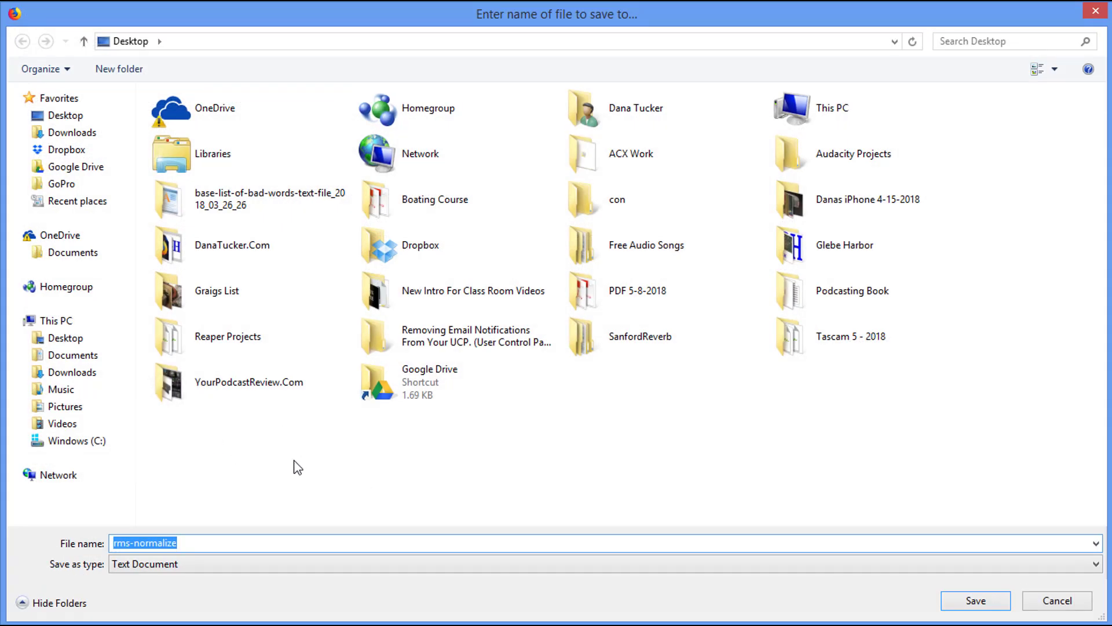
{"action": "mouse_move", "coordinate": [482, 483]}
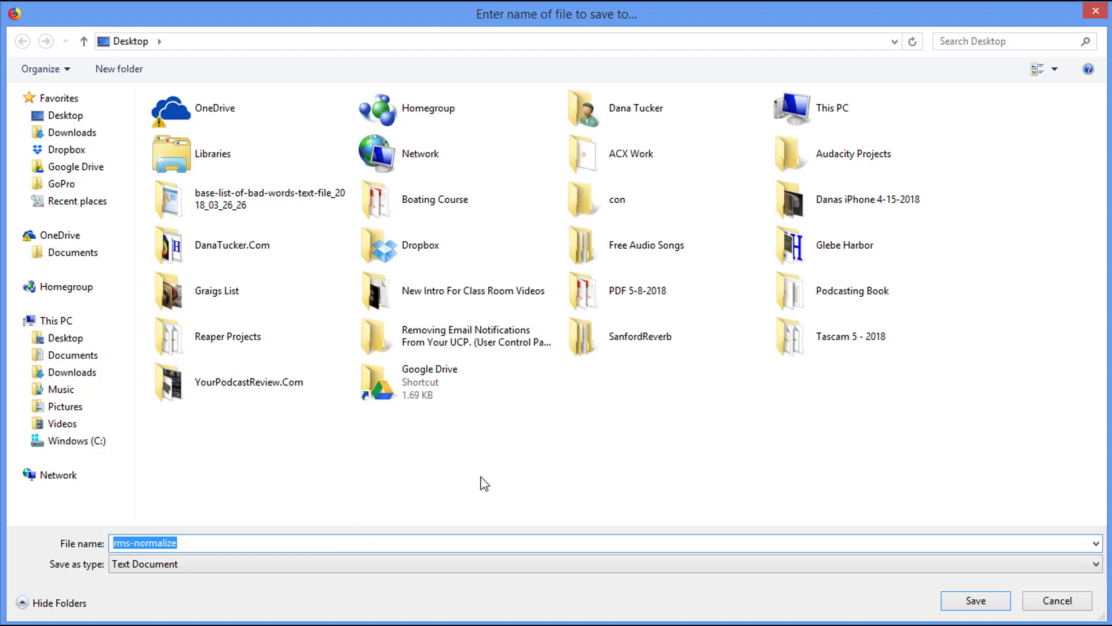
{"action": "mouse_move", "coordinate": [420, 489]}
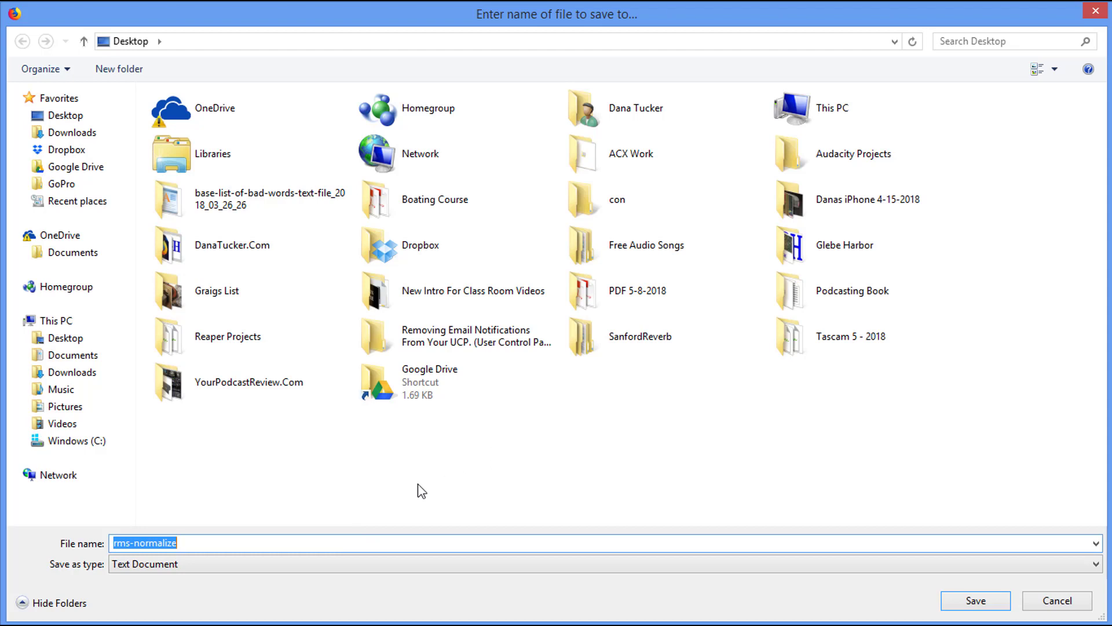
{"action": "mouse_move", "coordinate": [525, 479]}
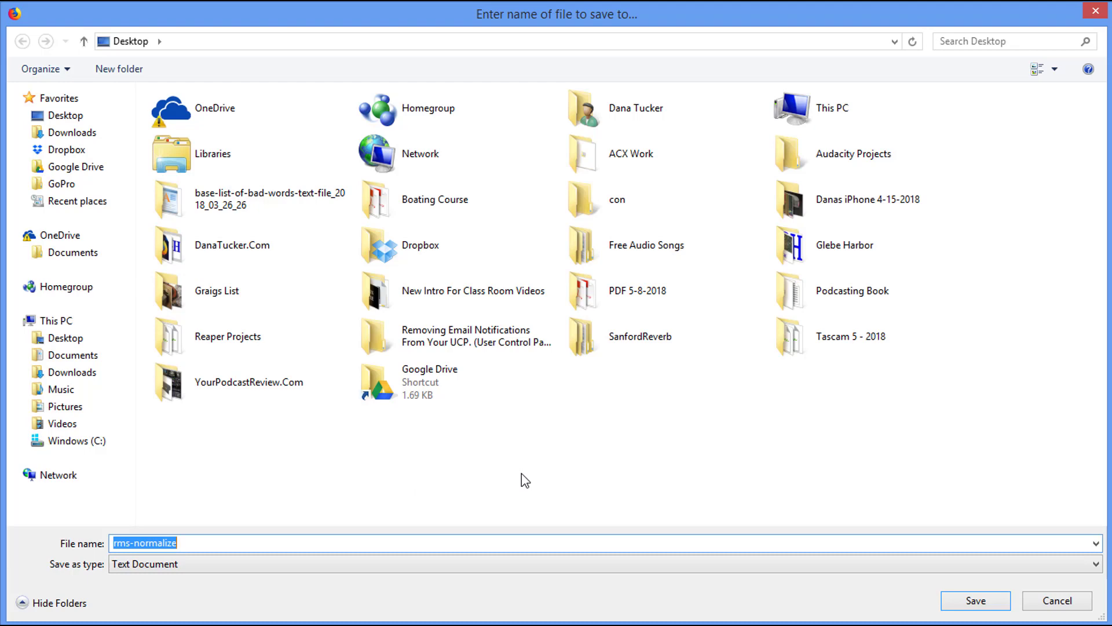
{"action": "mouse_move", "coordinate": [564, 482]}
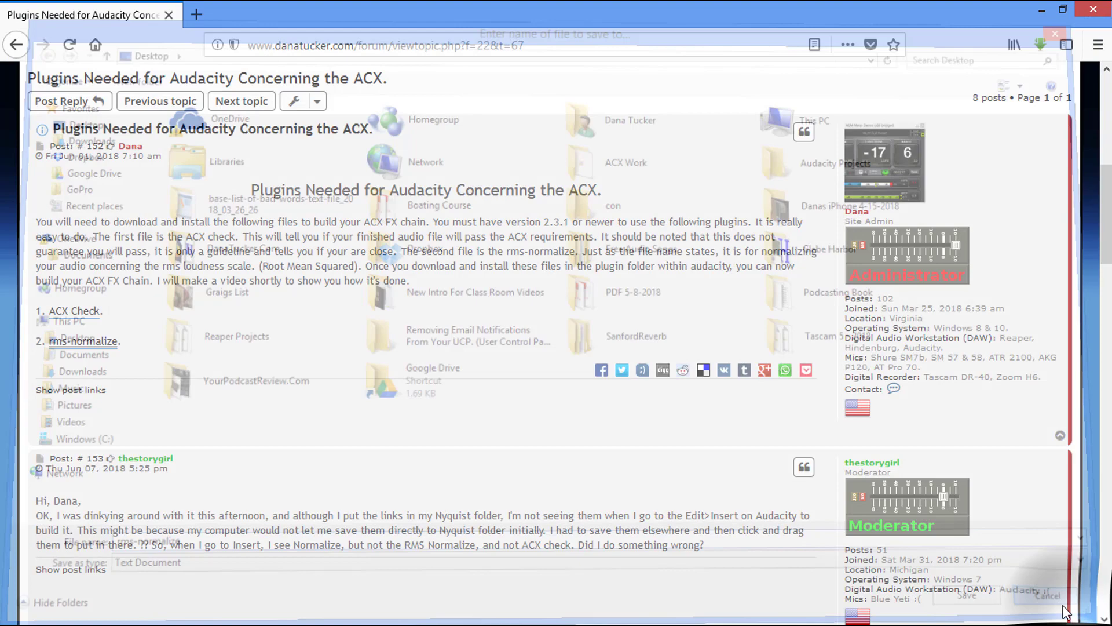
- Select the entire voice track and show the Analyze menu's Nyquist tools
{"action": "left_click", "coordinate": [1044, 595]}
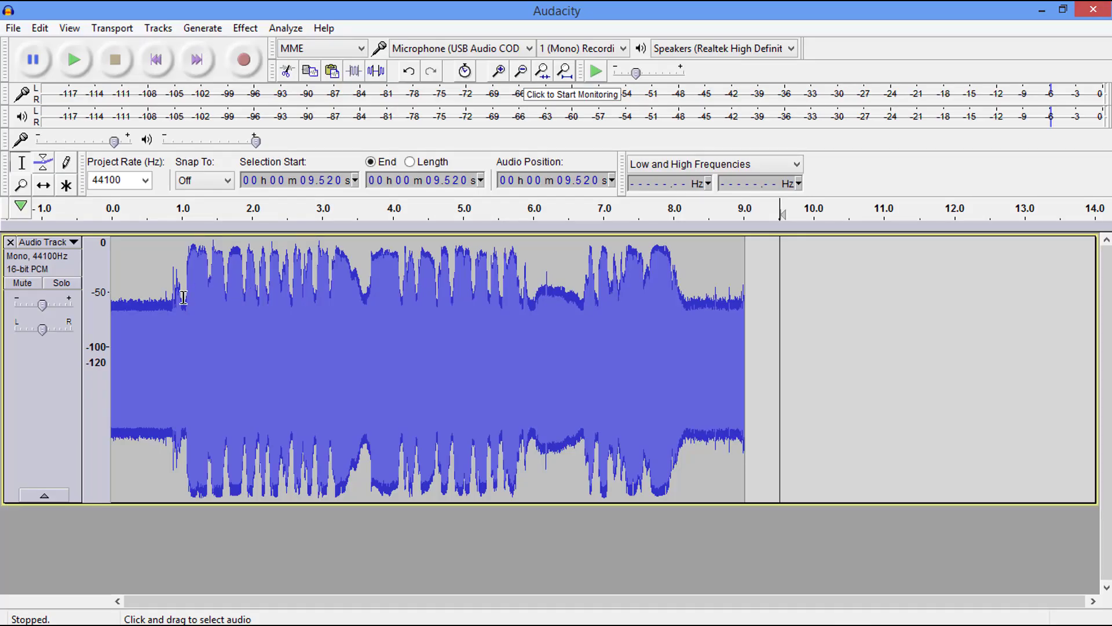
{"action": "mouse_move", "coordinate": [737, 334]}
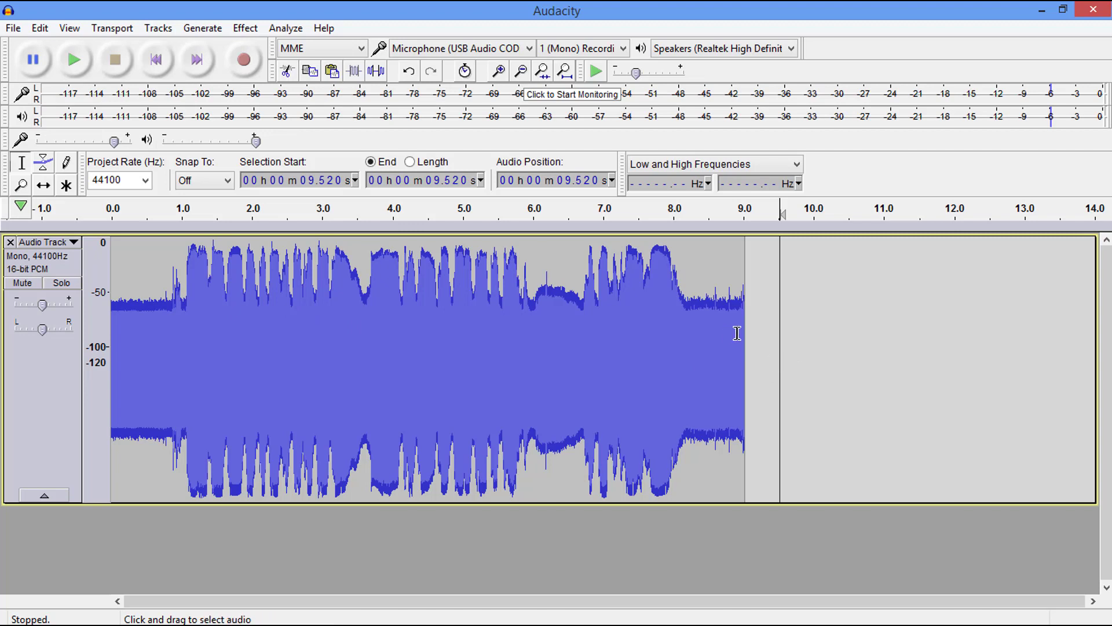
{"action": "mouse_move", "coordinate": [334, 117]}
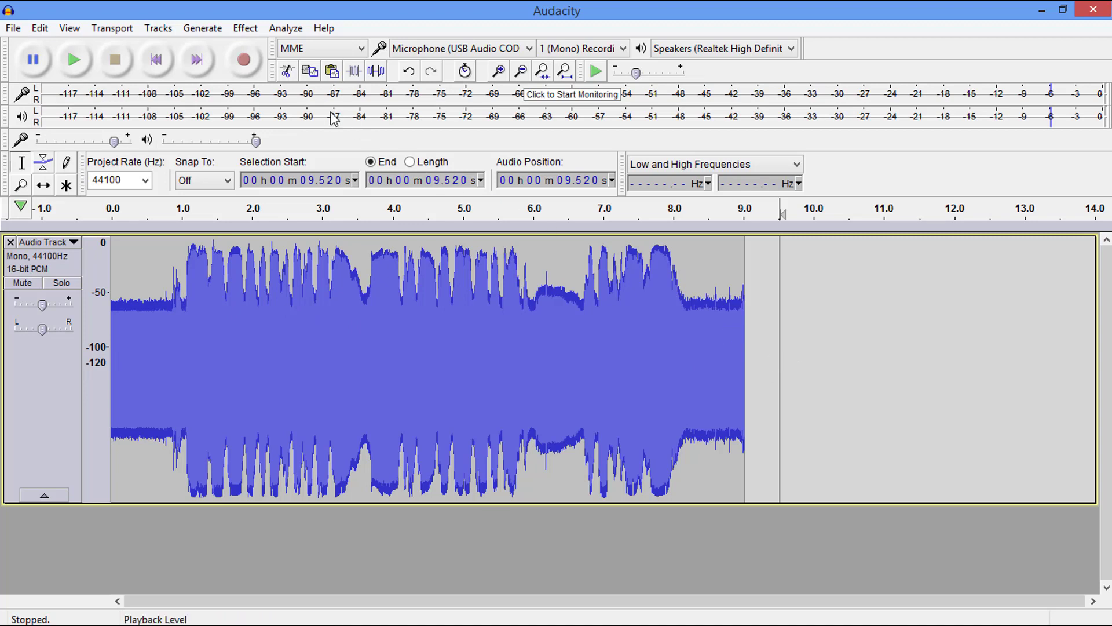
{"action": "mouse_move", "coordinate": [47, 394]}
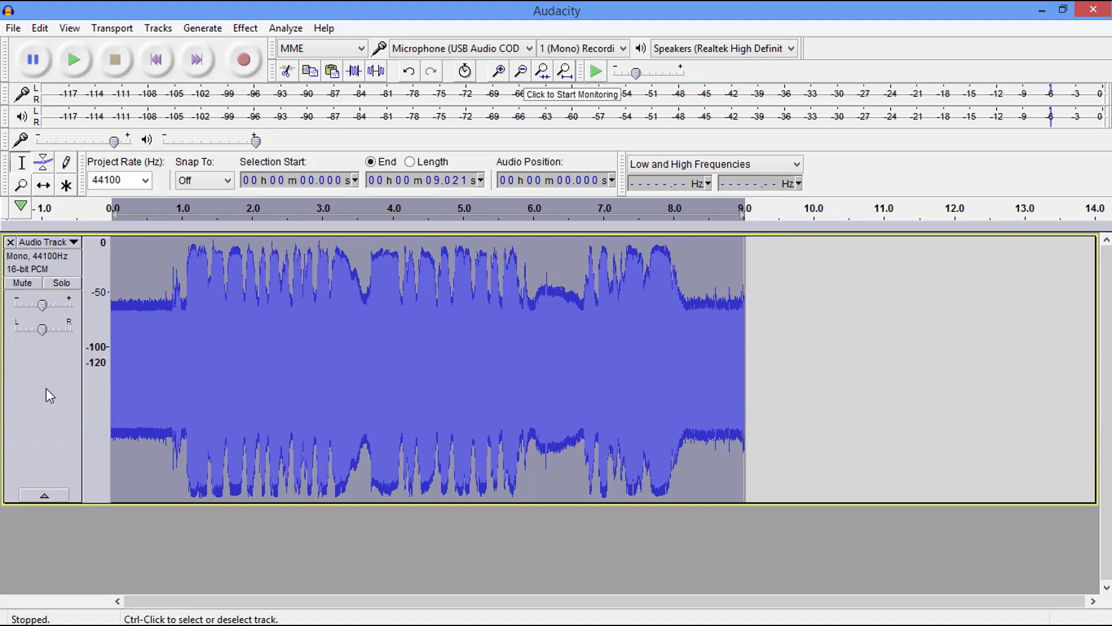
{"action": "left_click", "coordinate": [285, 27]}
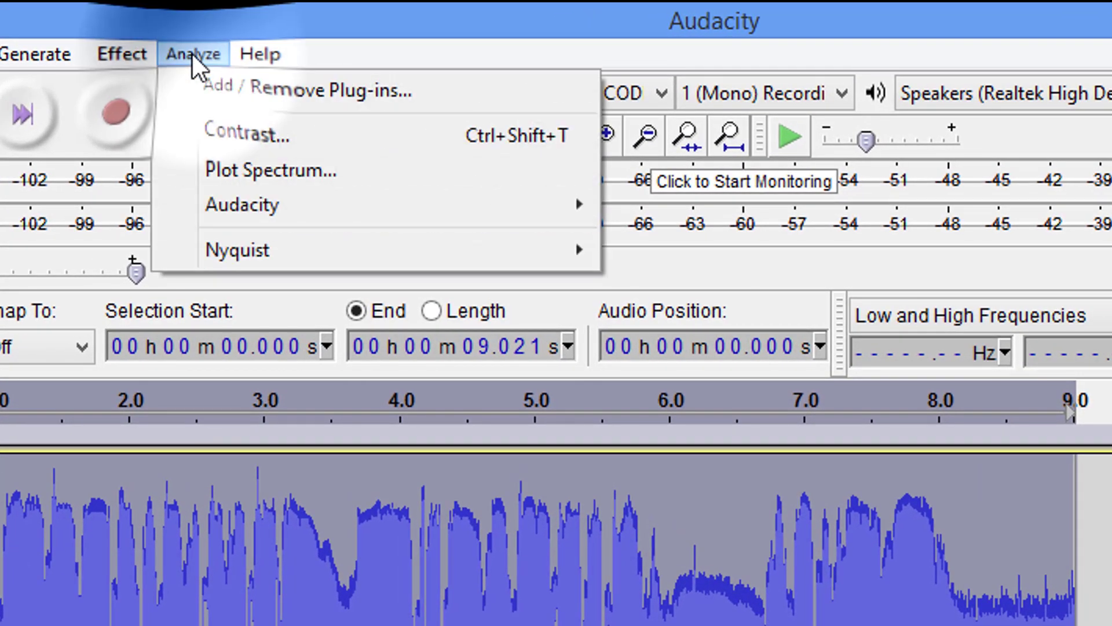
{"action": "mouse_move", "coordinate": [238, 249]}
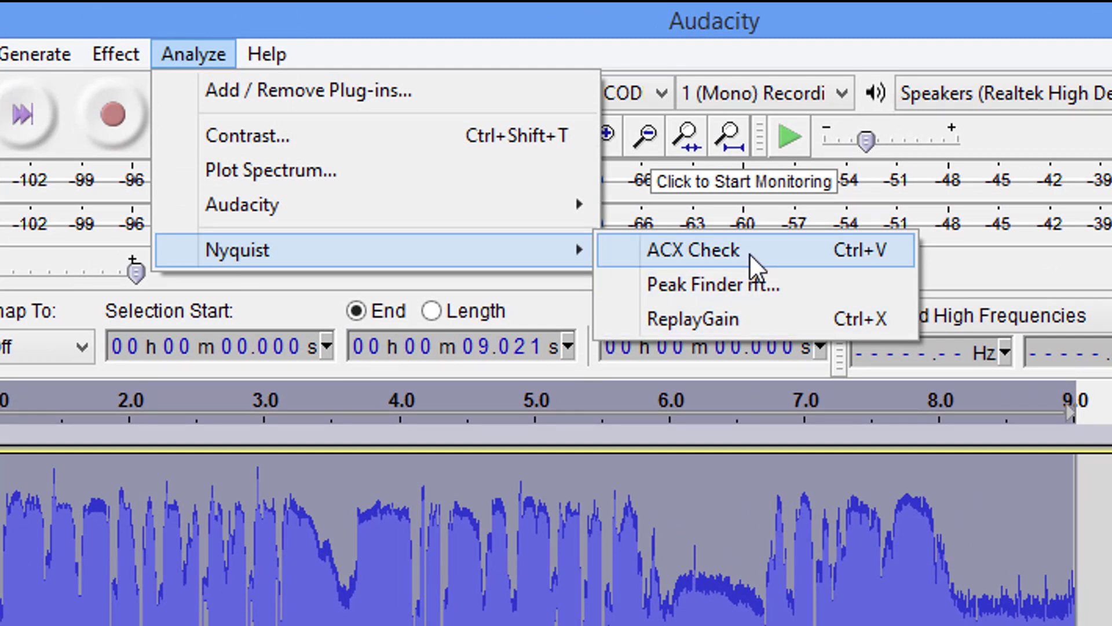
- Run ACX Check on the selection; it fails with RMS level -30.3 dB
{"action": "left_click", "coordinate": [692, 249]}
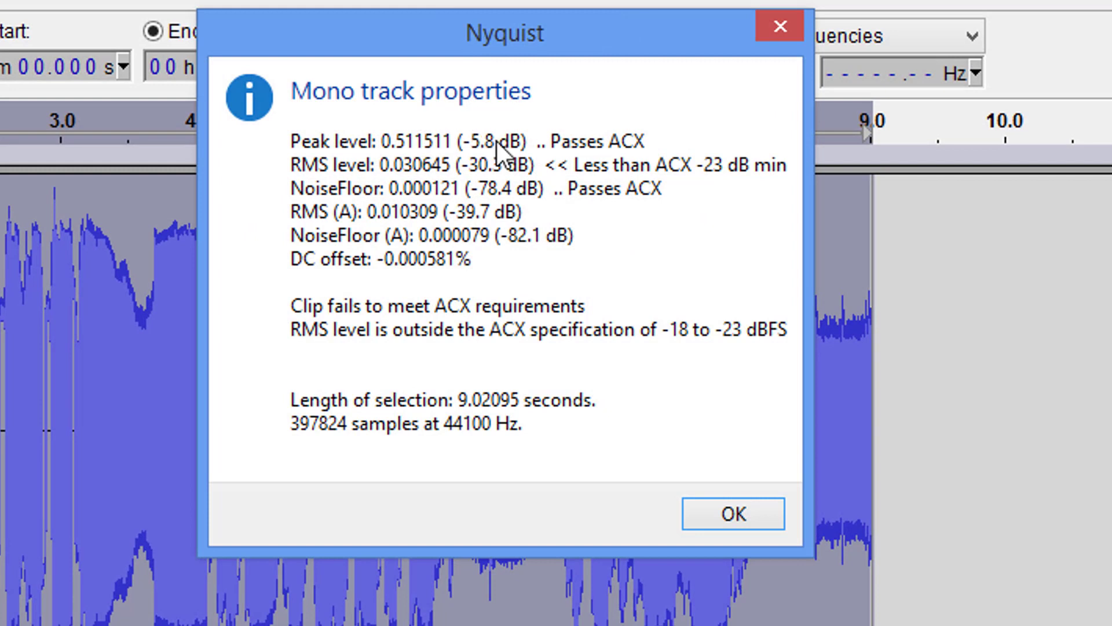
{"action": "mouse_move", "coordinate": [323, 134]}
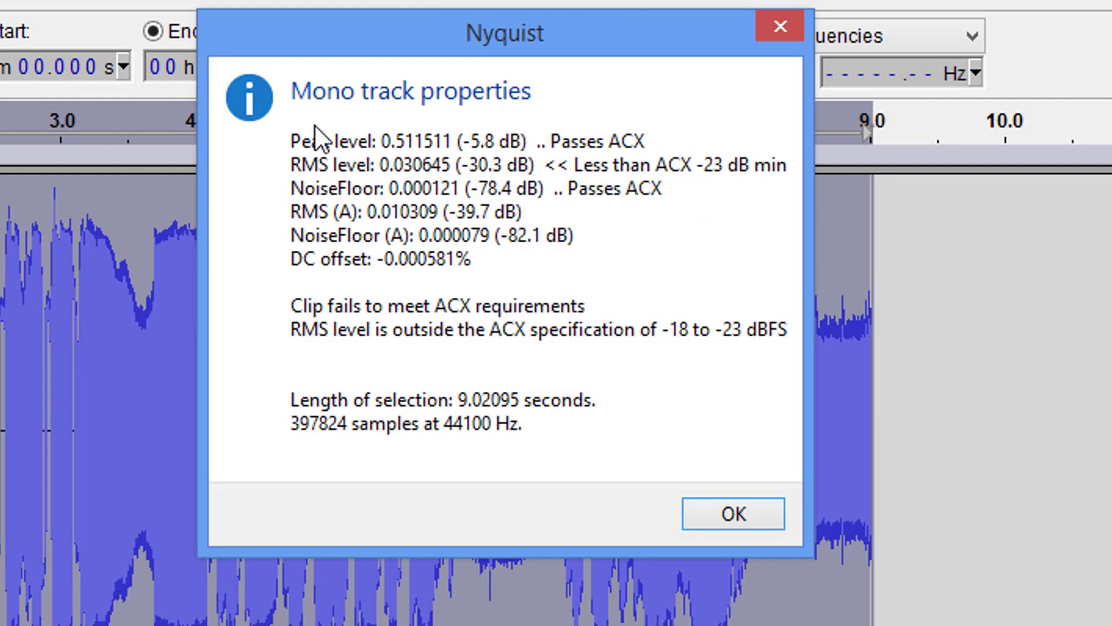
{"action": "mouse_move", "coordinate": [683, 147]}
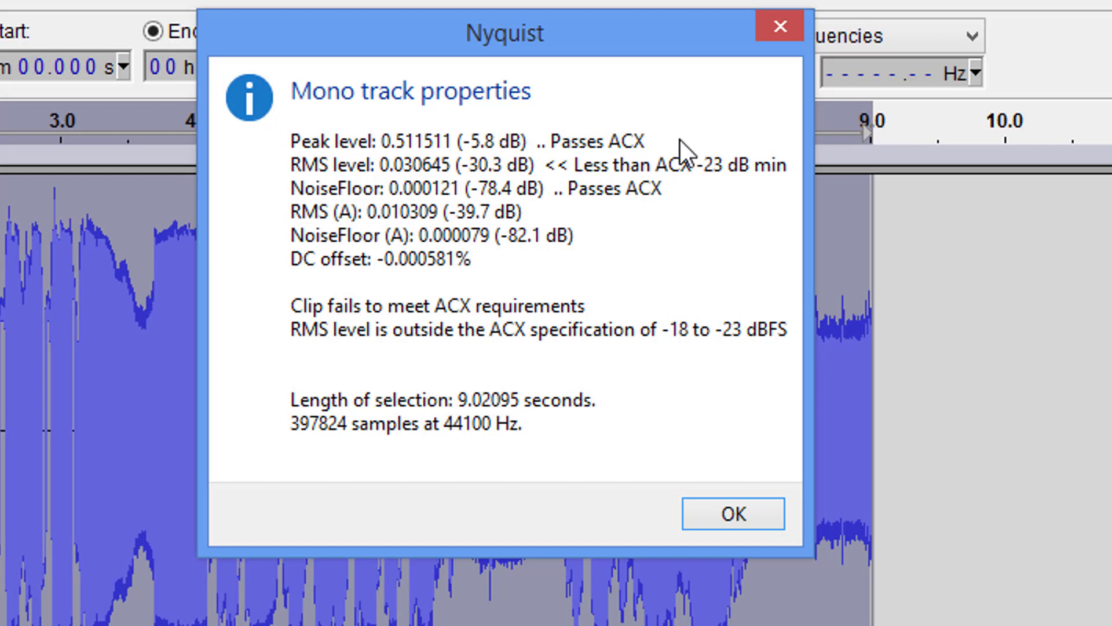
{"action": "mouse_move", "coordinate": [510, 209]}
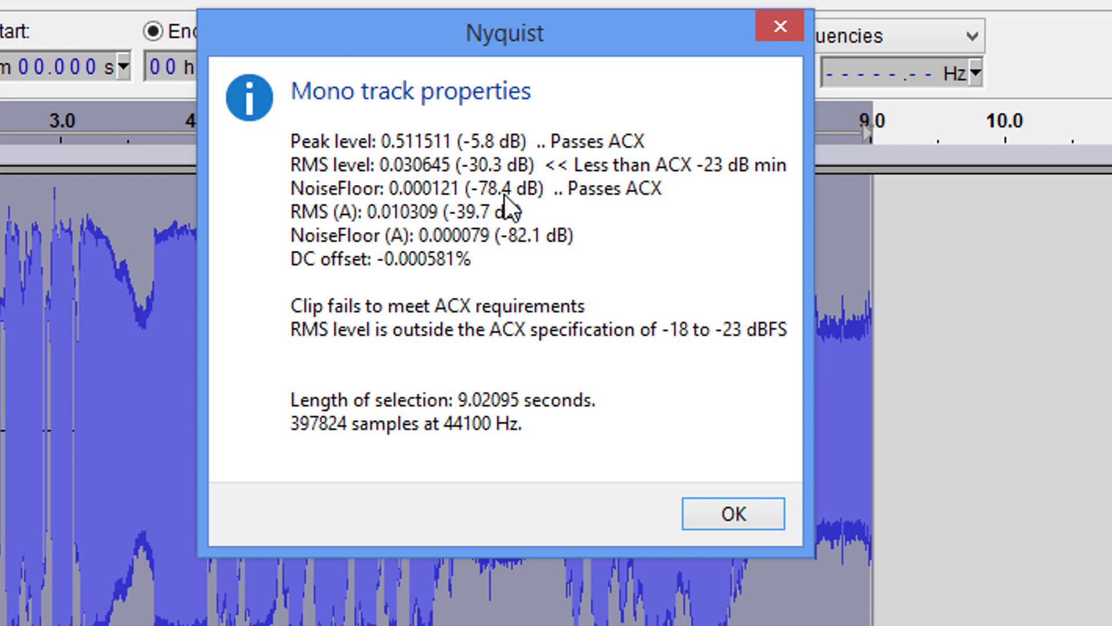
{"action": "mouse_move", "coordinate": [394, 172]}
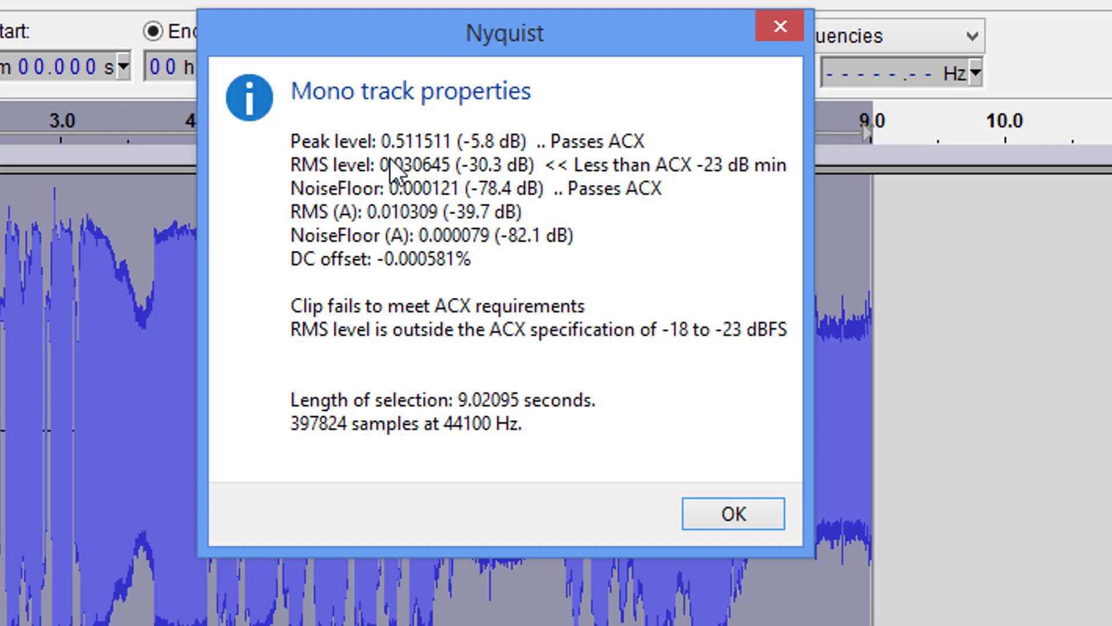
{"action": "mouse_move", "coordinate": [678, 186]}
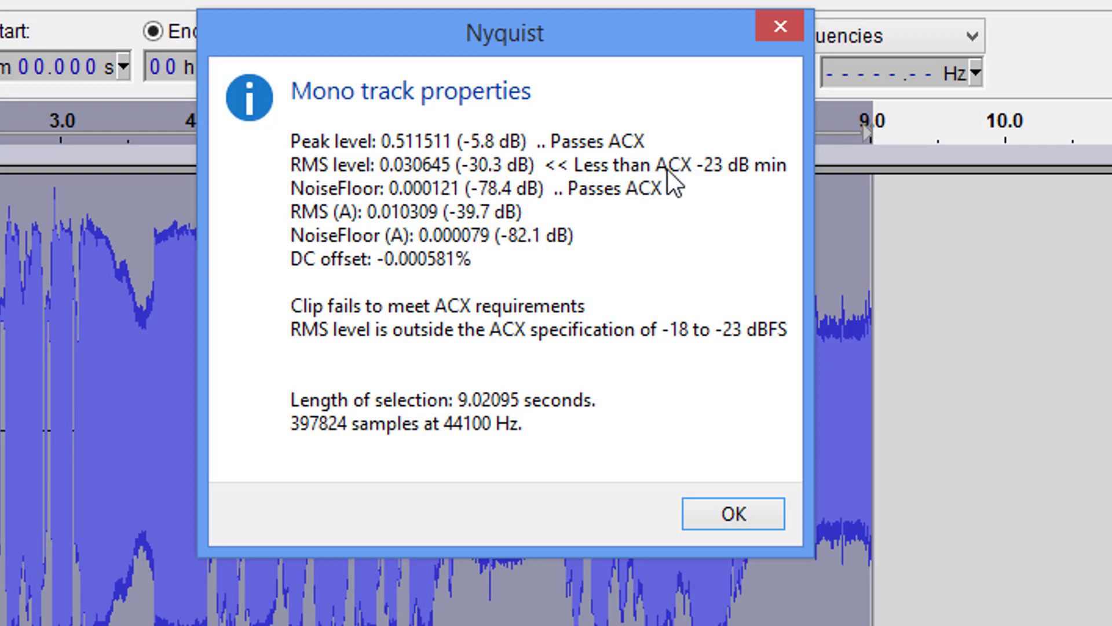
{"action": "mouse_move", "coordinate": [741, 194]}
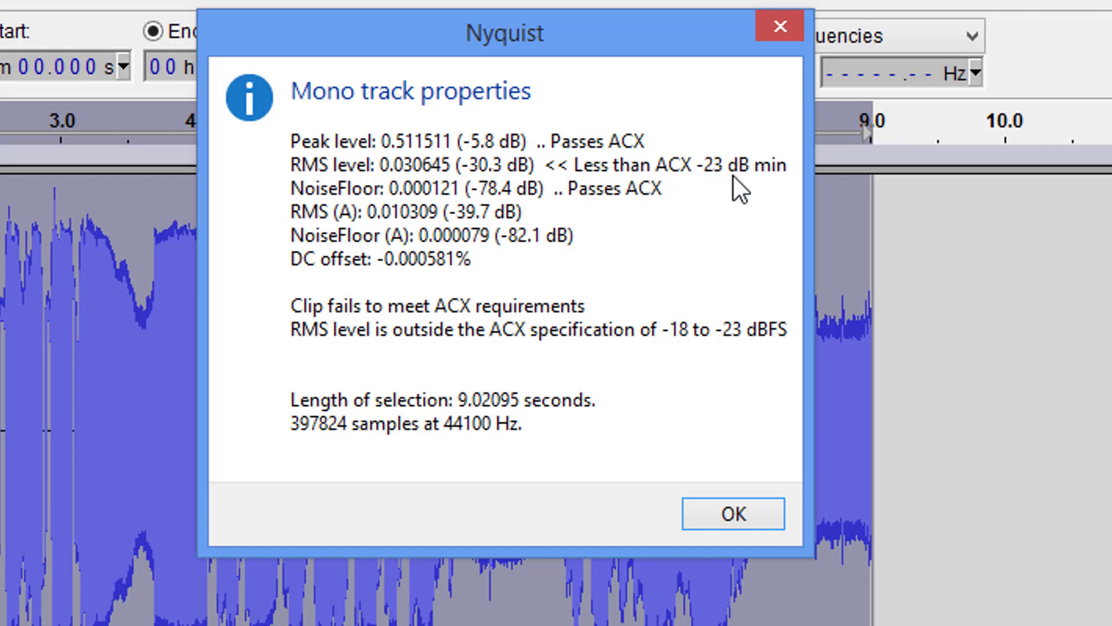
{"action": "mouse_move", "coordinate": [485, 280]}
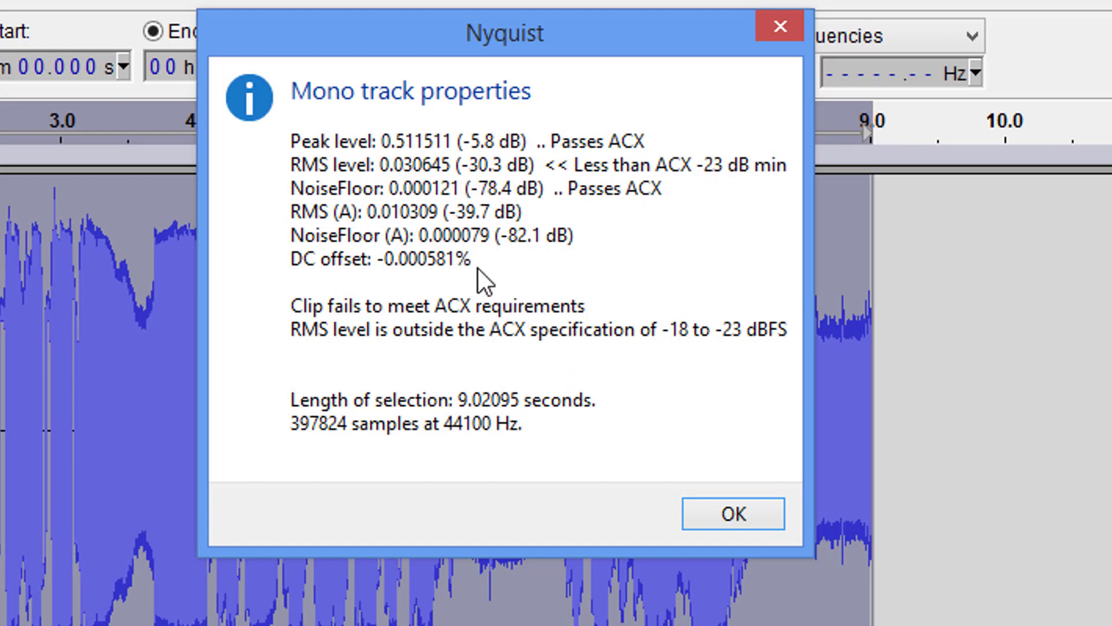
{"action": "mouse_move", "coordinate": [448, 284]}
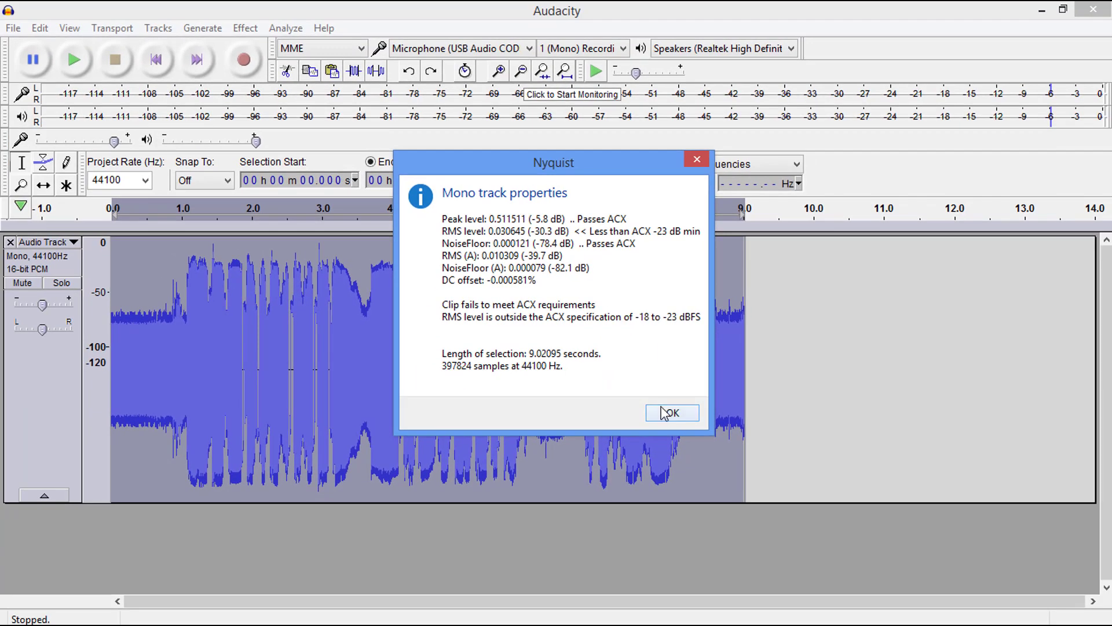
- Dismiss the failing ACX Check results dialog
{"action": "left_click", "coordinate": [671, 412]}
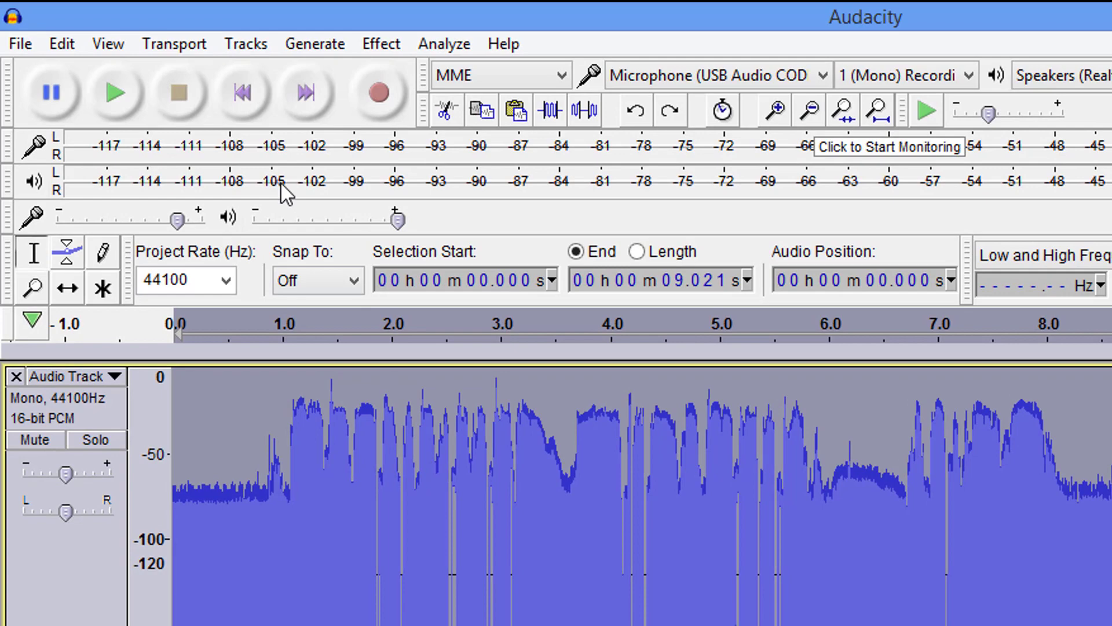
- In Edit Chains, remove the existing ACX chain, leaving Librivox and MP3 Conversion
{"action": "left_click", "coordinate": [19, 43]}
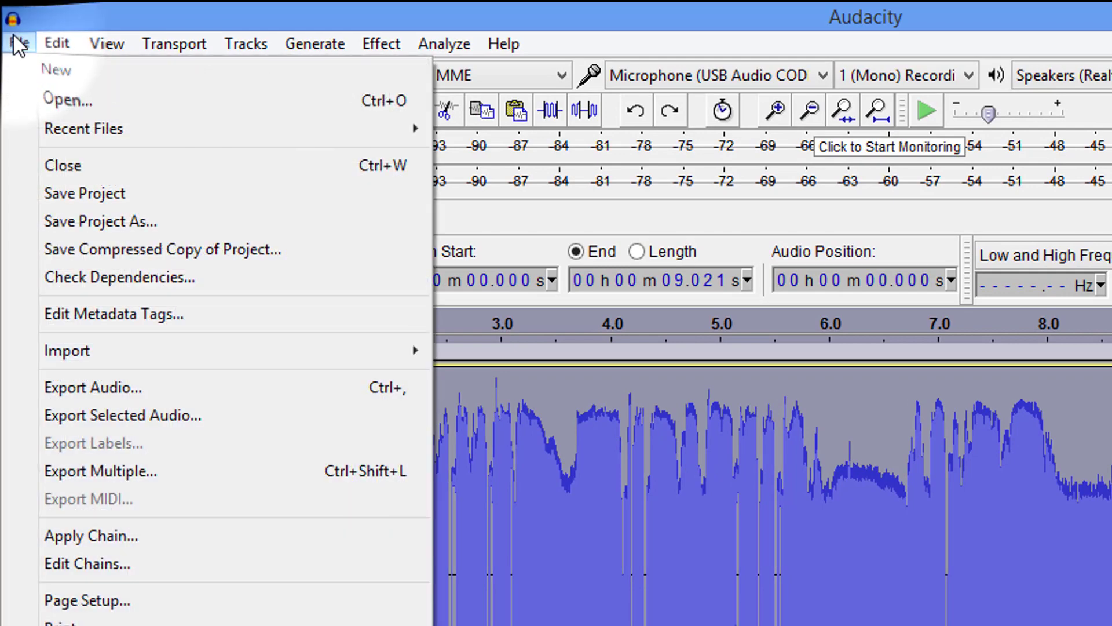
{"action": "left_click", "coordinate": [85, 564]}
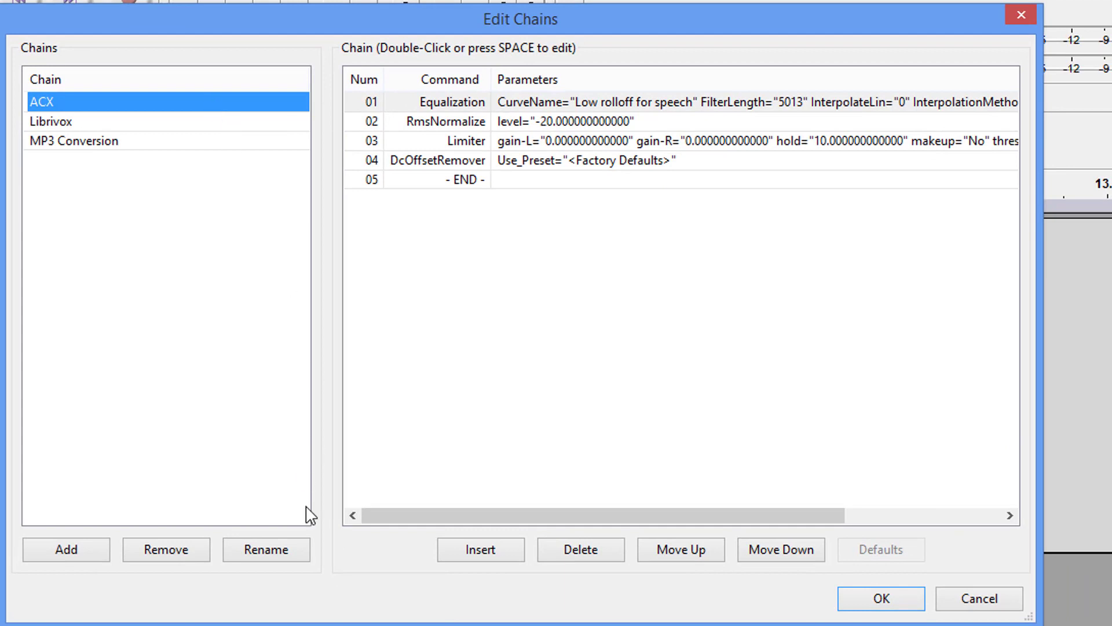
{"action": "left_click", "coordinate": [165, 550]}
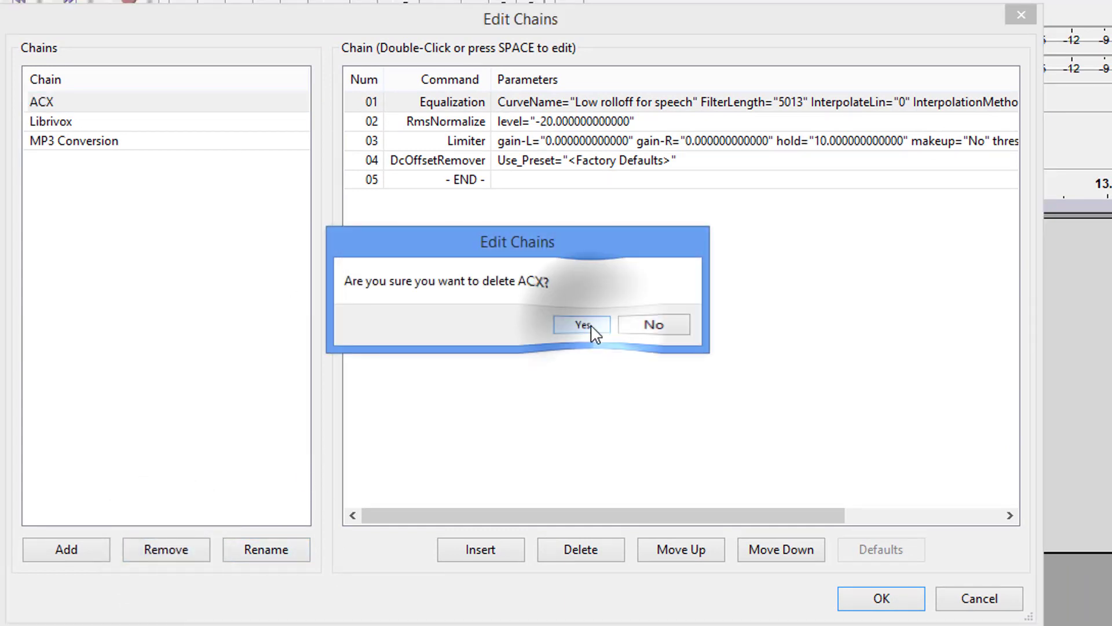
{"action": "left_click", "coordinate": [581, 325]}
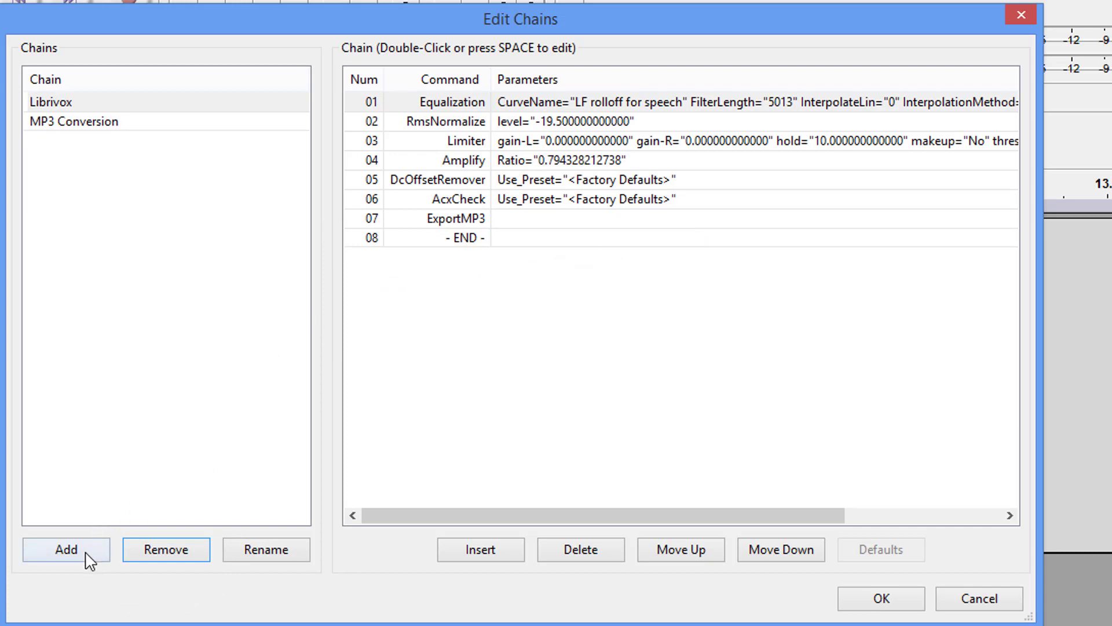
- Add a new empty chain named ACX
{"action": "left_click", "coordinate": [65, 549]}
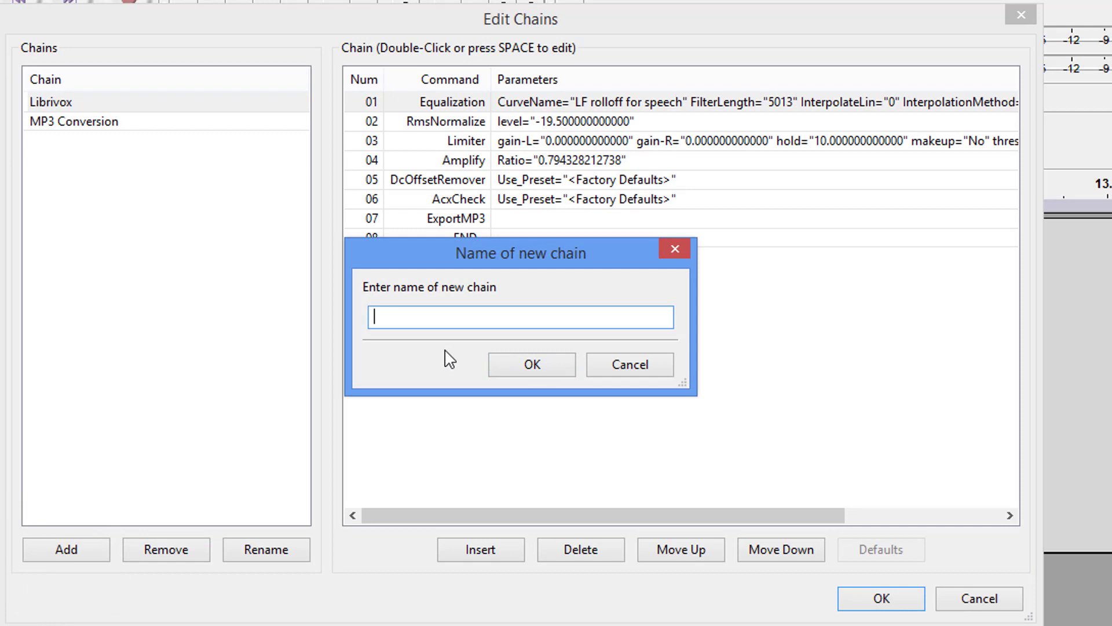
{"action": "type", "text": "AC"}
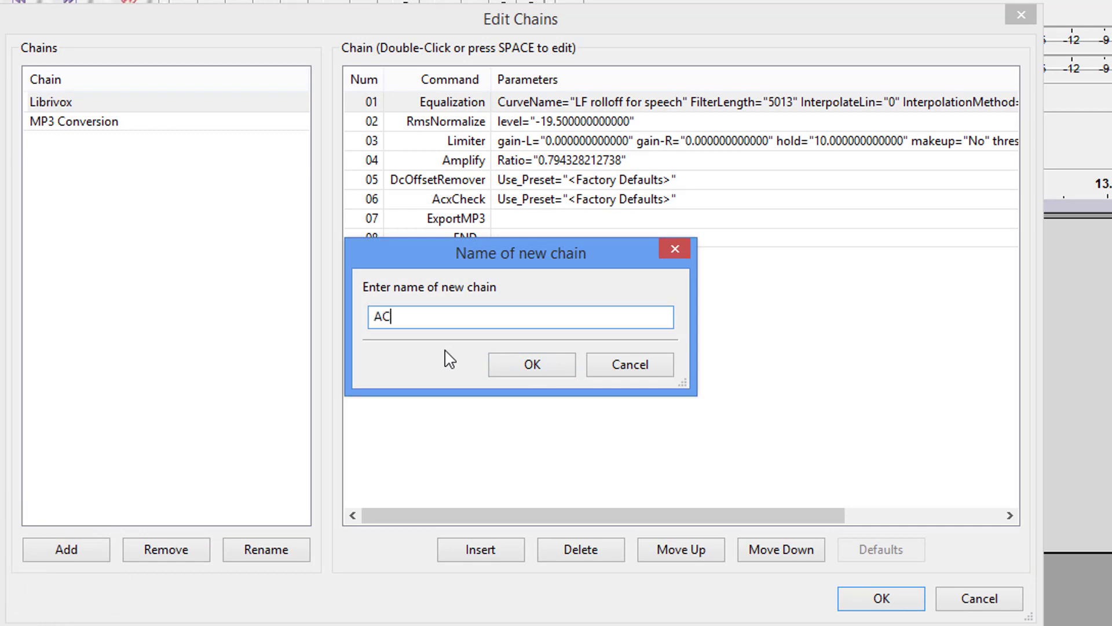
{"action": "type", "text": "X"}
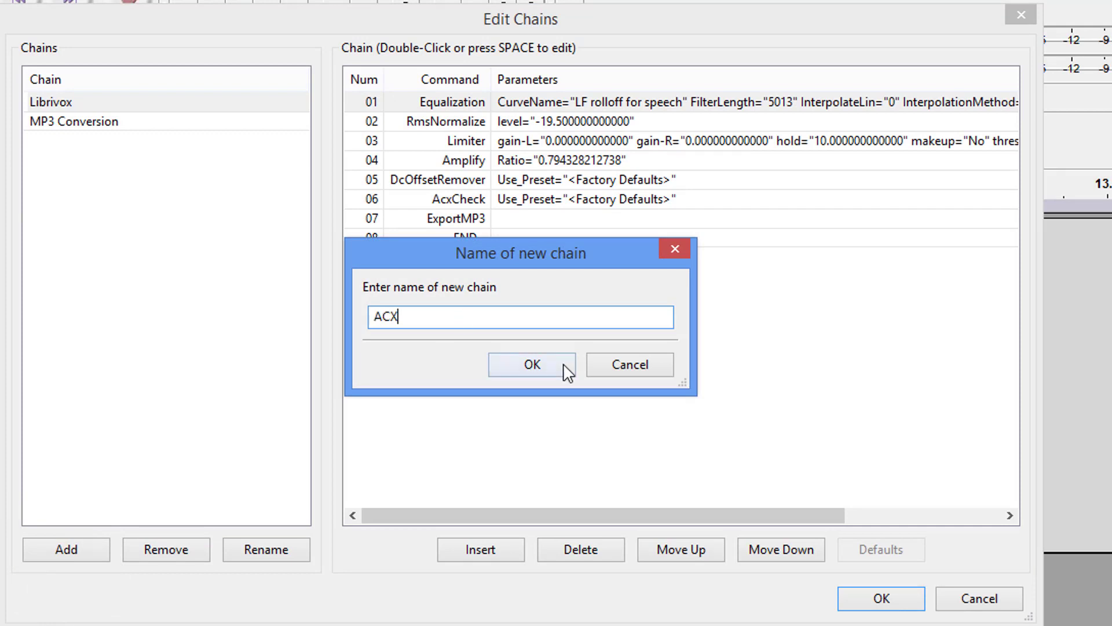
{"action": "left_click", "coordinate": [531, 364]}
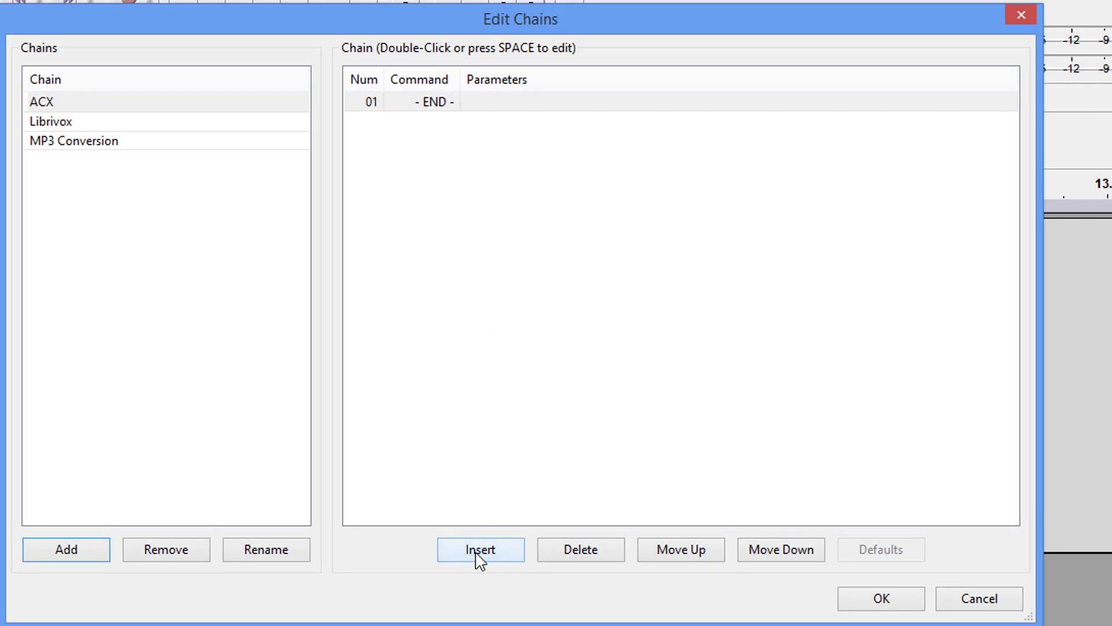
- Insert Equalization with the Low rolloff for speech curve as the ACX chain's first command
{"action": "left_click", "coordinate": [480, 549]}
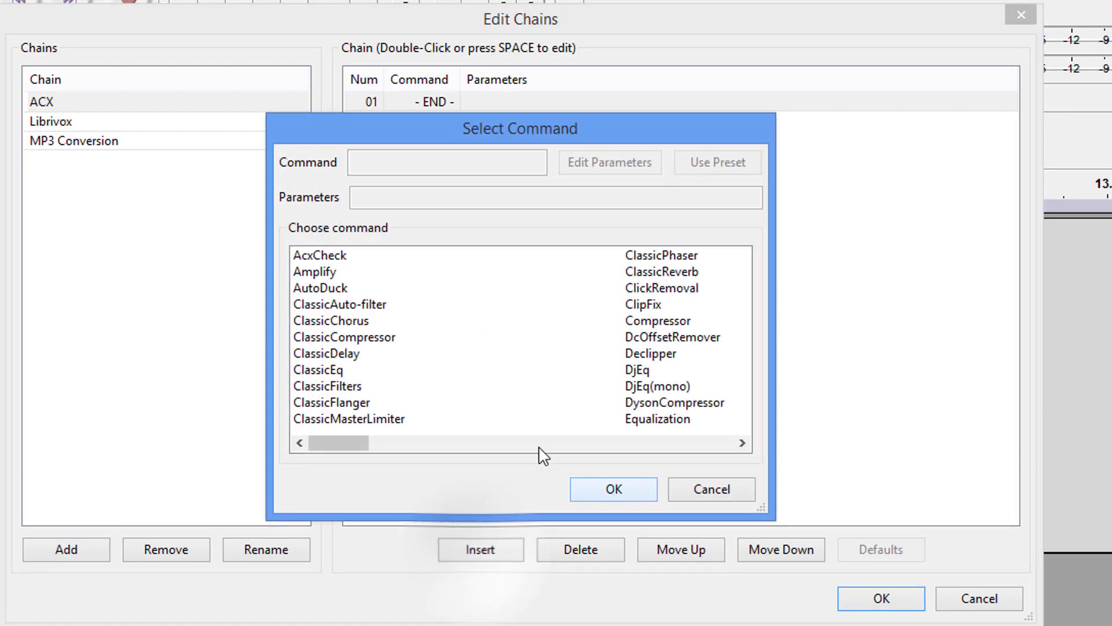
{"action": "mouse_move", "coordinate": [649, 425]}
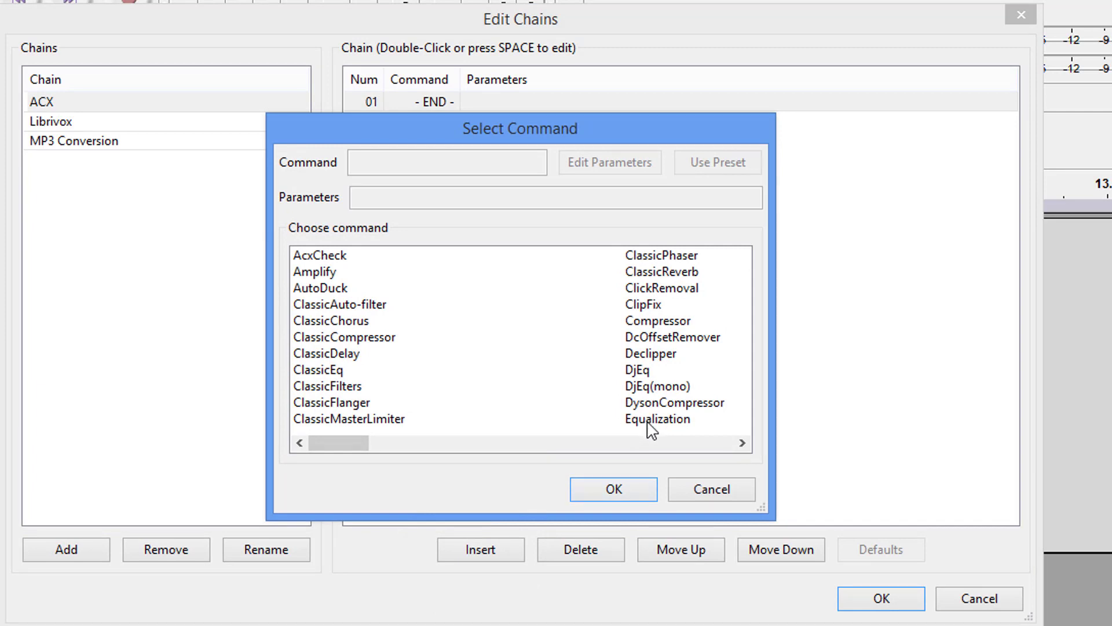
{"action": "left_click", "coordinate": [656, 418]}
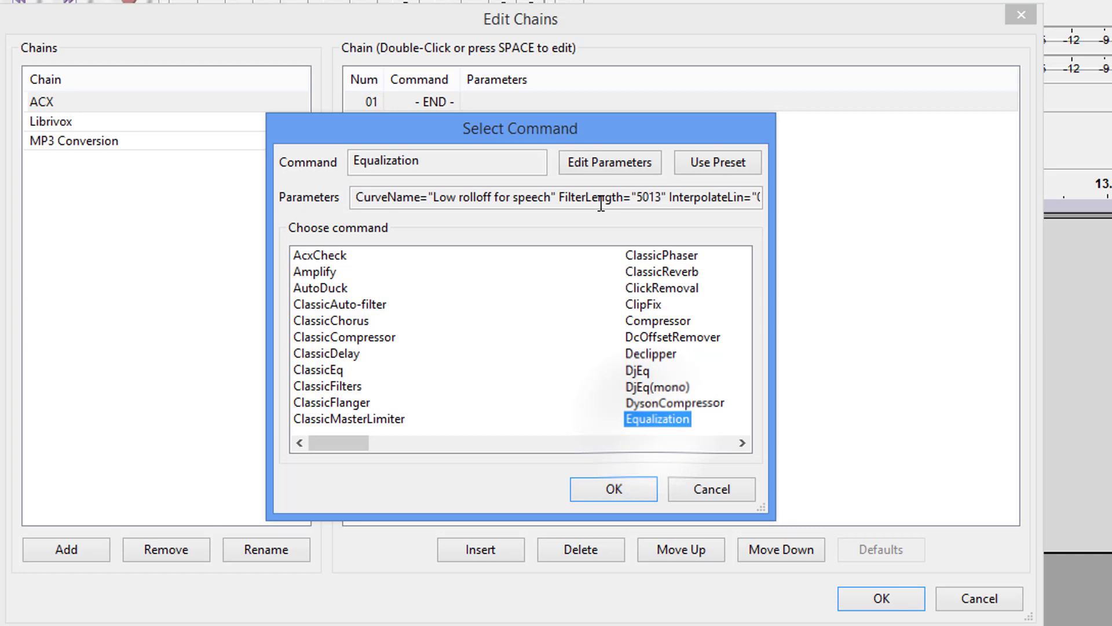
{"action": "left_click", "coordinate": [608, 163]}
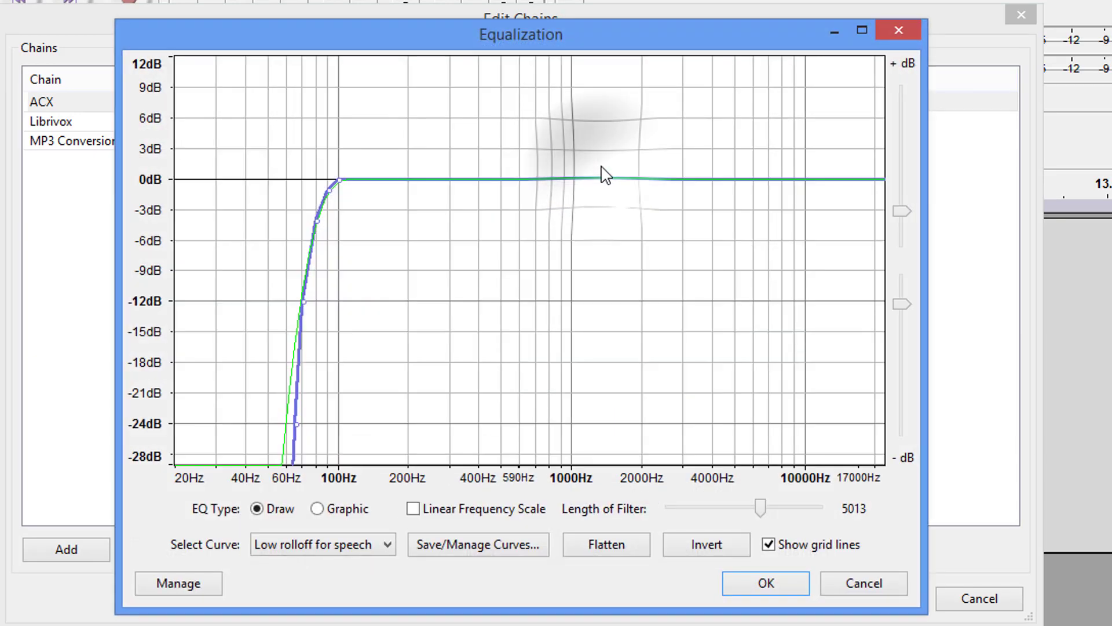
{"action": "left_click", "coordinate": [323, 545]}
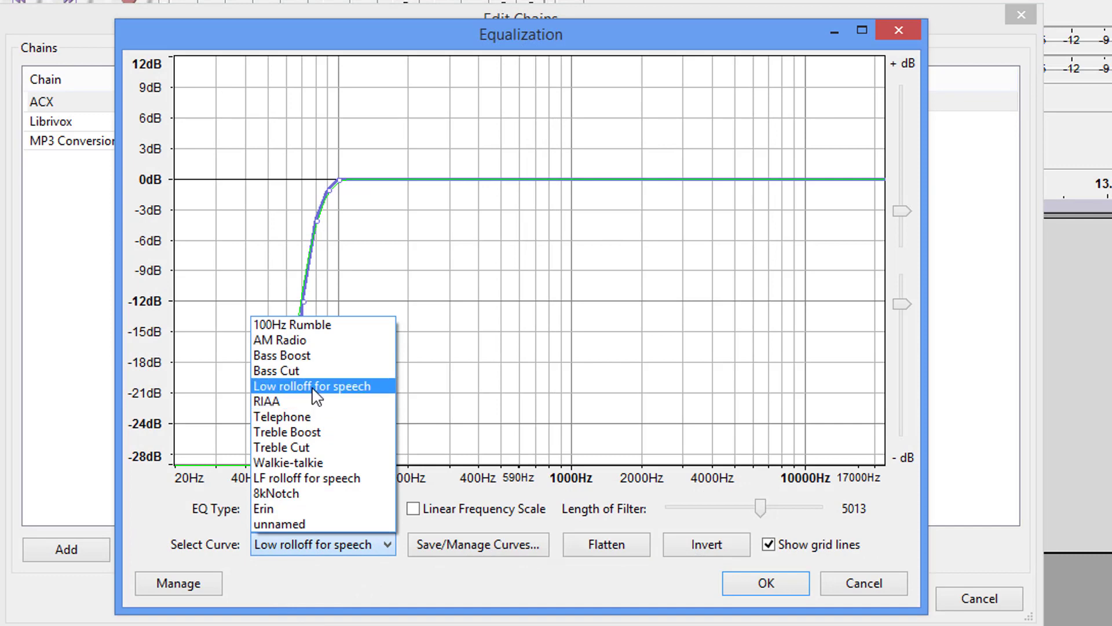
{"action": "left_click", "coordinate": [308, 386]}
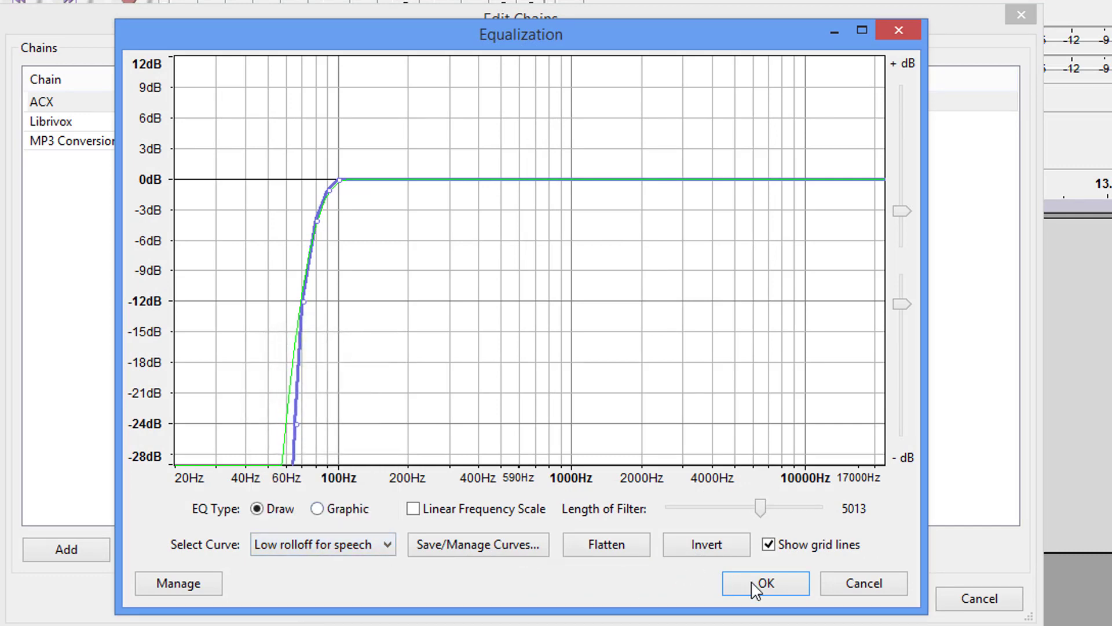
{"action": "left_click", "coordinate": [765, 583]}
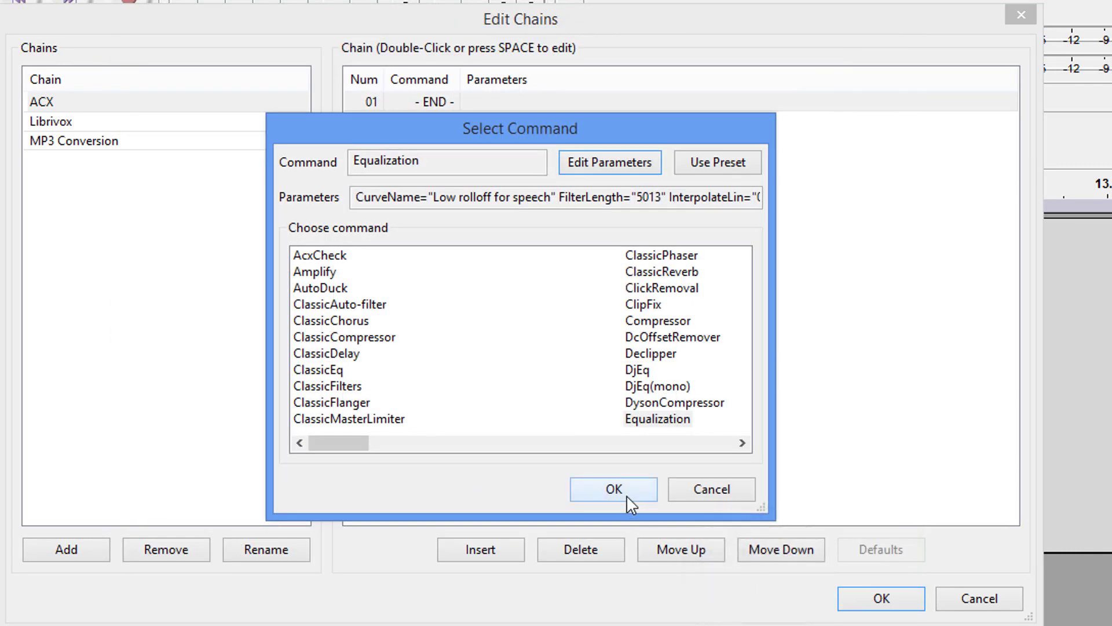
{"action": "left_click", "coordinate": [613, 489]}
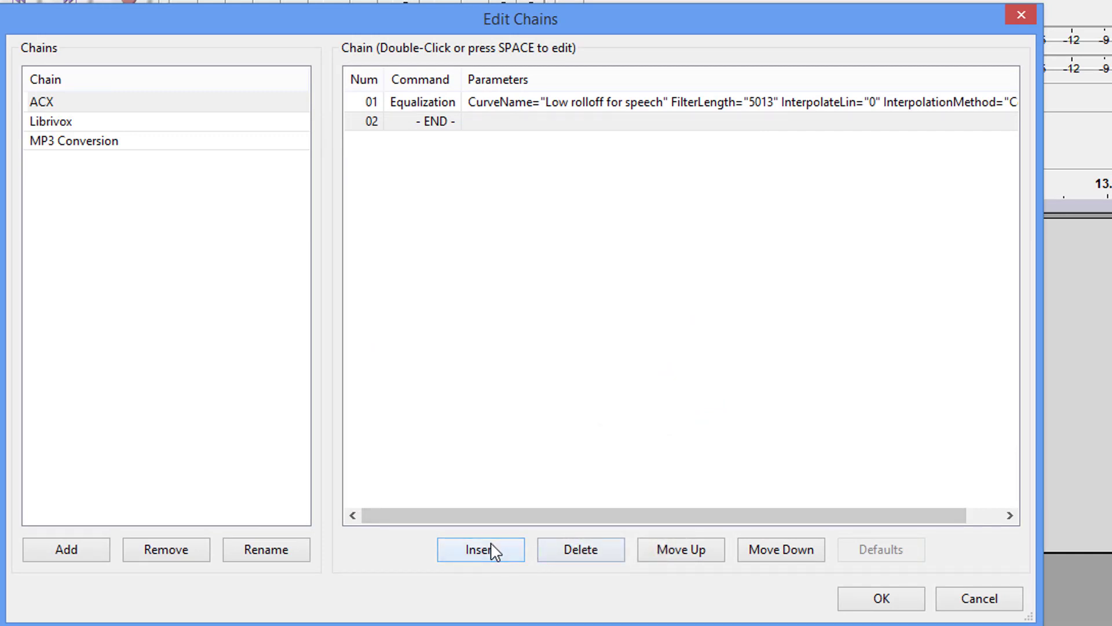
- Insert RmsNormalize at -20 dB as the second command after Equalization
{"action": "left_click", "coordinate": [479, 549]}
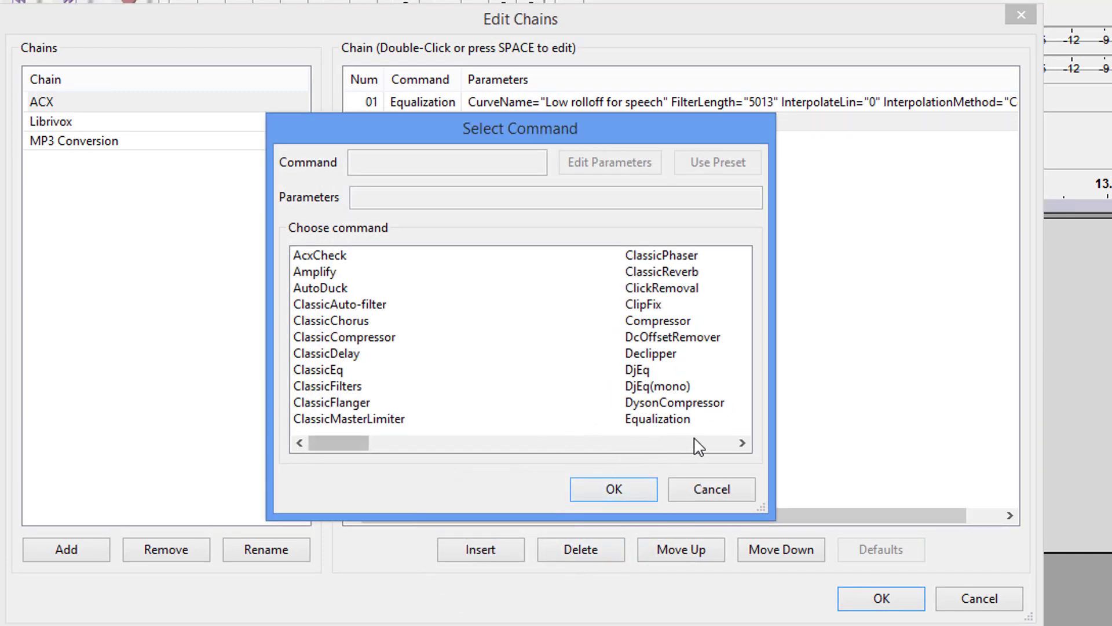
{"action": "left_click", "coordinate": [741, 442]}
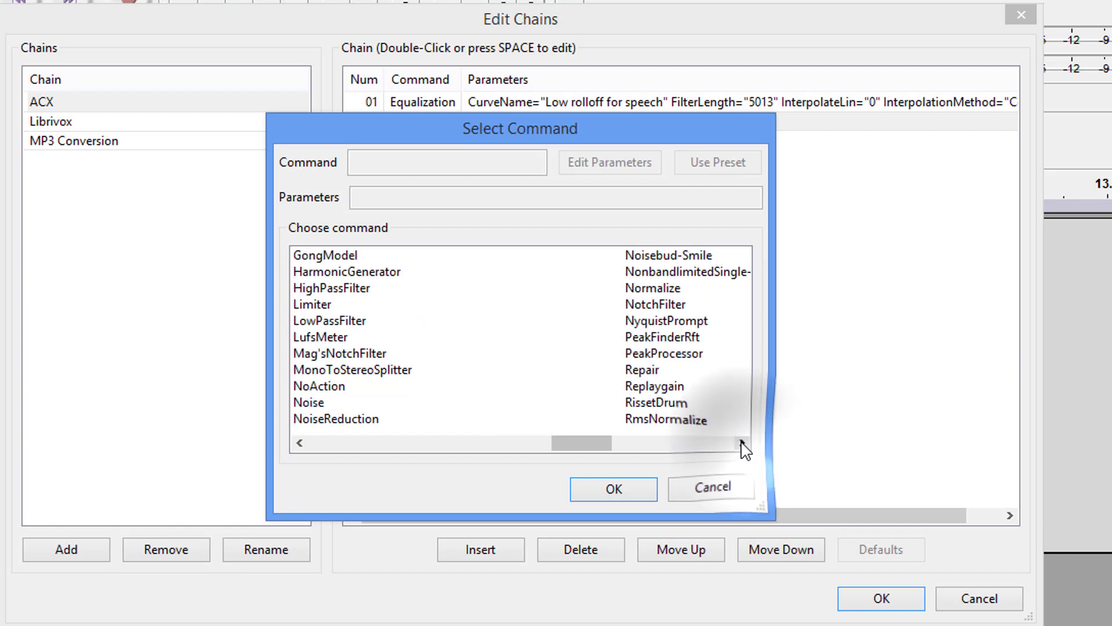
{"action": "left_click", "coordinate": [666, 418]}
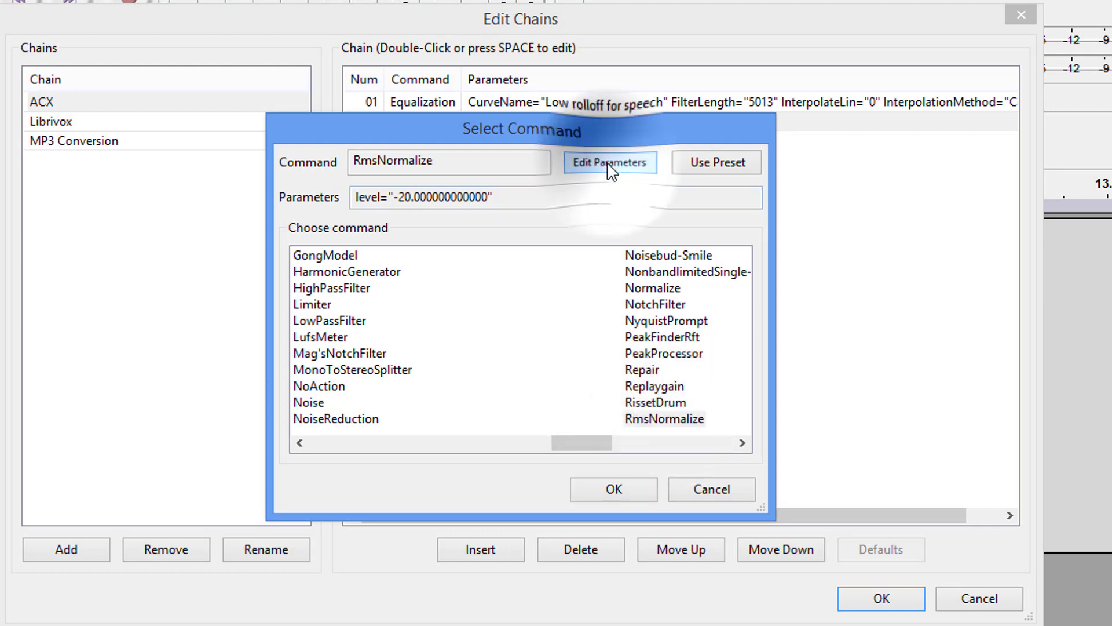
{"action": "left_click", "coordinate": [608, 162]}
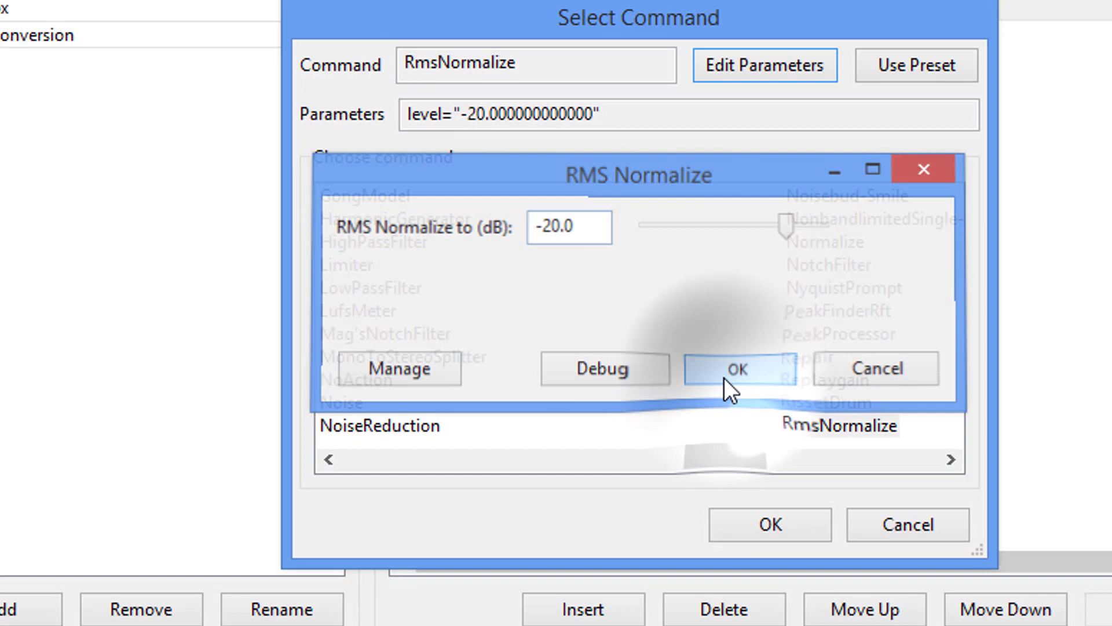
{"action": "left_click", "coordinate": [735, 369]}
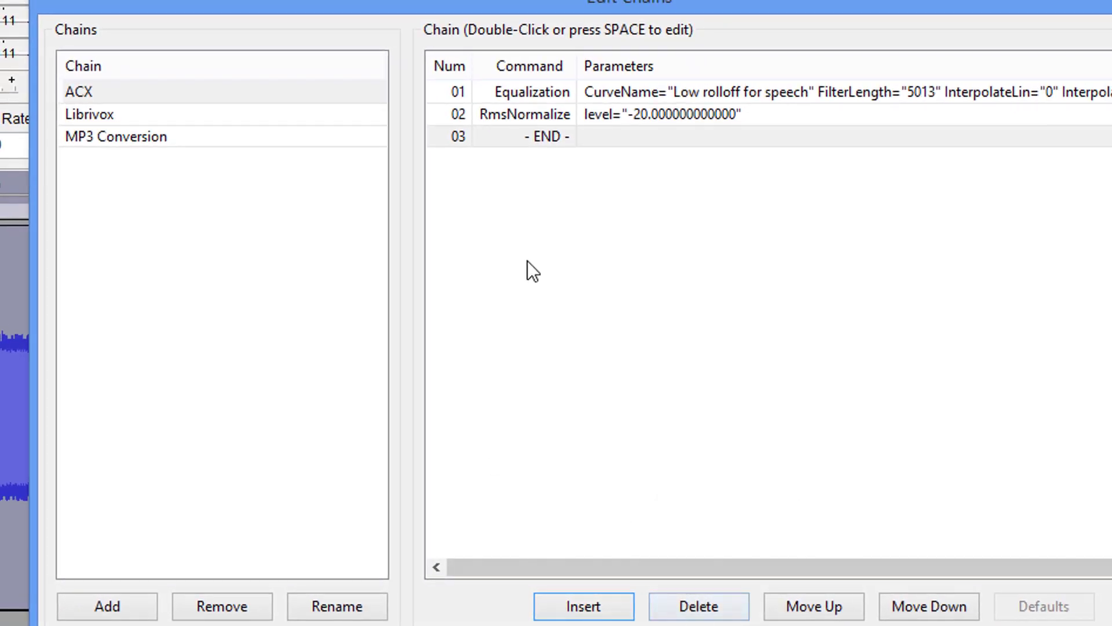
- Insert a Limiter set to -3.5 dB as the chain's third command
{"action": "left_click", "coordinate": [583, 606]}
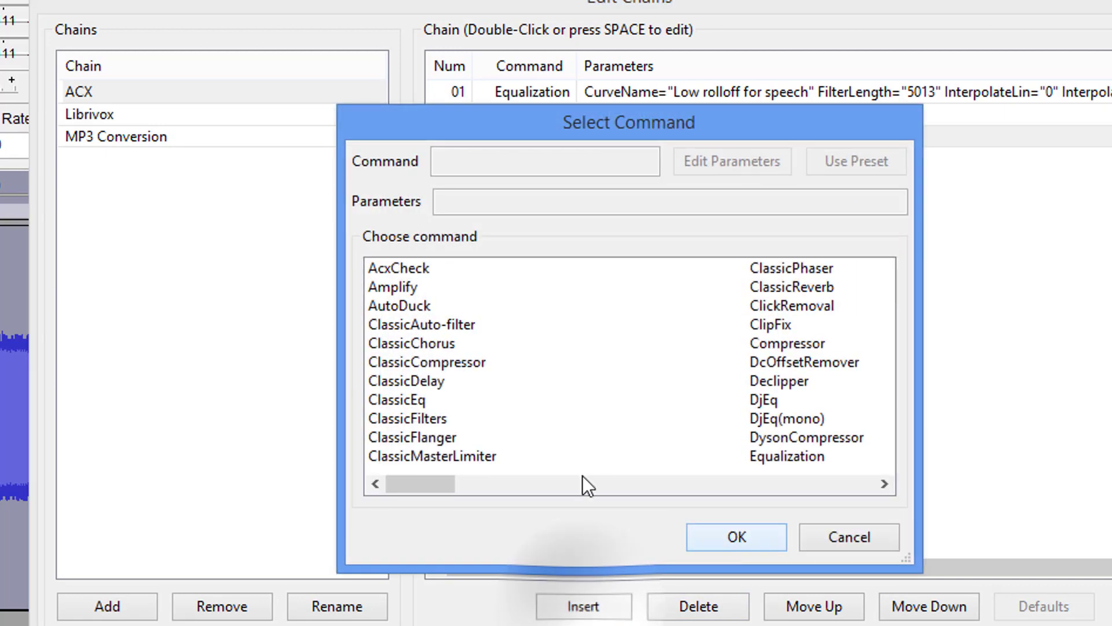
{"action": "left_click", "coordinate": [884, 483]}
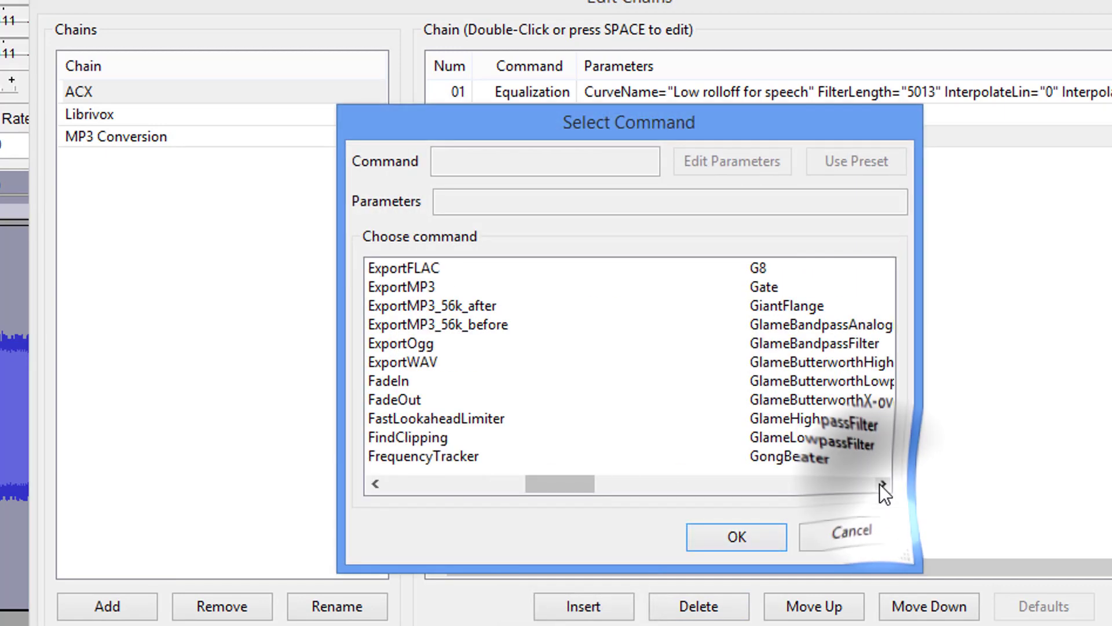
{"action": "scroll", "scroll_direction": "down", "scroll_amount": 3}
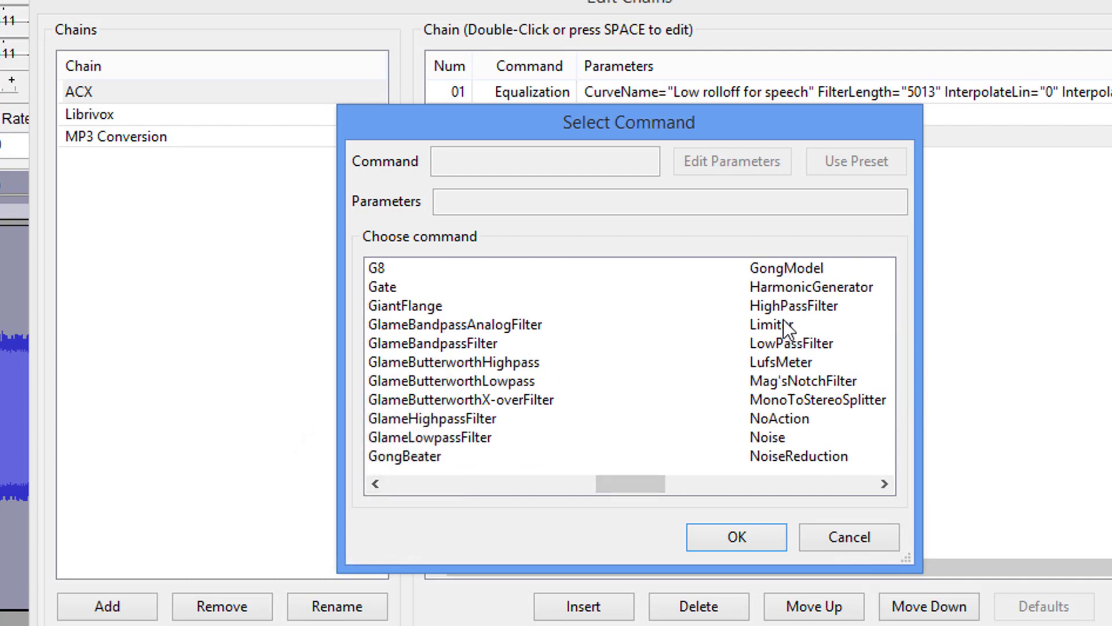
{"action": "left_click", "coordinate": [769, 324]}
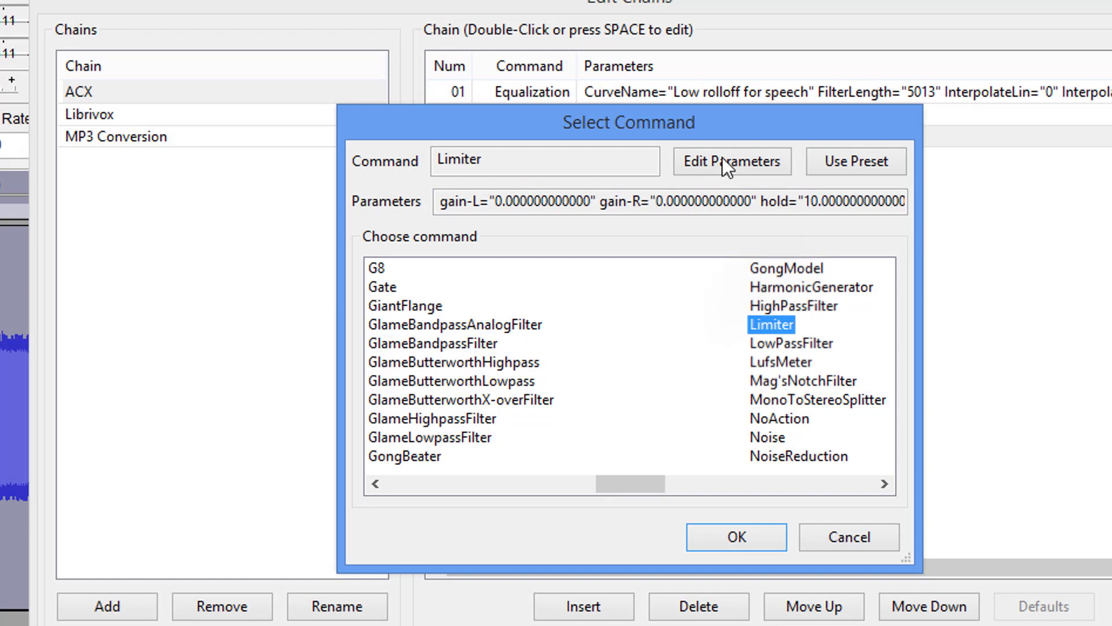
{"action": "left_click", "coordinate": [732, 161]}
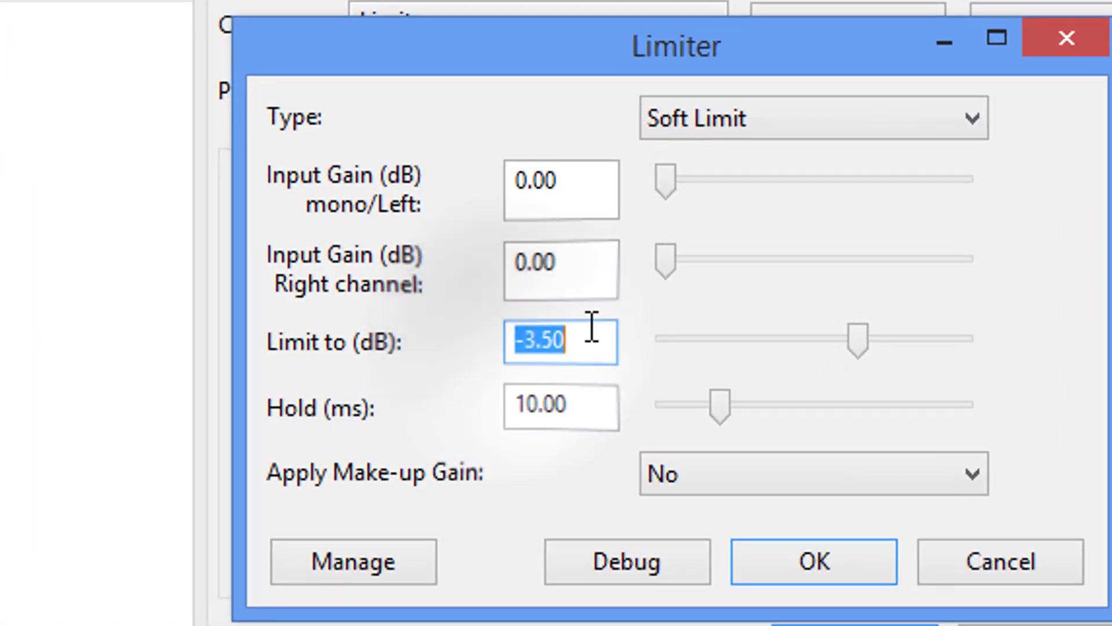
{"action": "type", "text": "-"}
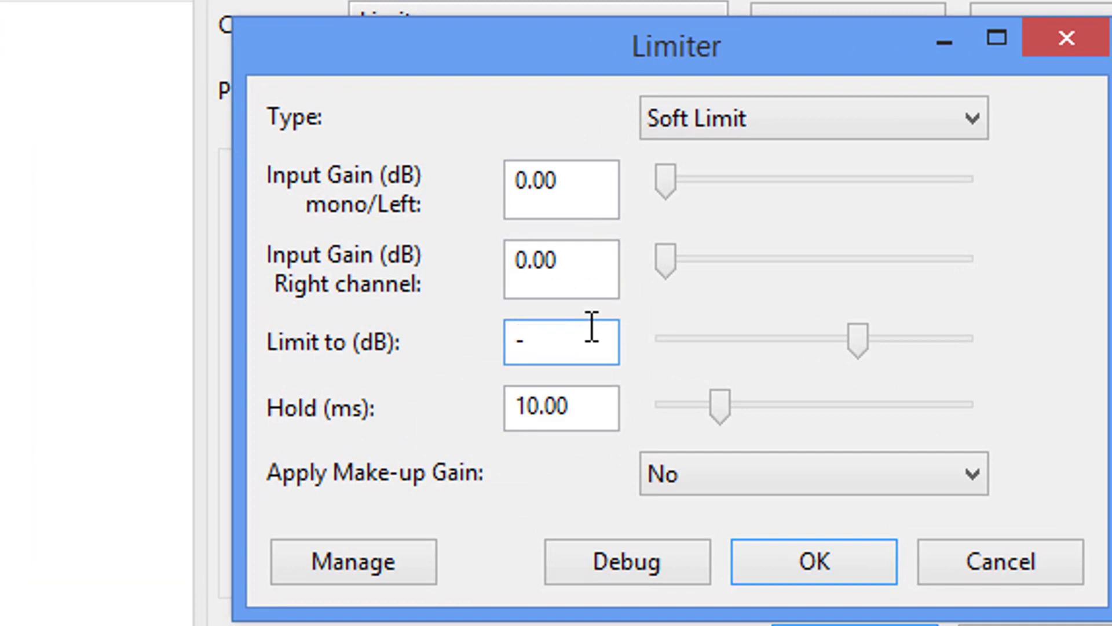
{"action": "type", "text": "3.5"}
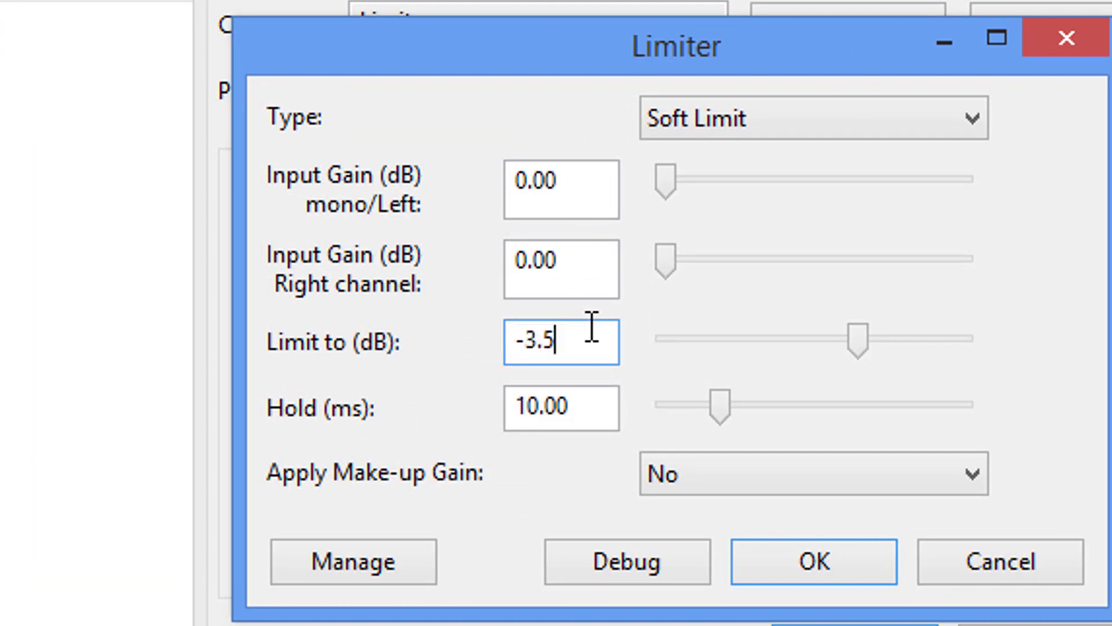
{"action": "mouse_move", "coordinate": [561, 465]}
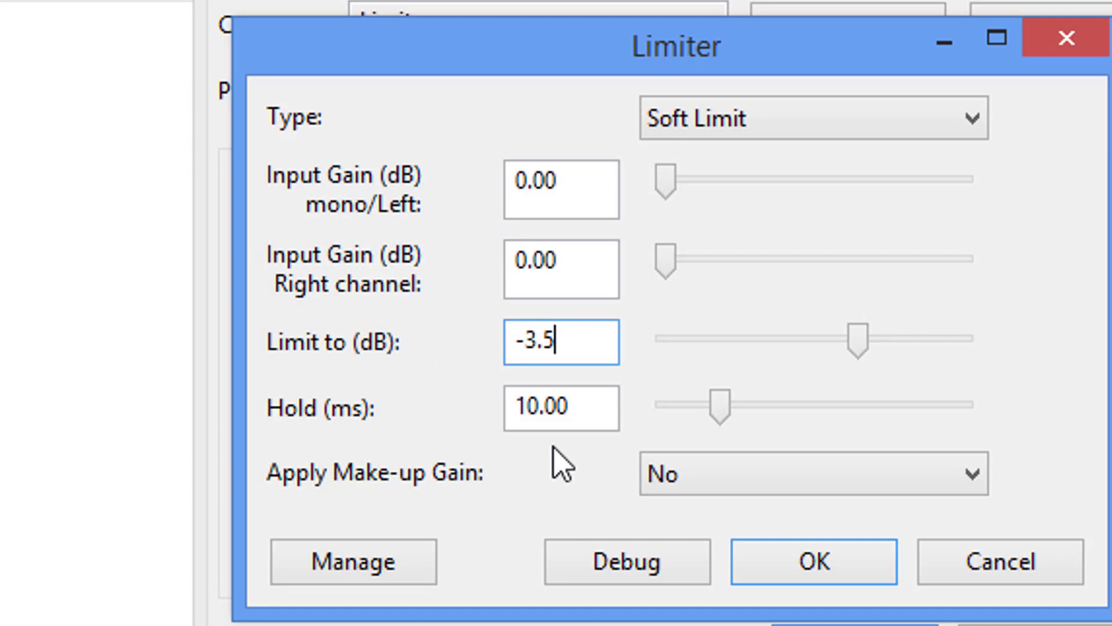
{"action": "mouse_move", "coordinate": [564, 461]}
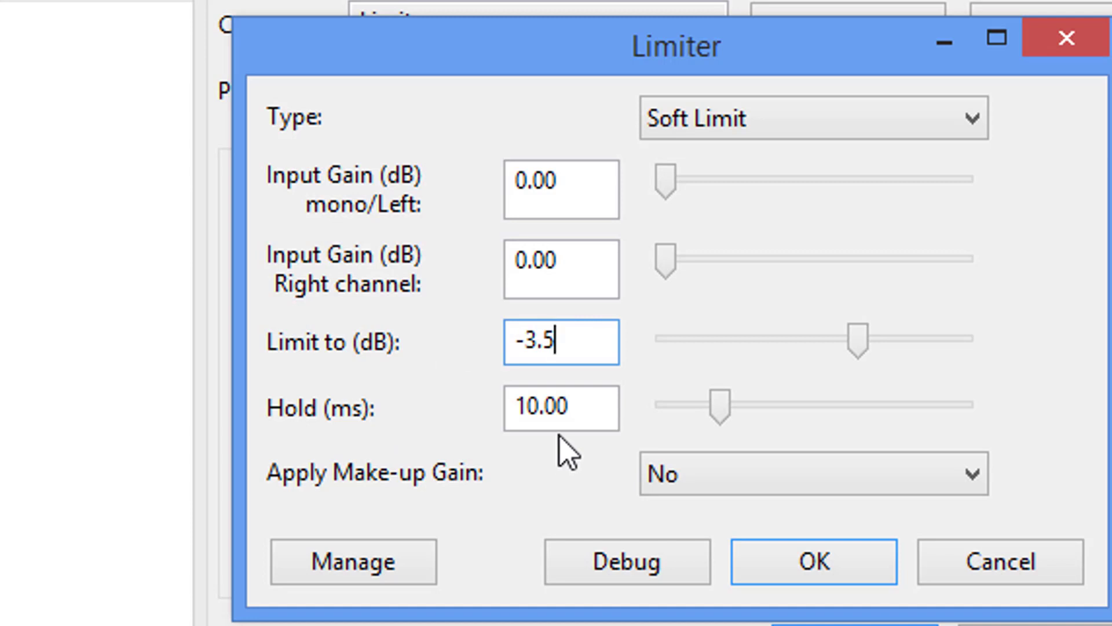
{"action": "mouse_move", "coordinate": [717, 539]}
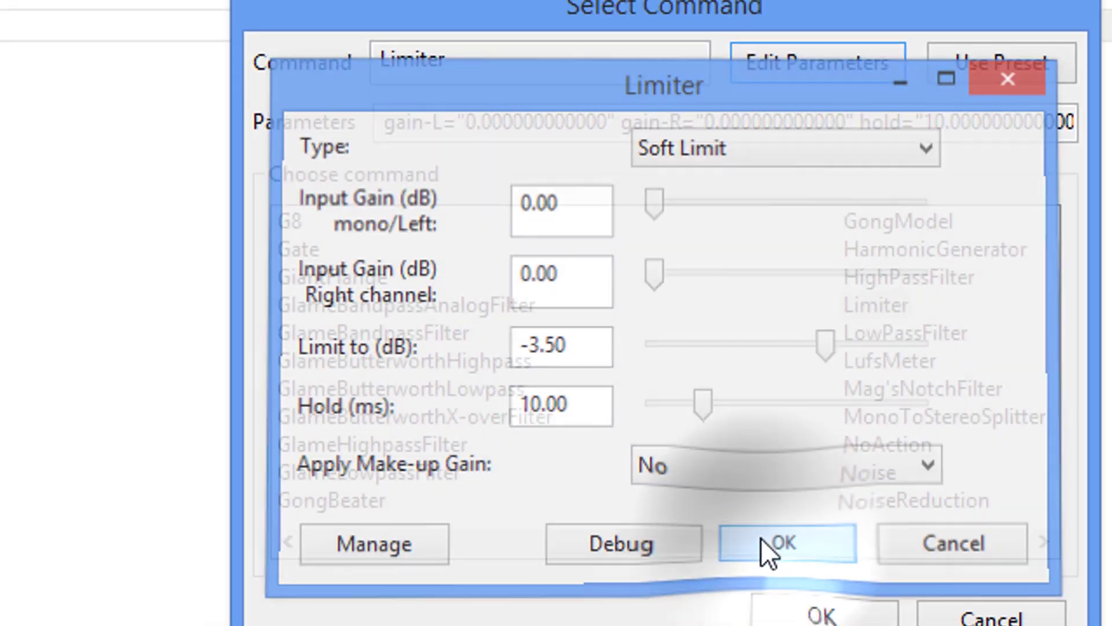
{"action": "left_click", "coordinate": [784, 544]}
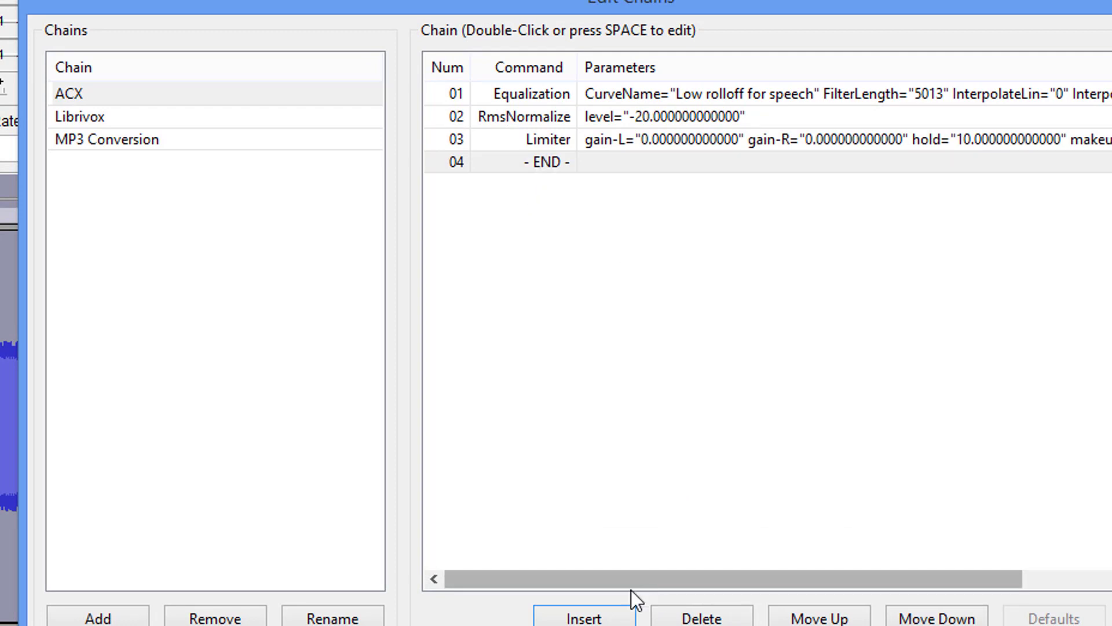
- Insert DcOffsetRemover with factory defaults as the fourth ACX chain command and confirm the chain edits
{"action": "left_click", "coordinate": [583, 616]}
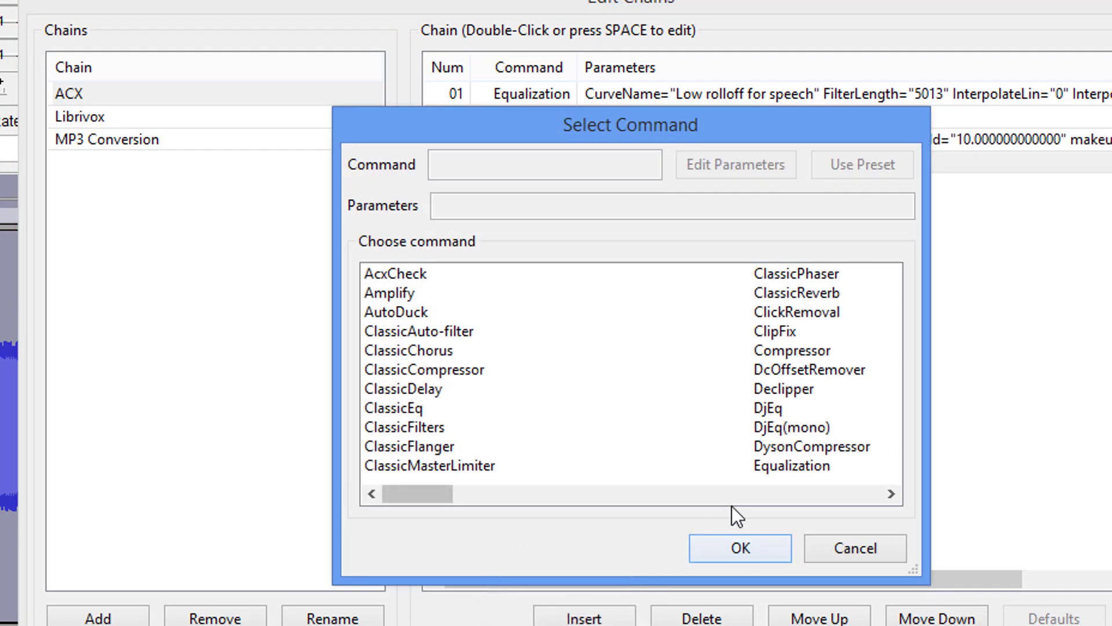
{"action": "mouse_move", "coordinate": [780, 381]}
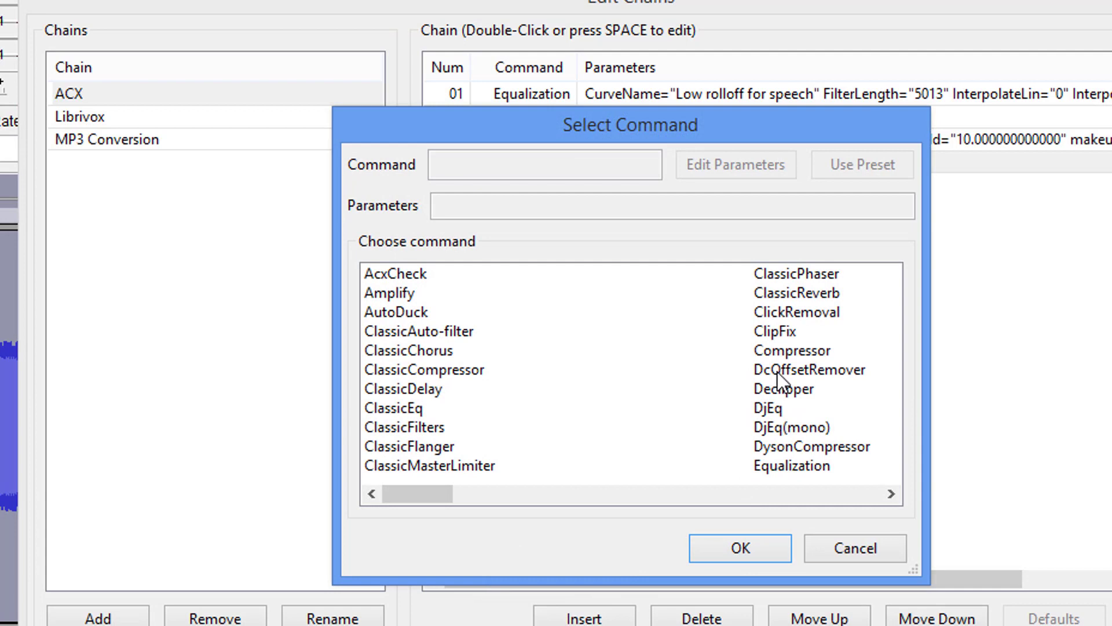
{"action": "left_click", "coordinate": [808, 369]}
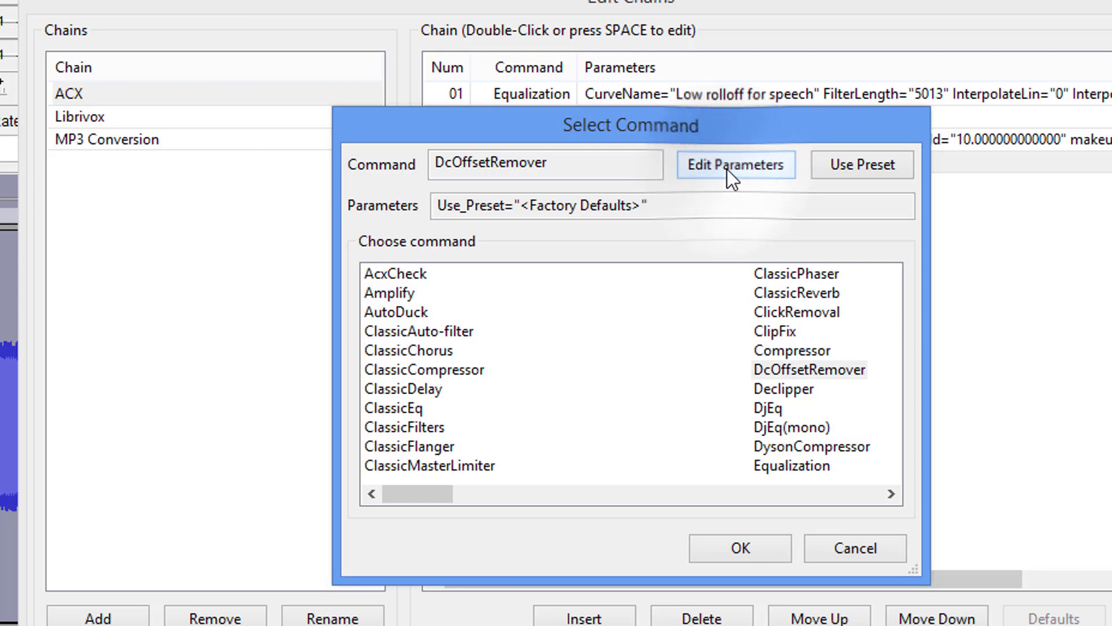
{"action": "mouse_move", "coordinate": [732, 207]}
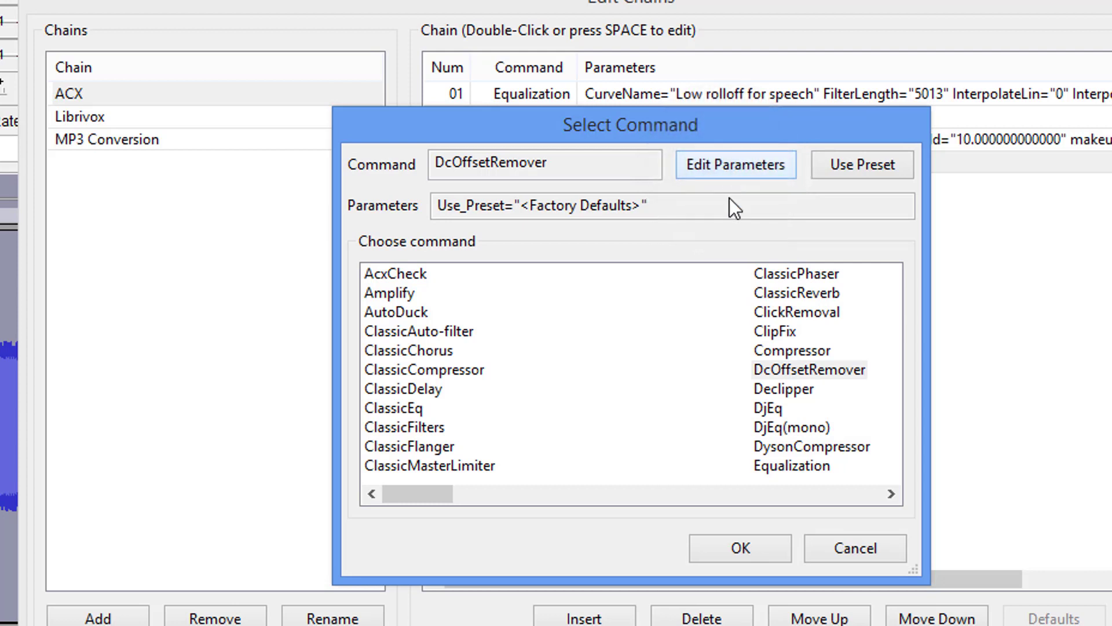
{"action": "mouse_move", "coordinate": [739, 547]}
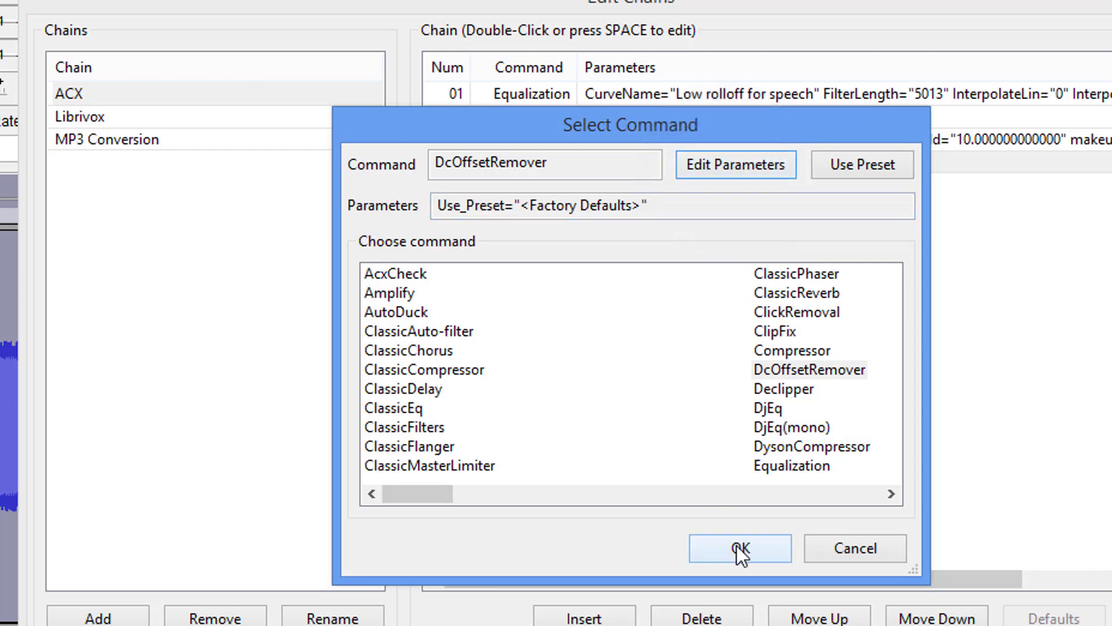
{"action": "left_click", "coordinate": [739, 547]}
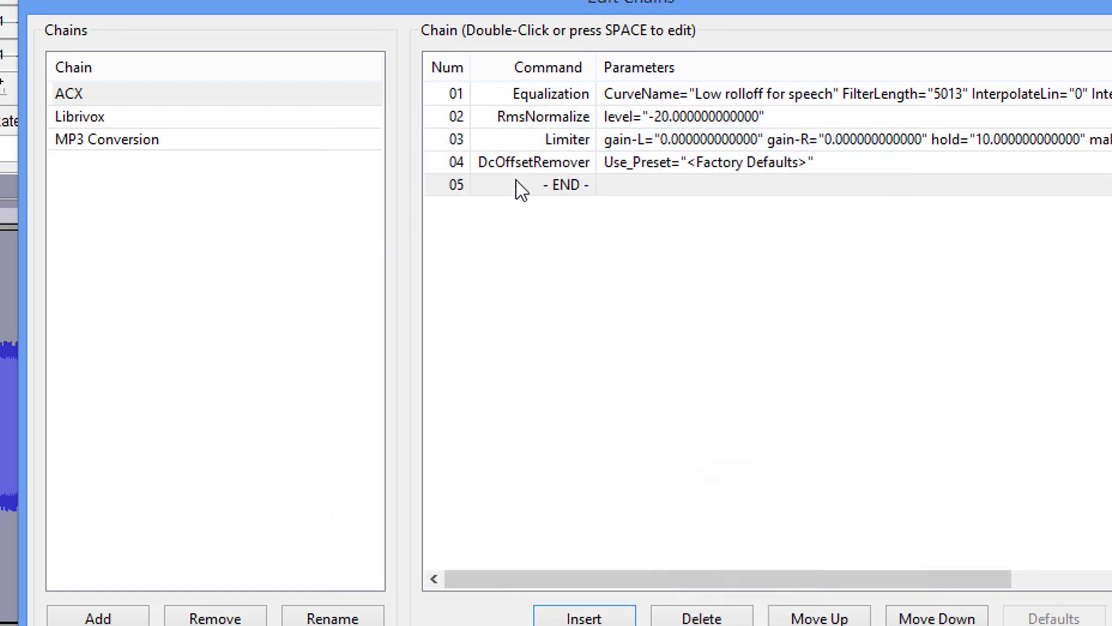
{"action": "mouse_move", "coordinate": [619, 211]}
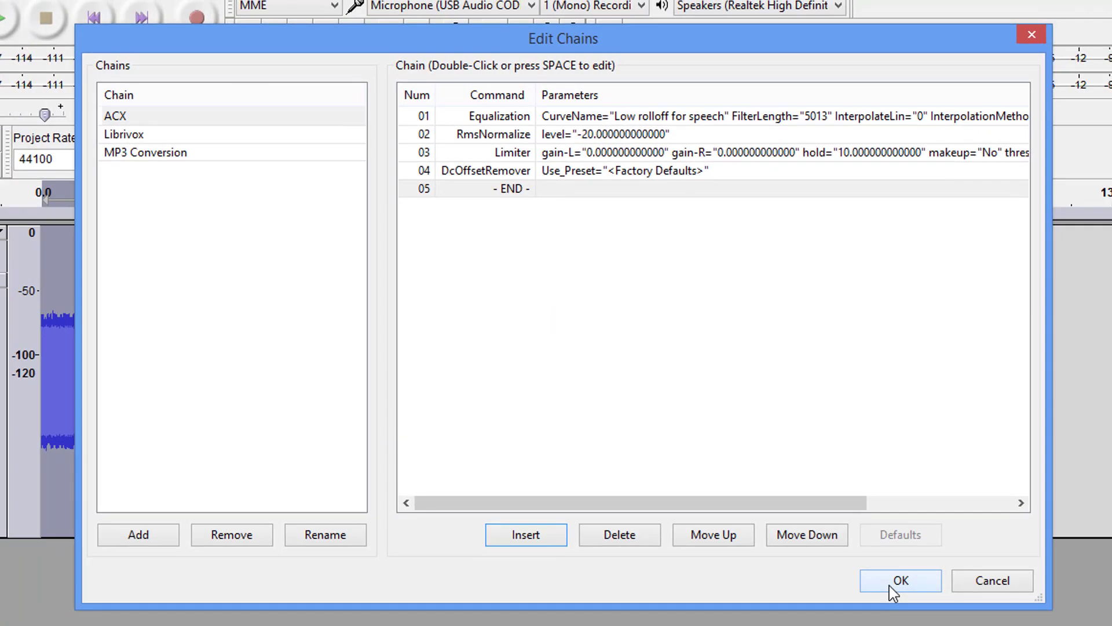
{"action": "left_click", "coordinate": [899, 580]}
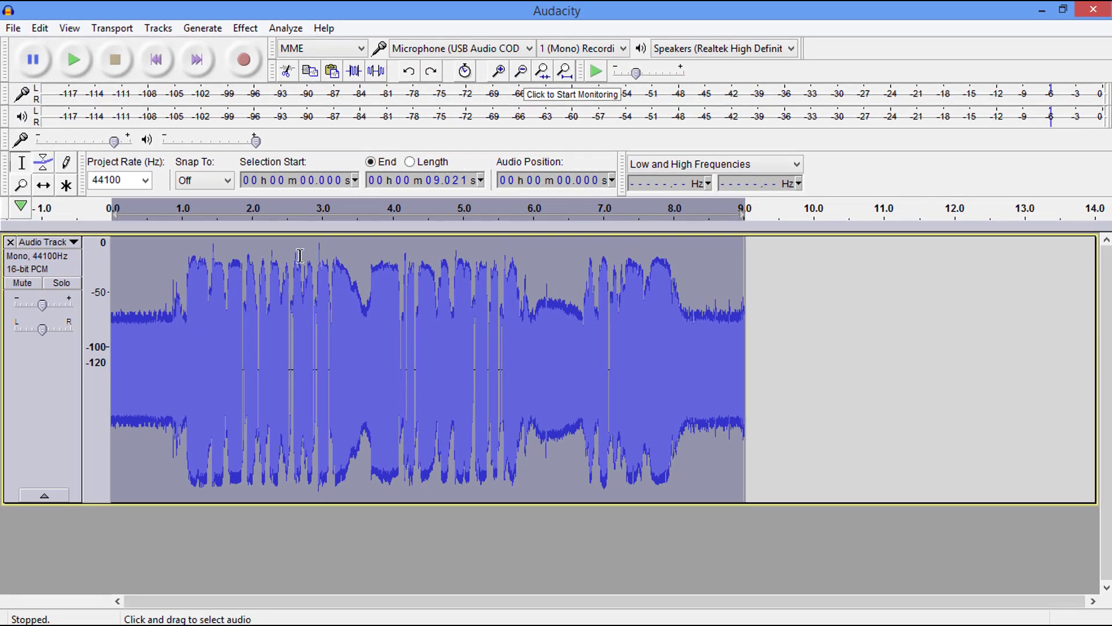
{"action": "mouse_move", "coordinate": [134, 340]}
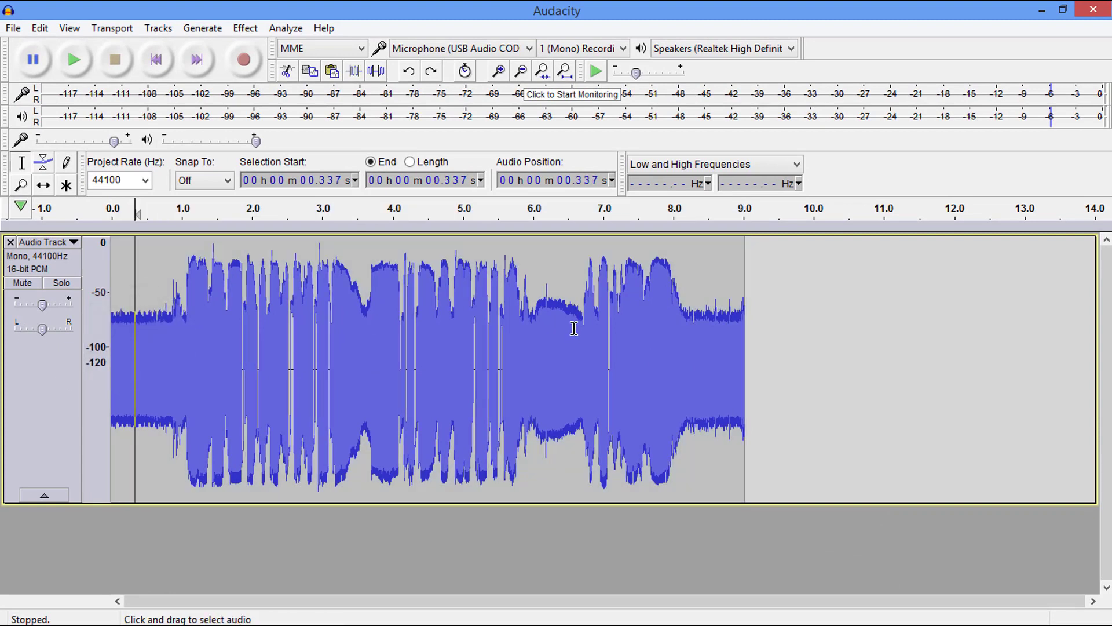
{"action": "mouse_move", "coordinate": [46, 383]}
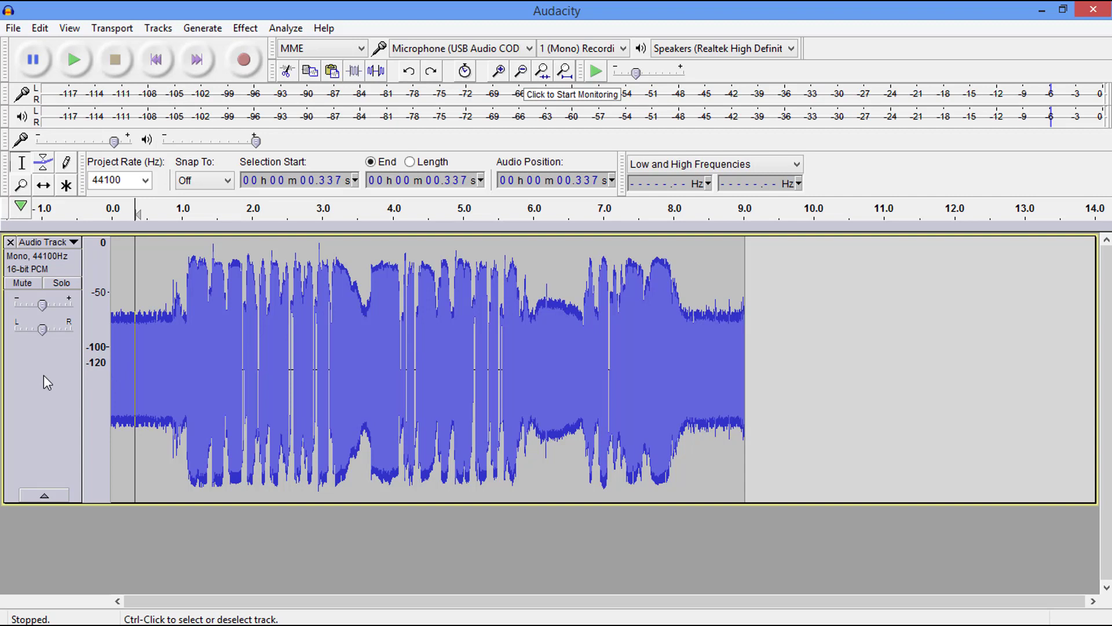
{"action": "mouse_move", "coordinate": [46, 378]}
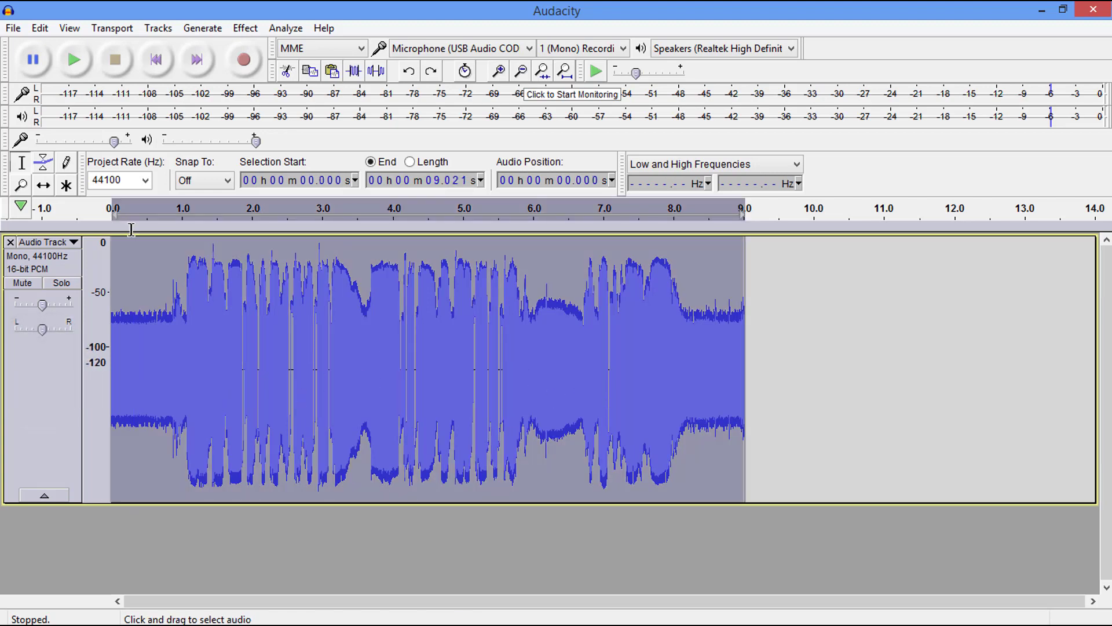
- Run File > Apply Chain with ACX on the current project, leveling the nine-second voice track louder
{"action": "left_click", "coordinate": [11, 28]}
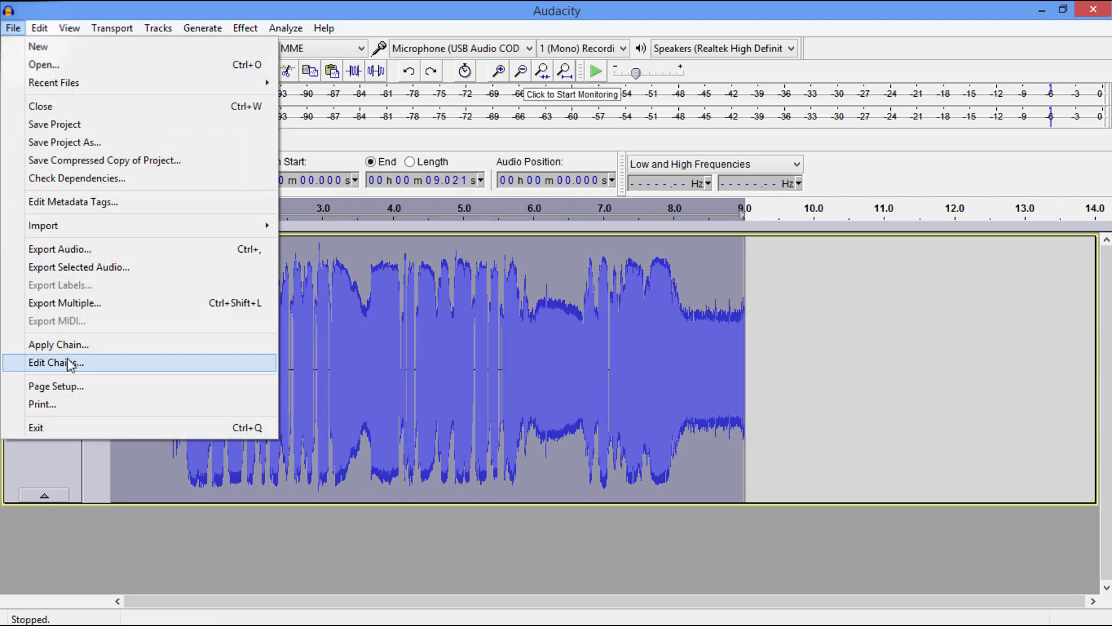
{"action": "left_click", "coordinate": [58, 344]}
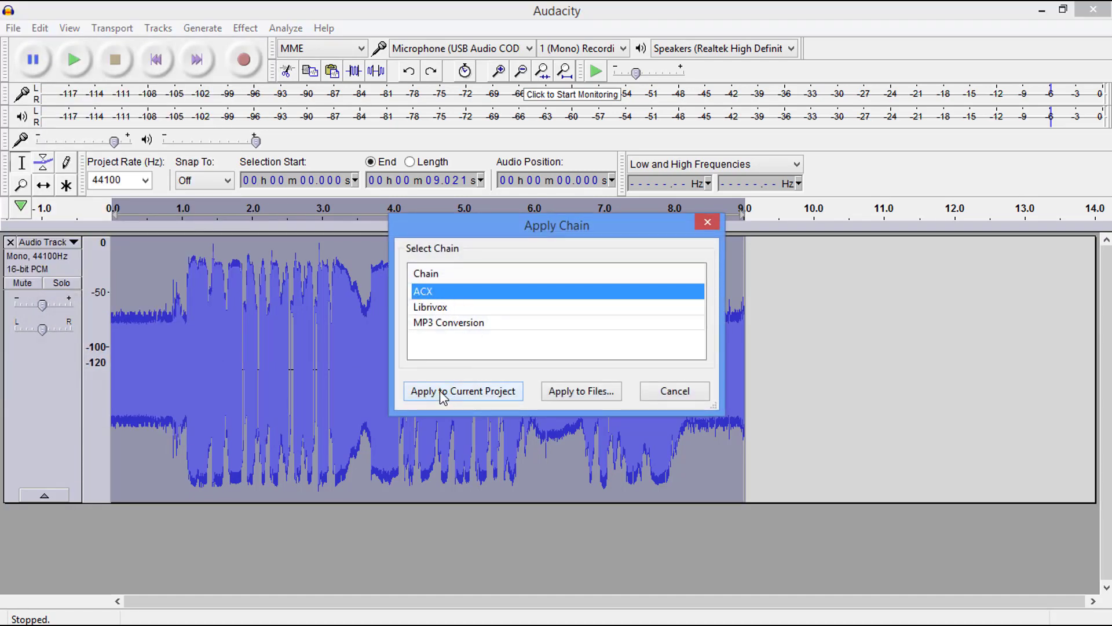
{"action": "left_click", "coordinate": [463, 390]}
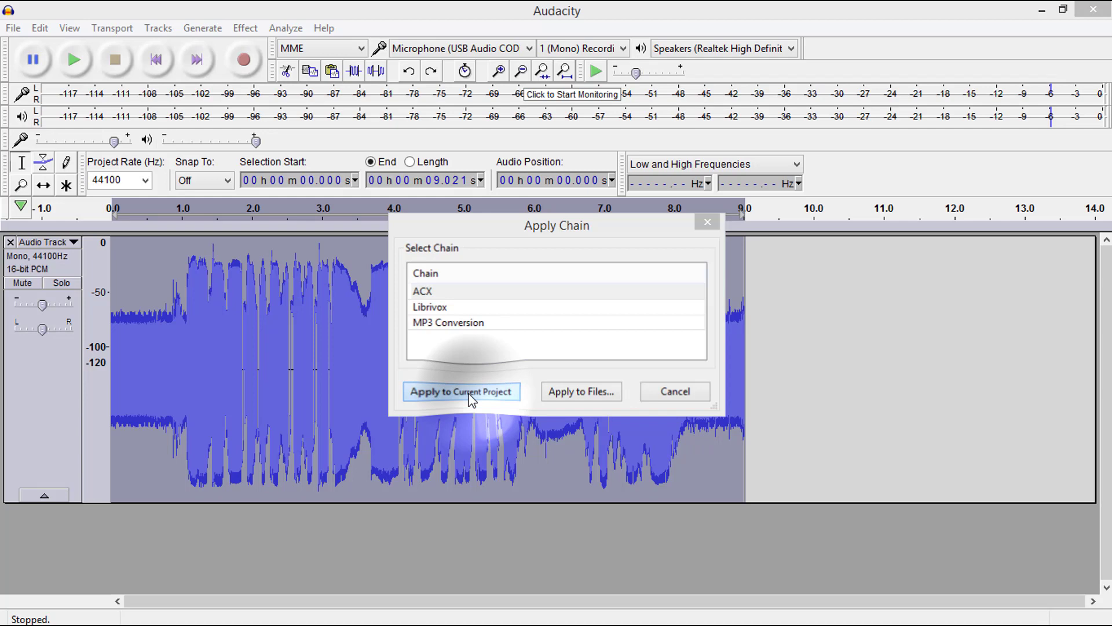
{"action": "left_click", "coordinate": [460, 391]}
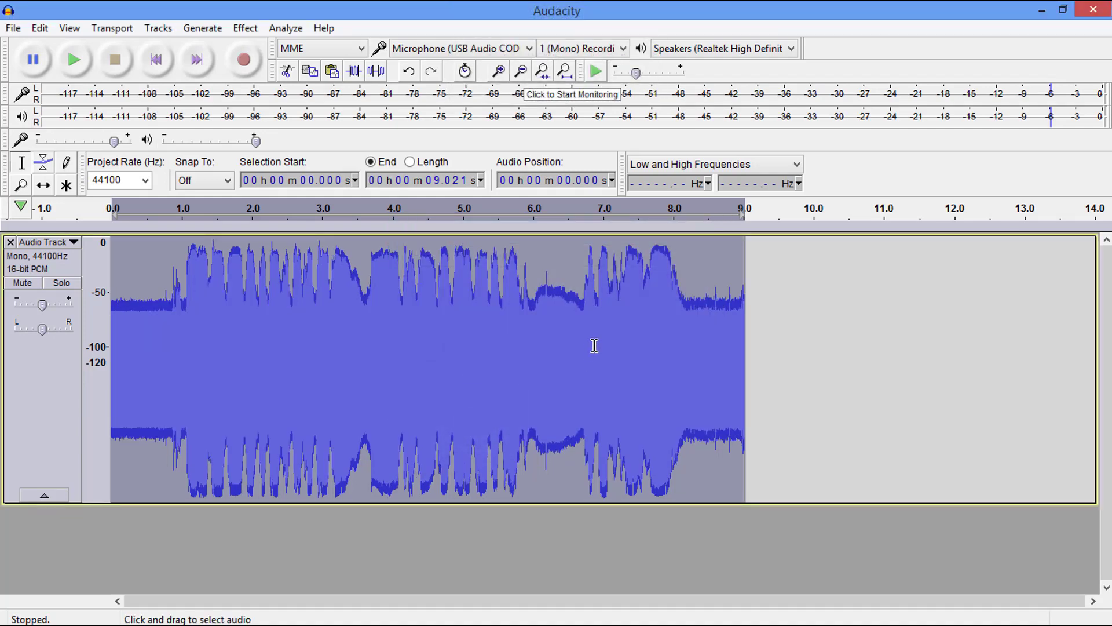
{"action": "left_click", "coordinate": [285, 28]}
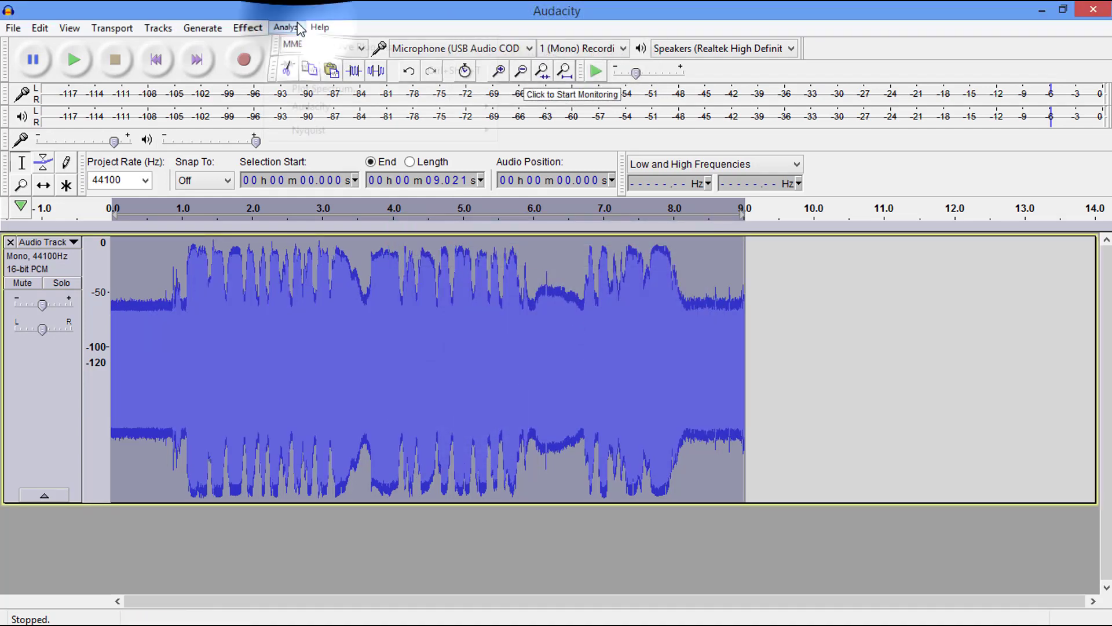
- Run Nyquist ACX Check on the processed clip, confirm it meets ACX requirements, and dismiss the report
{"action": "left_click", "coordinate": [285, 28]}
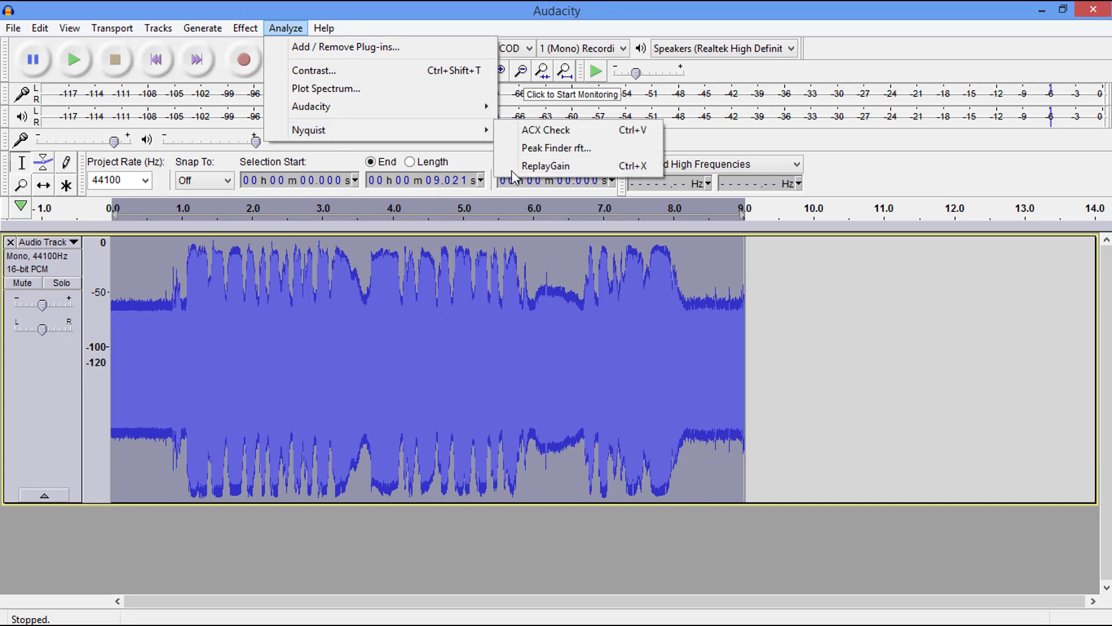
{"action": "left_click", "coordinate": [546, 130]}
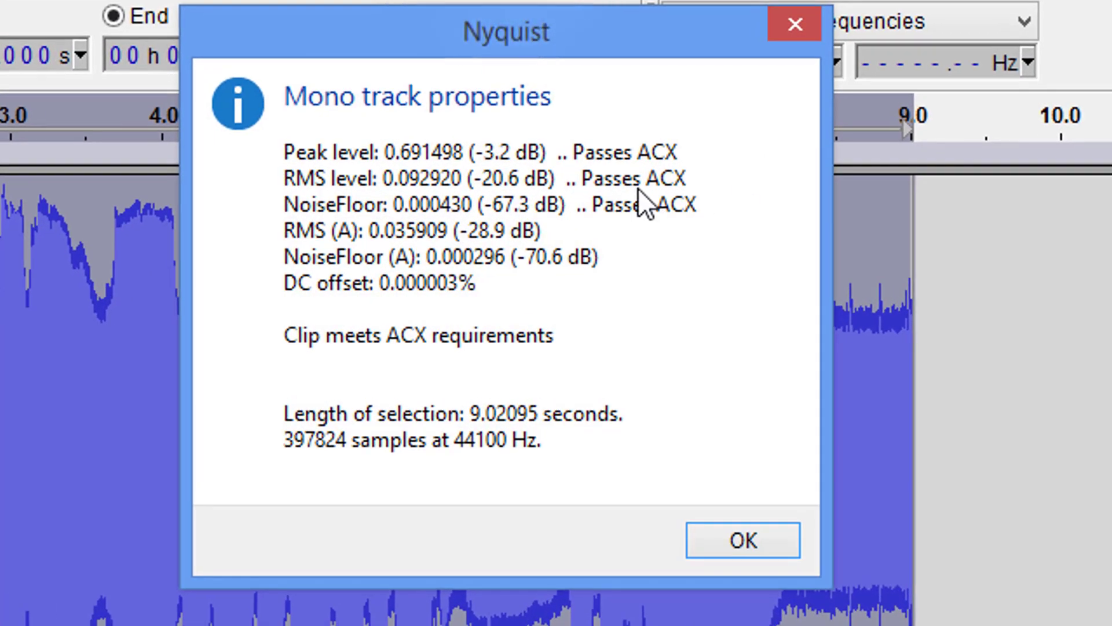
{"action": "mouse_move", "coordinate": [585, 211]}
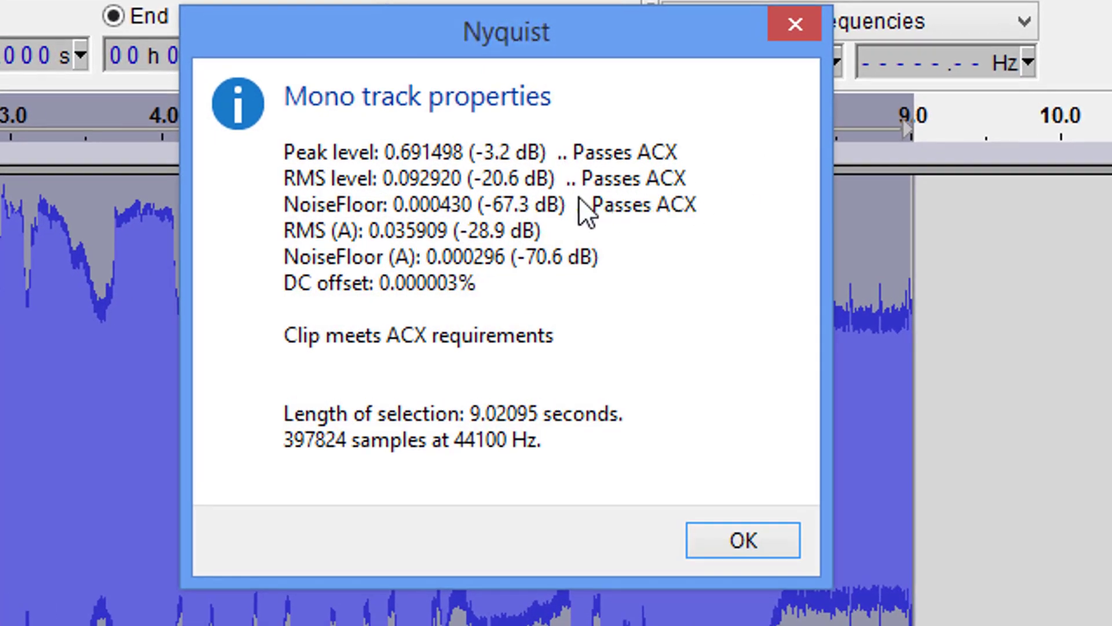
{"action": "mouse_move", "coordinate": [675, 234]}
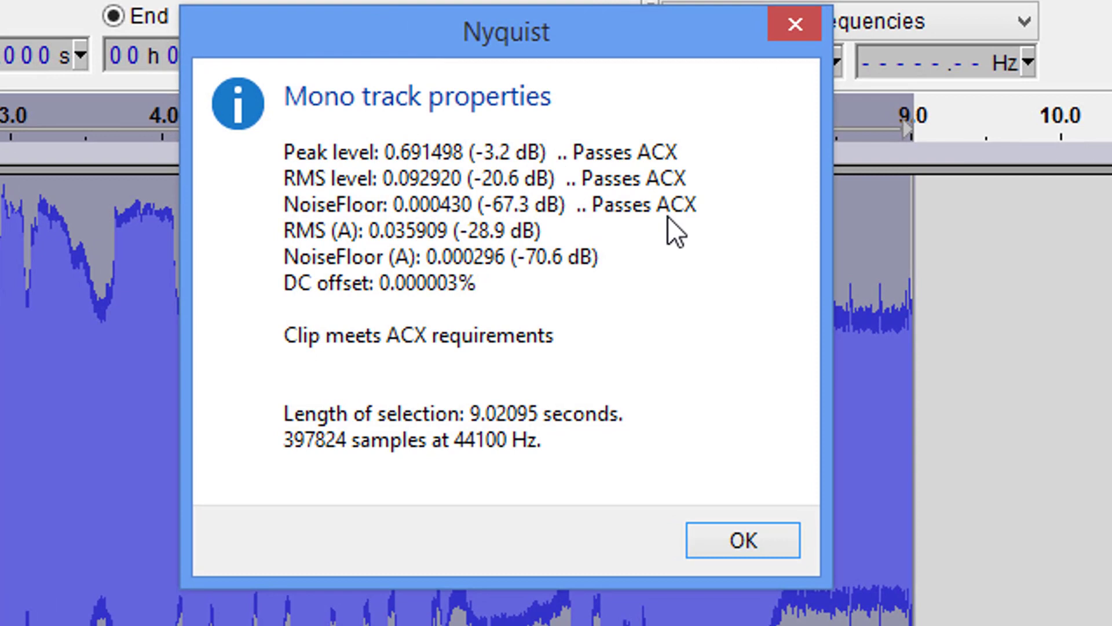
{"action": "mouse_move", "coordinate": [522, 224]}
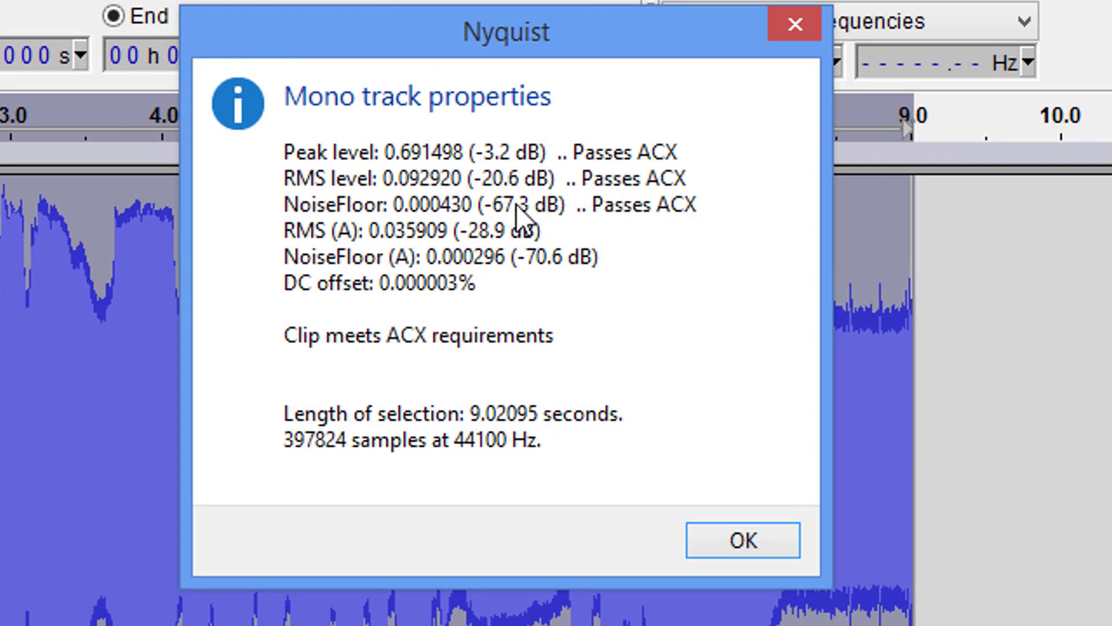
{"action": "mouse_move", "coordinate": [542, 231]}
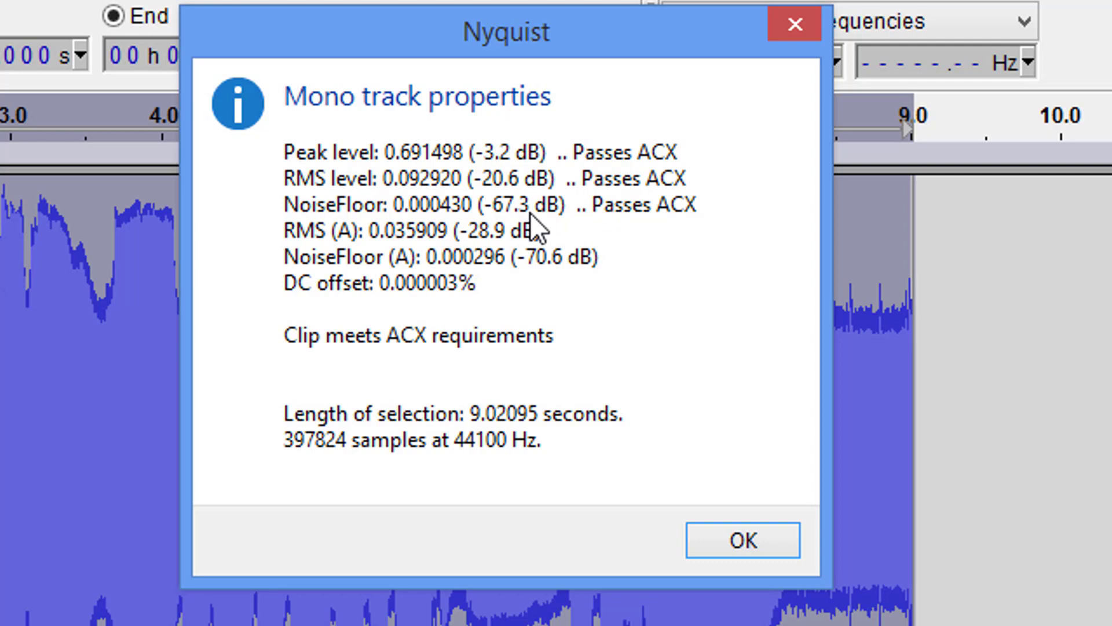
{"action": "mouse_move", "coordinate": [627, 231]}
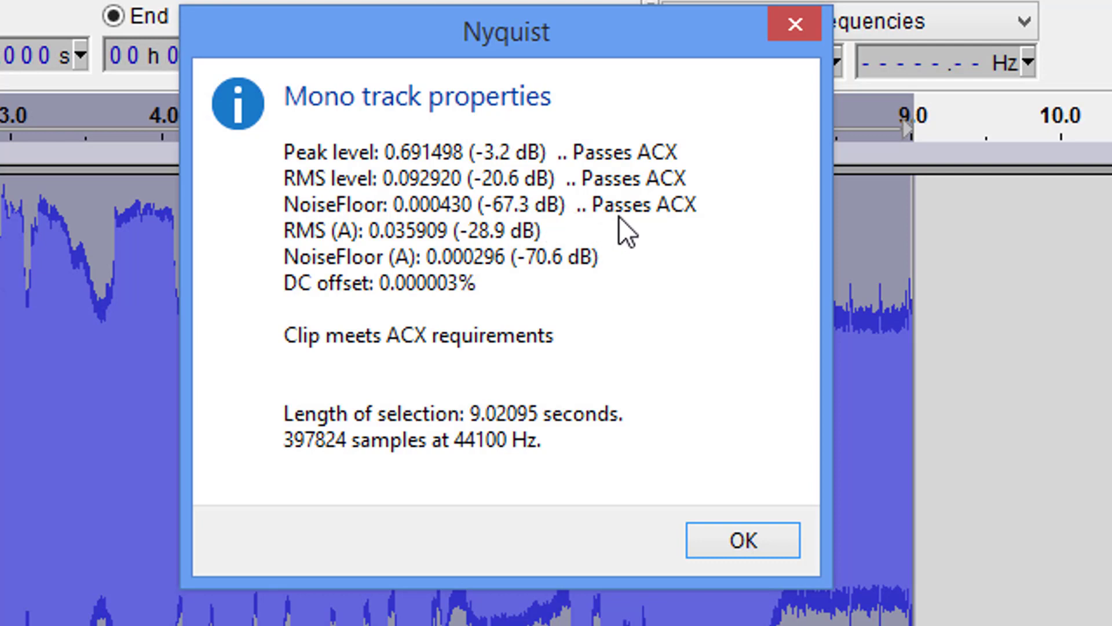
{"action": "mouse_move", "coordinate": [435, 157]}
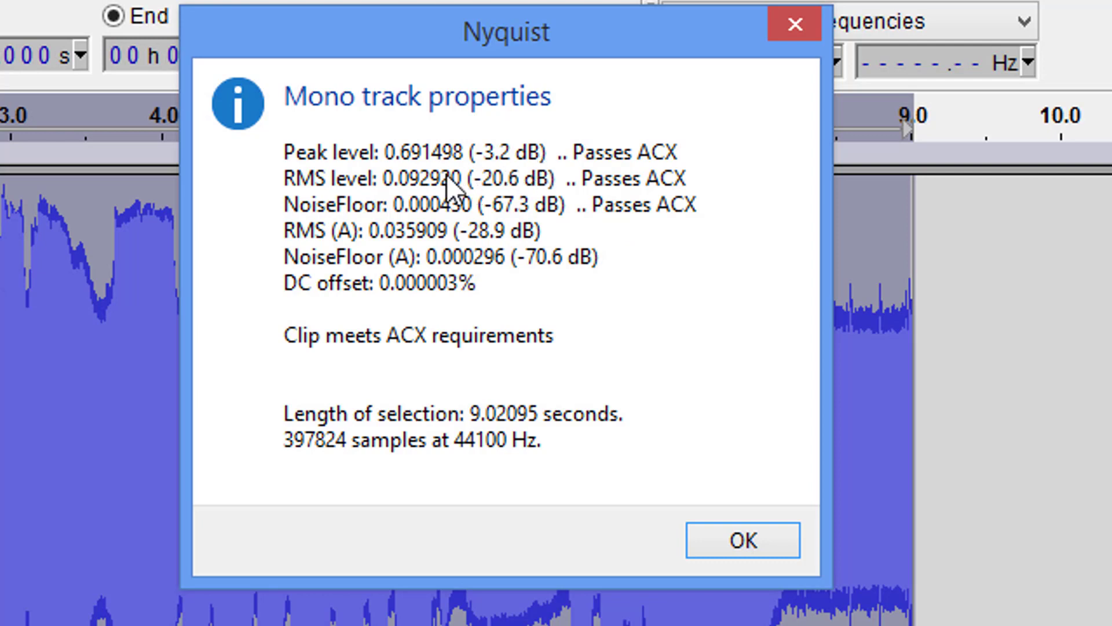
{"action": "mouse_move", "coordinate": [575, 199]}
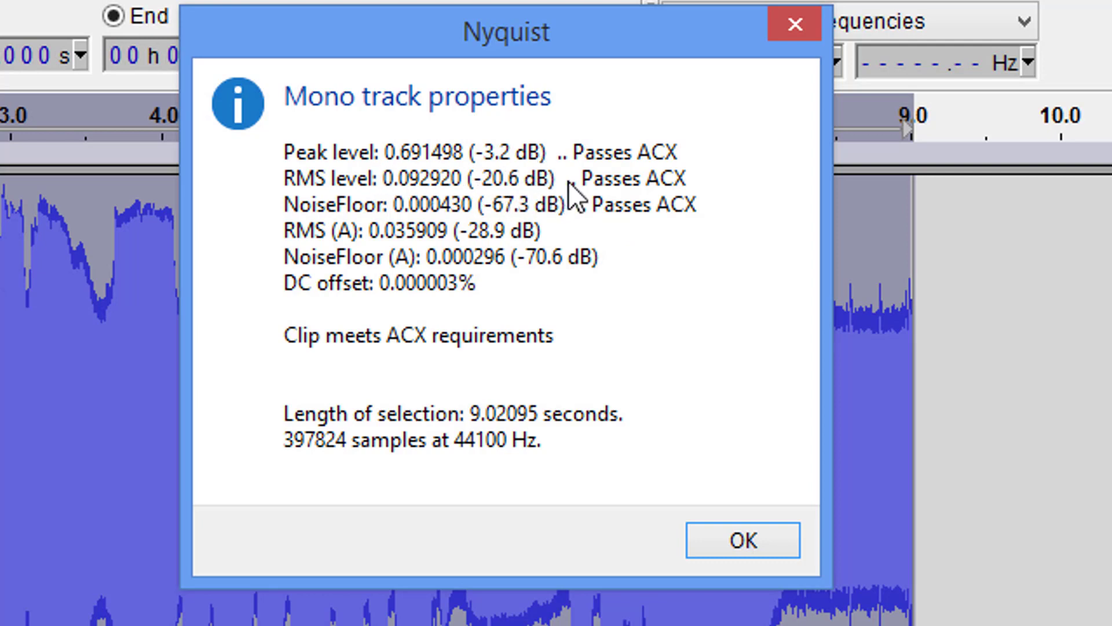
{"action": "mouse_move", "coordinate": [425, 316]}
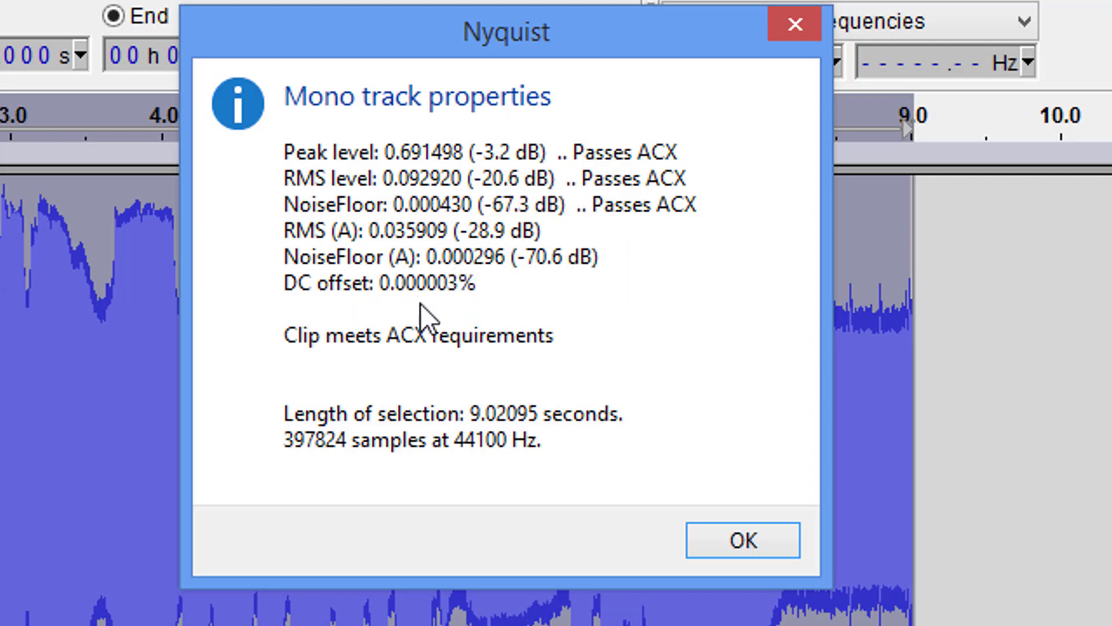
{"action": "mouse_move", "coordinate": [602, 308]}
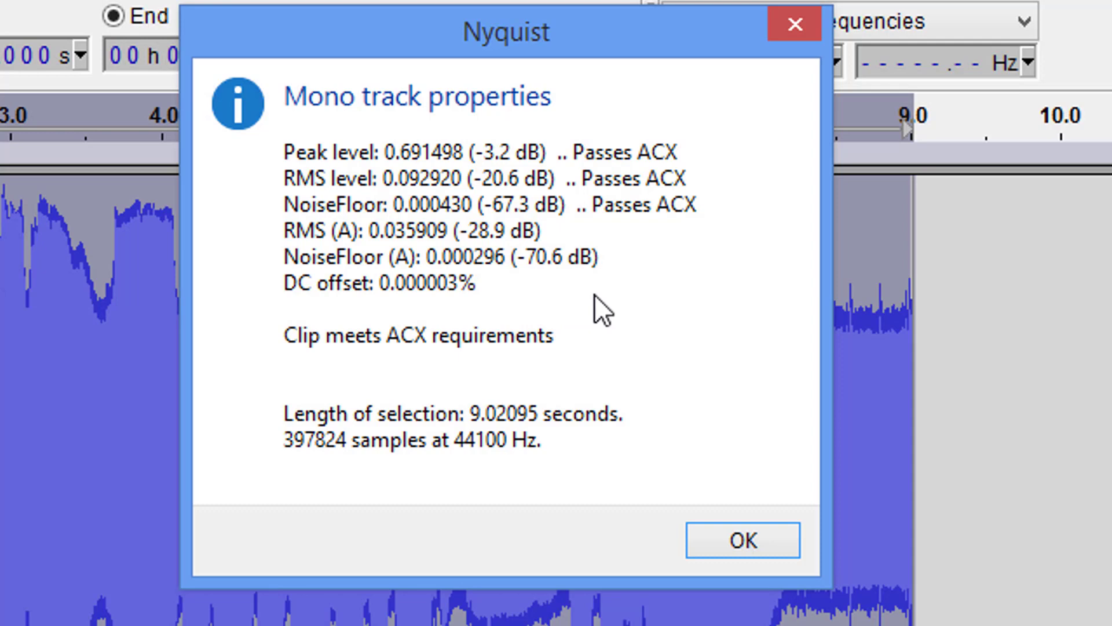
{"action": "mouse_move", "coordinate": [606, 391]}
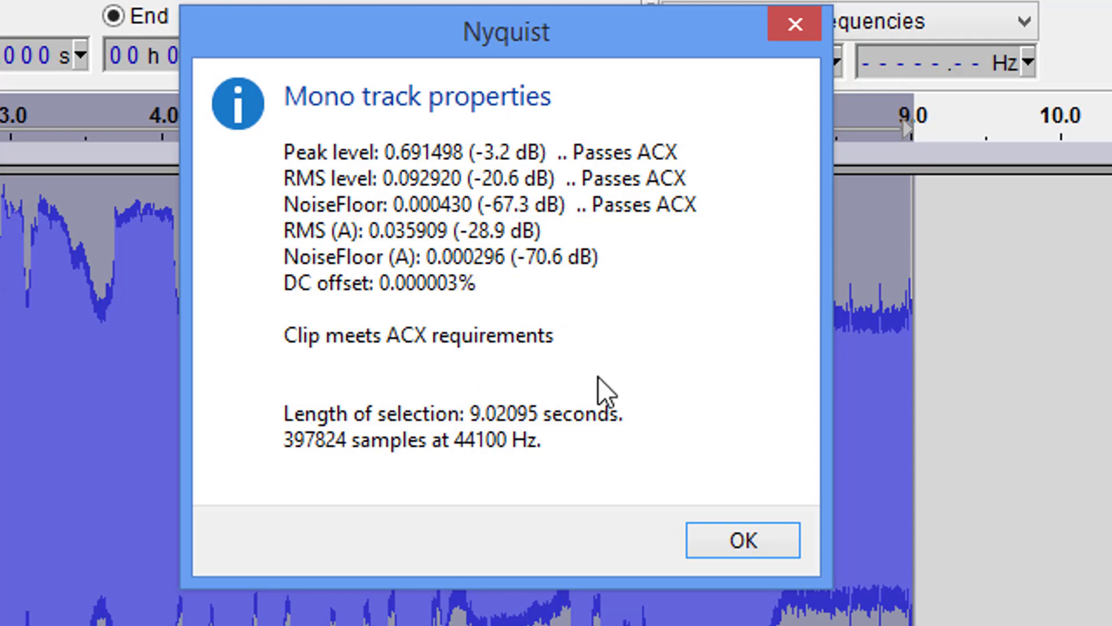
{"action": "left_click", "coordinate": [741, 540]}
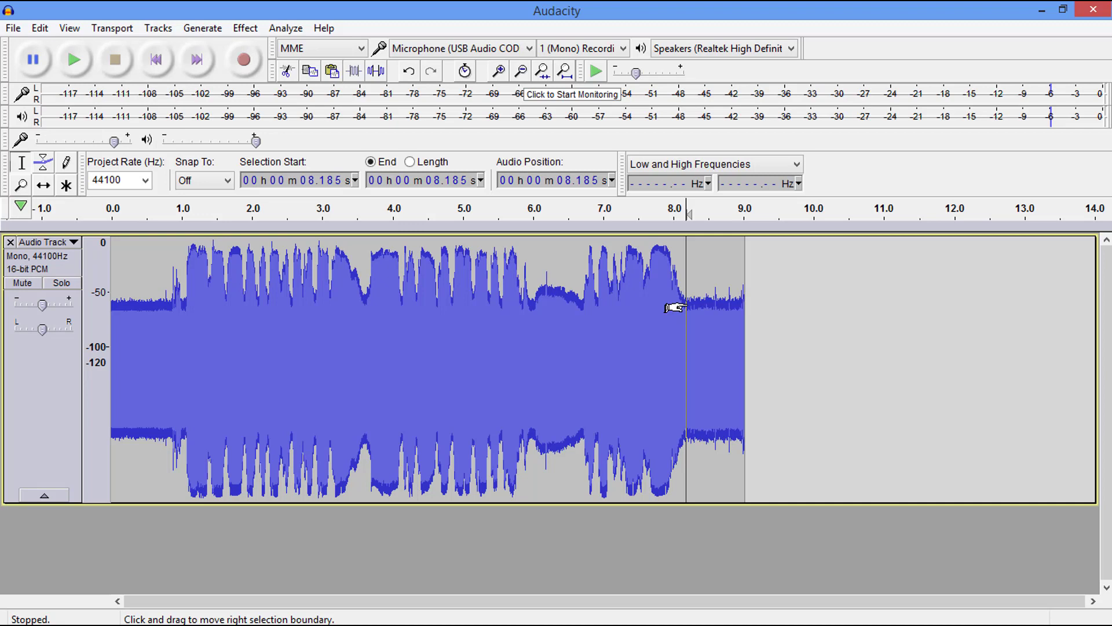
{"action": "mouse_move", "coordinate": [375, 241]}
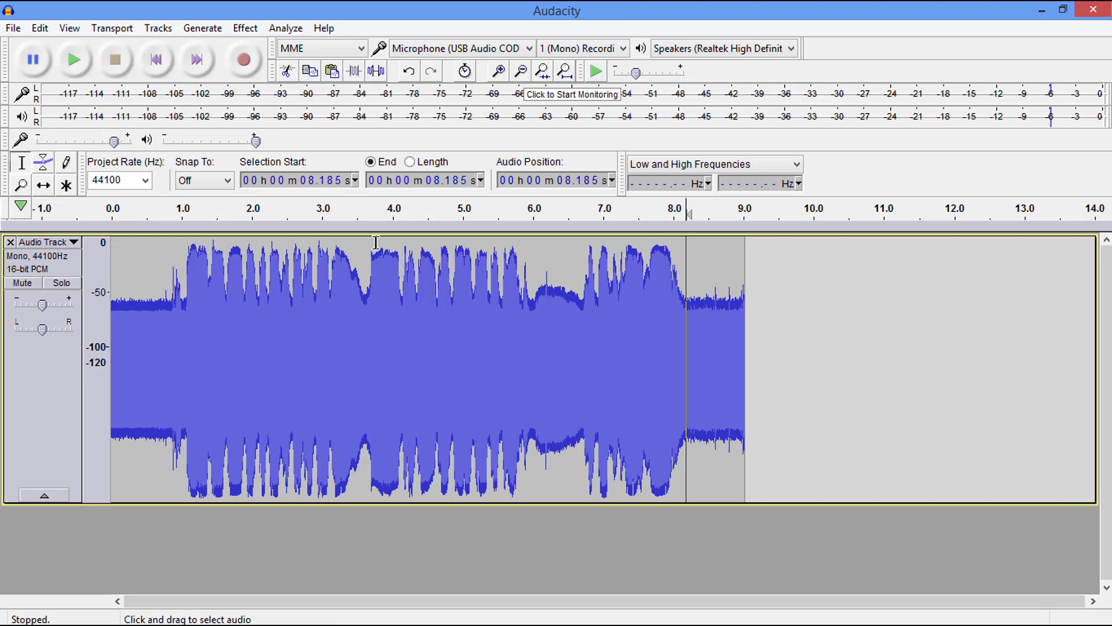
{"action": "mouse_move", "coordinate": [213, 245]}
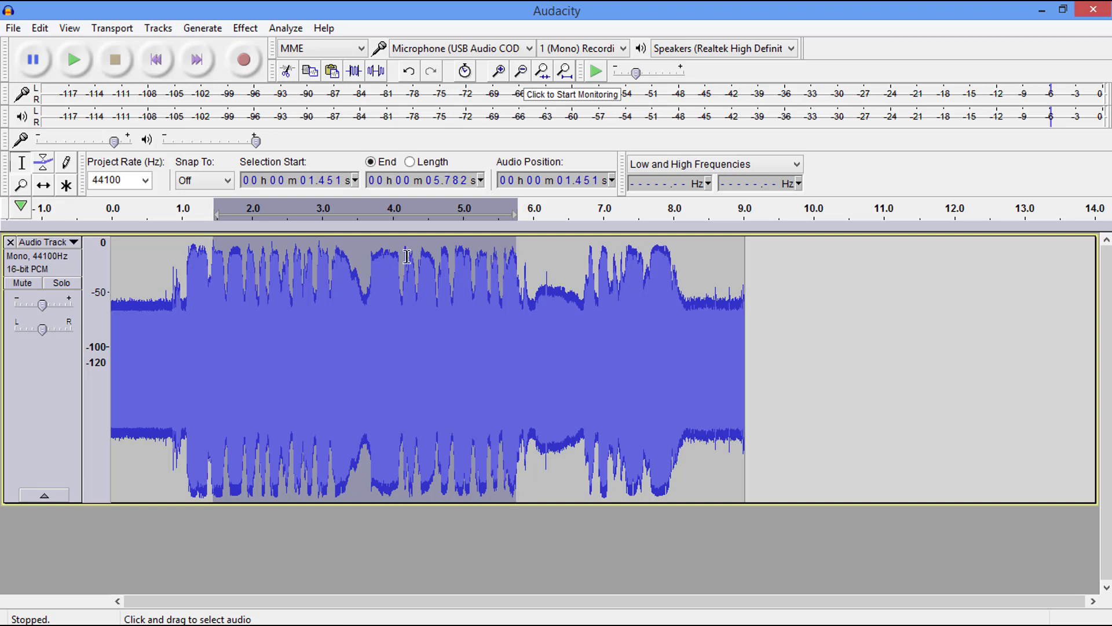
{"action": "mouse_move", "coordinate": [263, 285]}
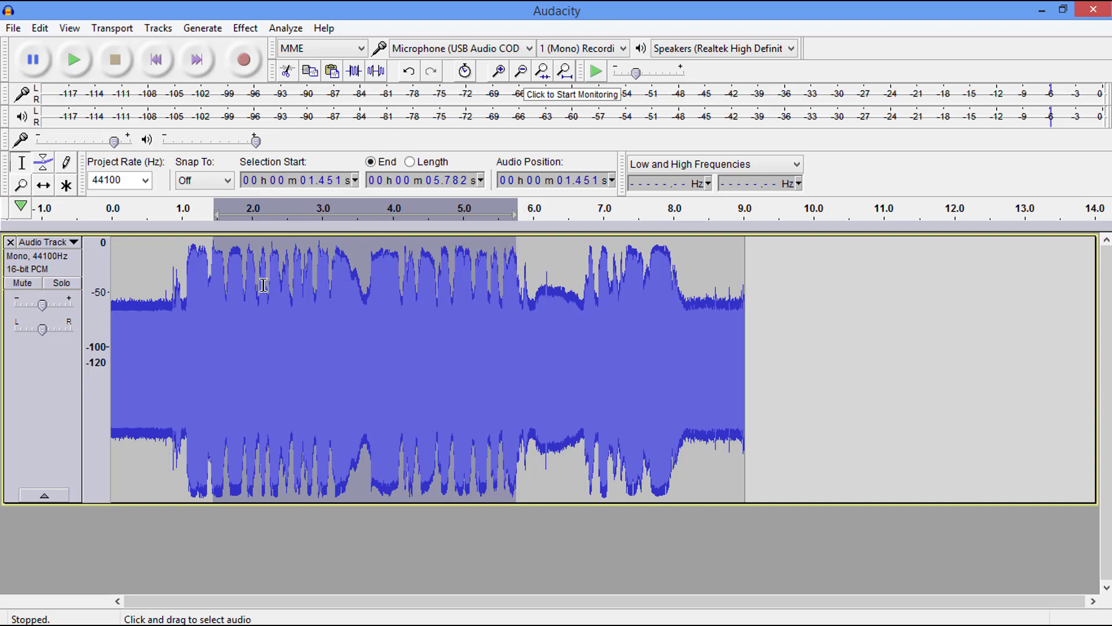
{"action": "mouse_move", "coordinate": [239, 294]}
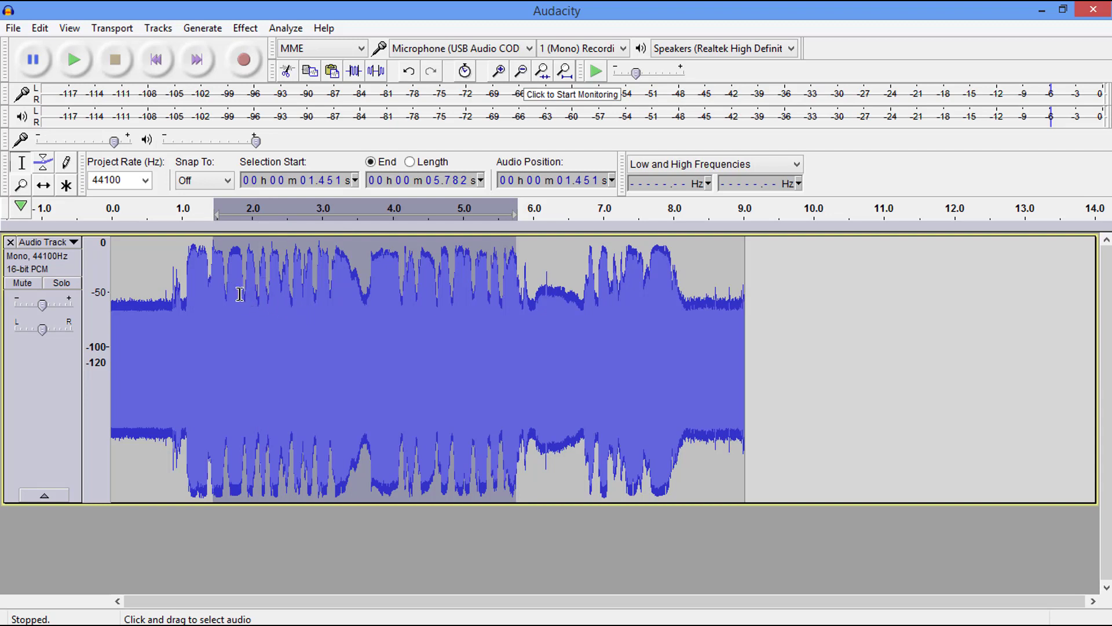
{"action": "mouse_move", "coordinate": [223, 299]}
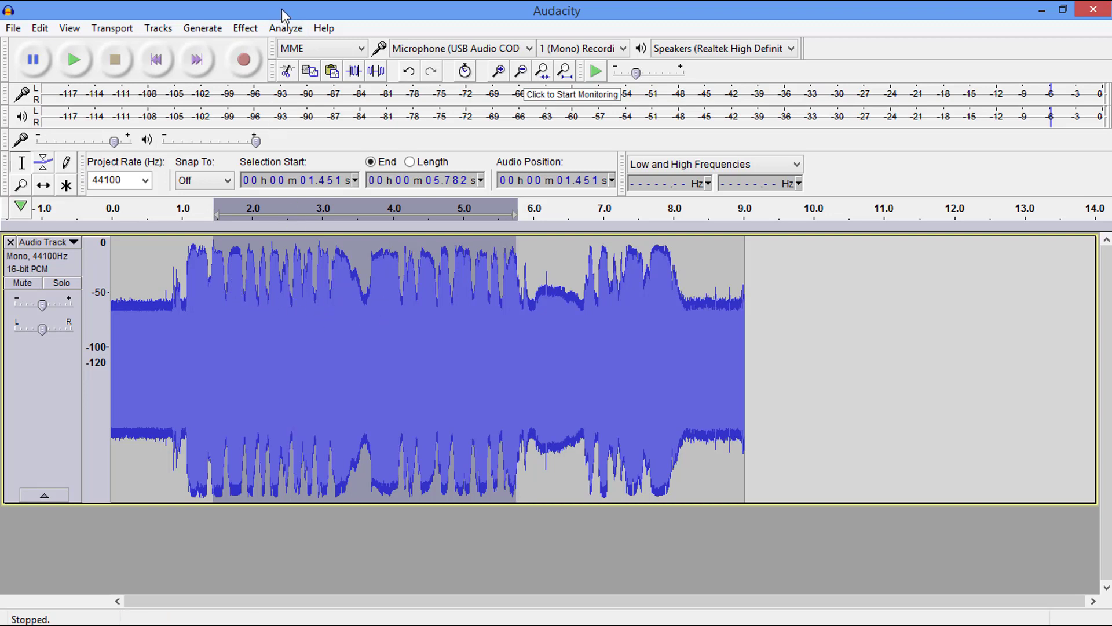
- ACX-check the 4.3-second middle stretch (fails on noise floor), then the first 5.7 seconds, which pass
{"action": "left_click", "coordinate": [285, 28]}
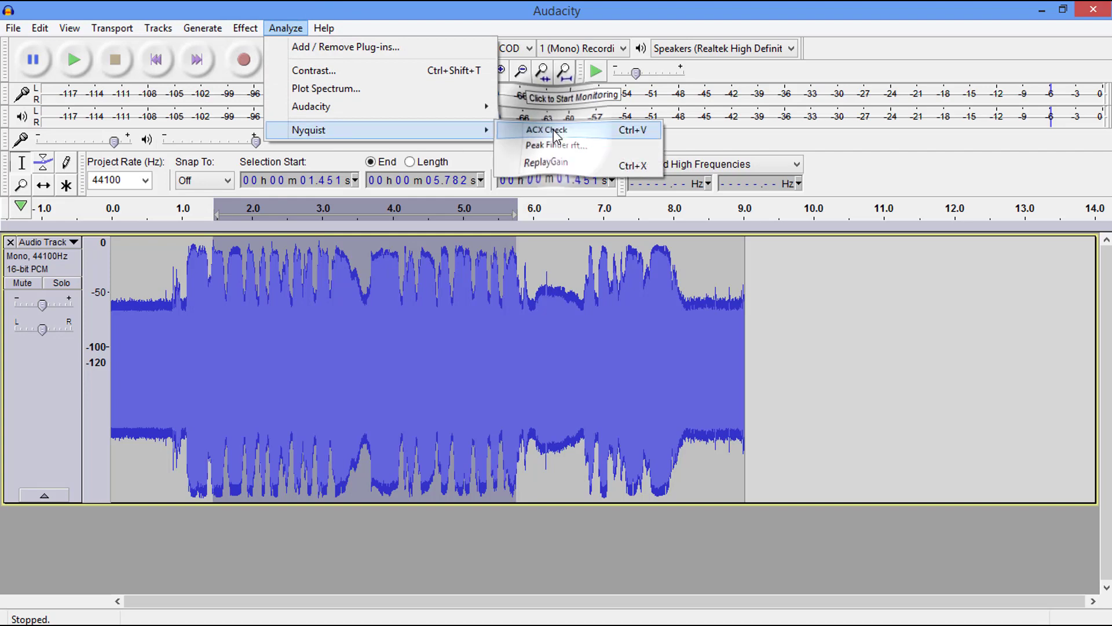
{"action": "left_click", "coordinate": [547, 130]}
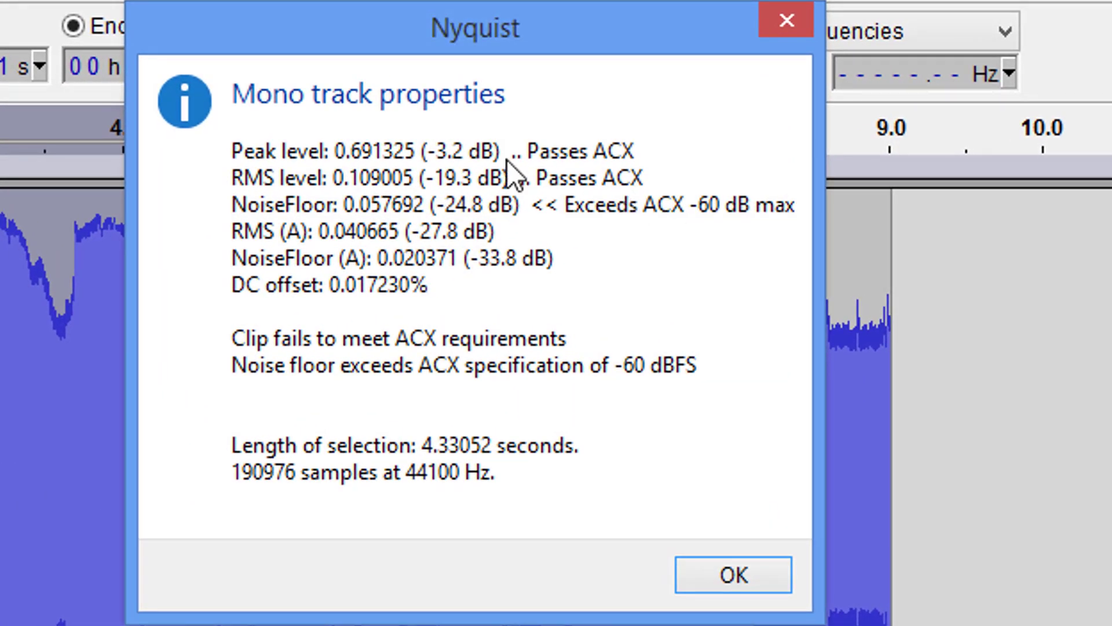
{"action": "mouse_move", "coordinate": [341, 234]}
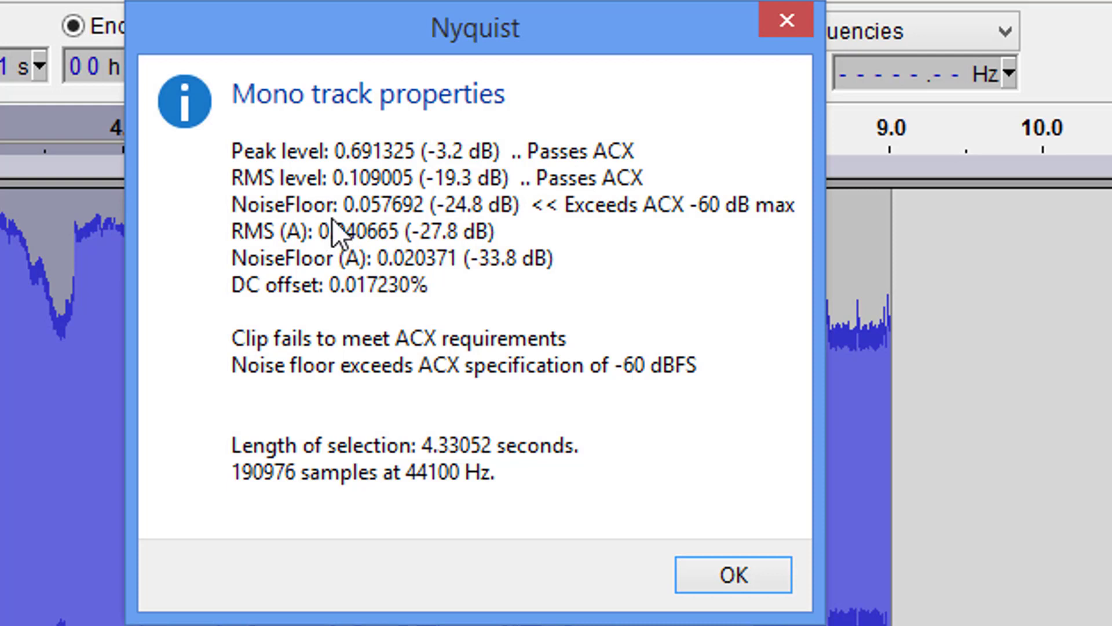
{"action": "mouse_move", "coordinate": [599, 237]}
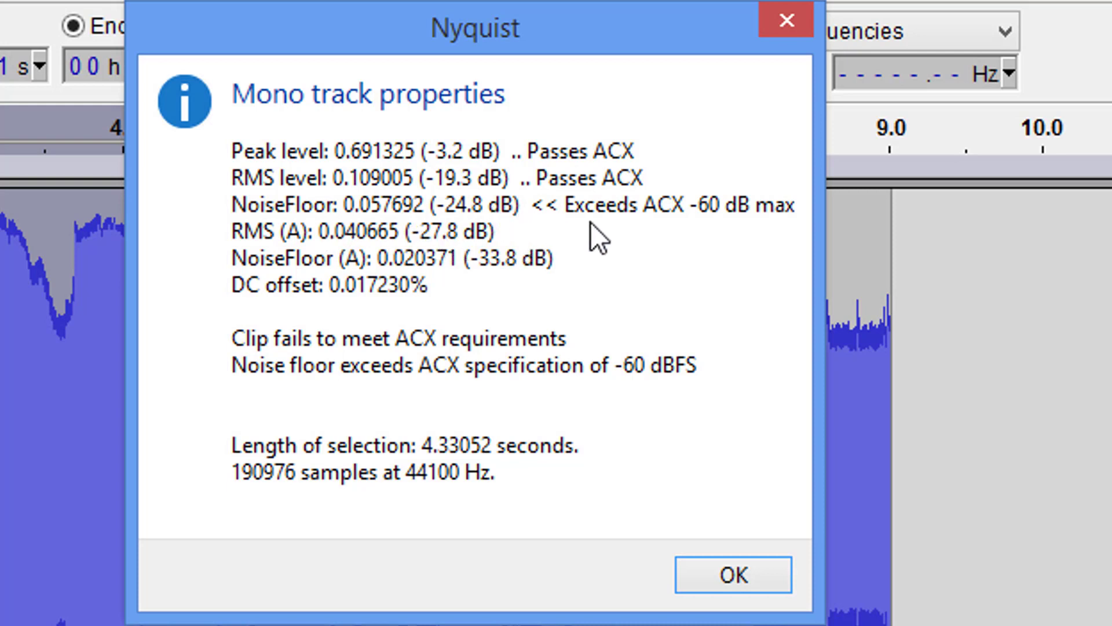
{"action": "mouse_move", "coordinate": [646, 234]}
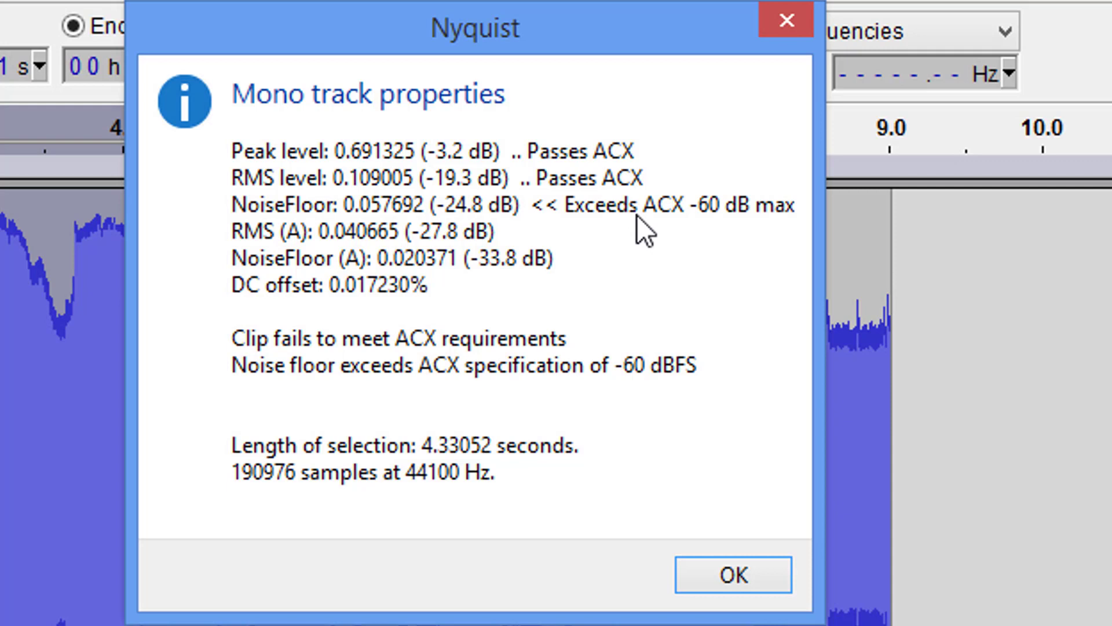
{"action": "mouse_move", "coordinate": [361, 315]}
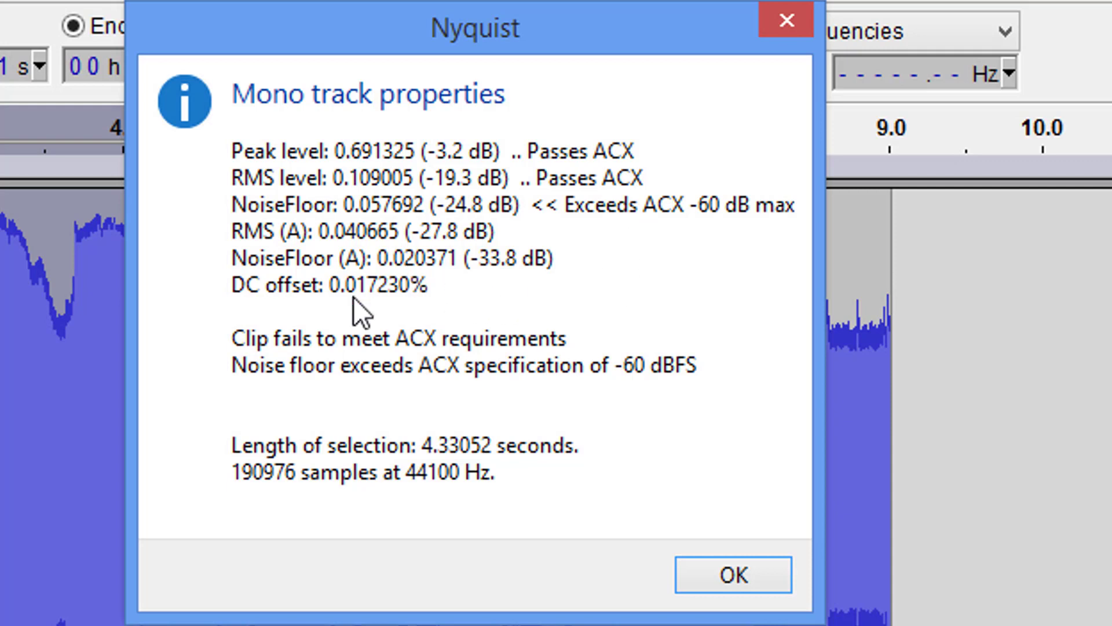
{"action": "mouse_move", "coordinate": [665, 347]}
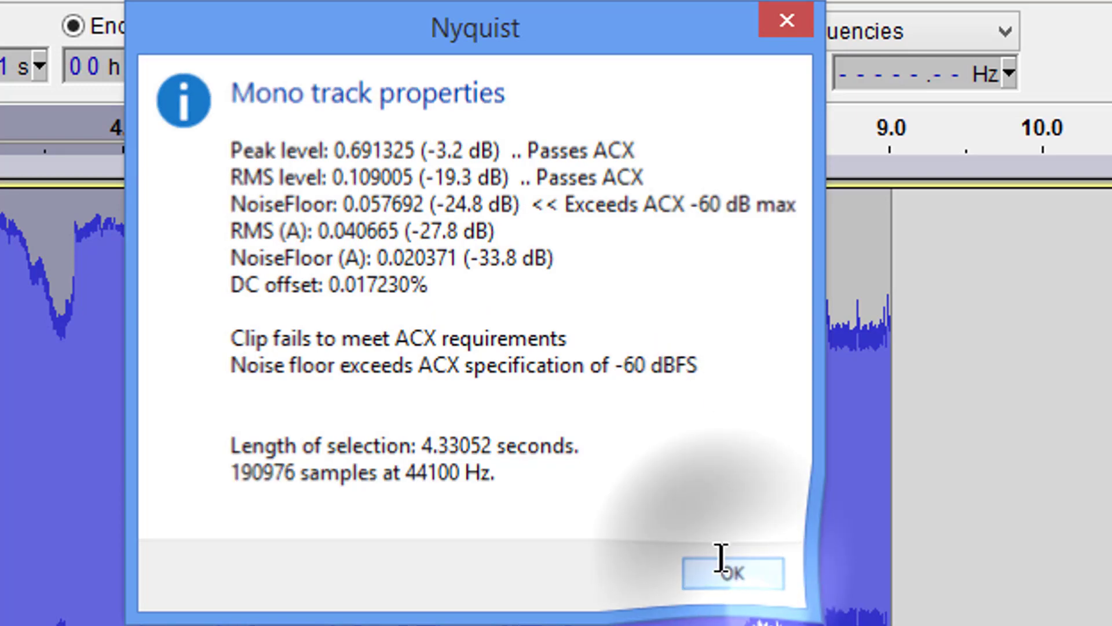
{"action": "left_click", "coordinate": [731, 573]}
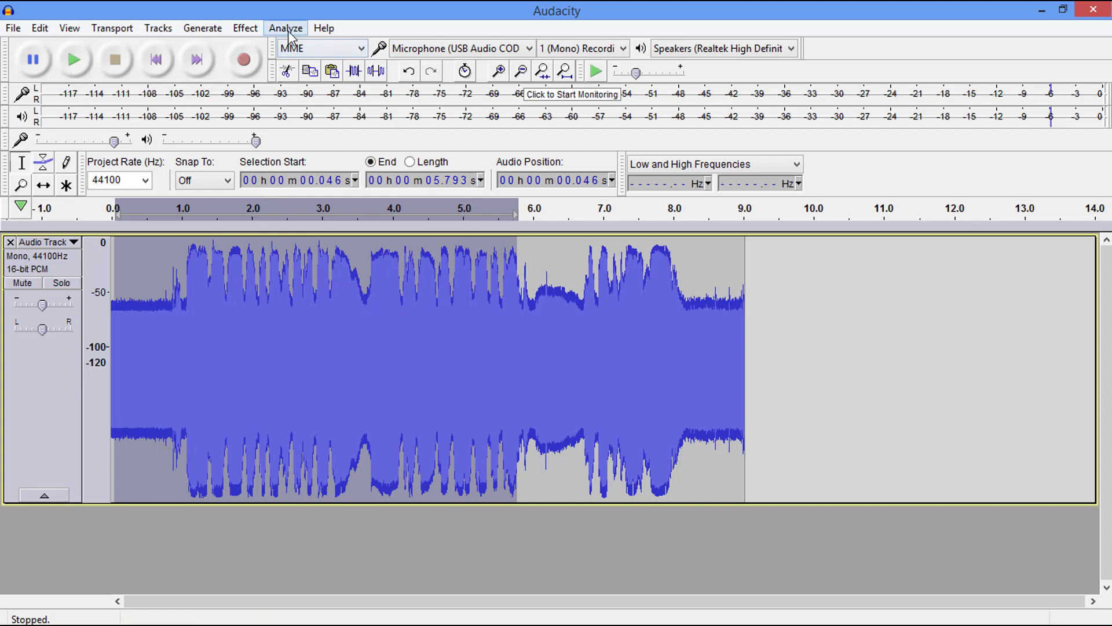
{"action": "left_click", "coordinate": [286, 28]}
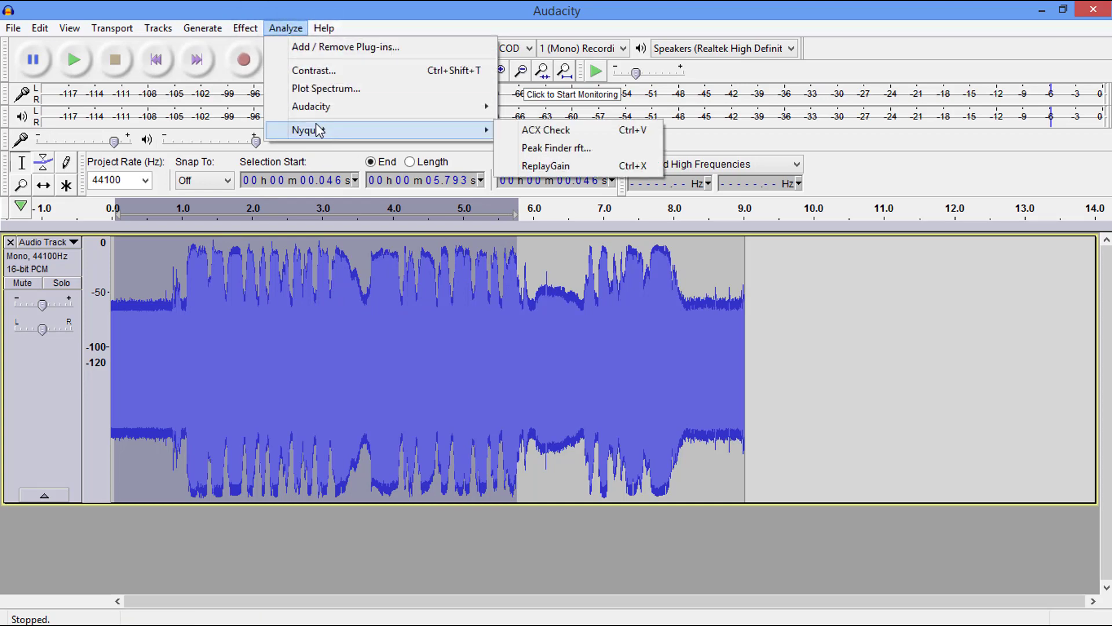
{"action": "left_click", "coordinate": [546, 130]}
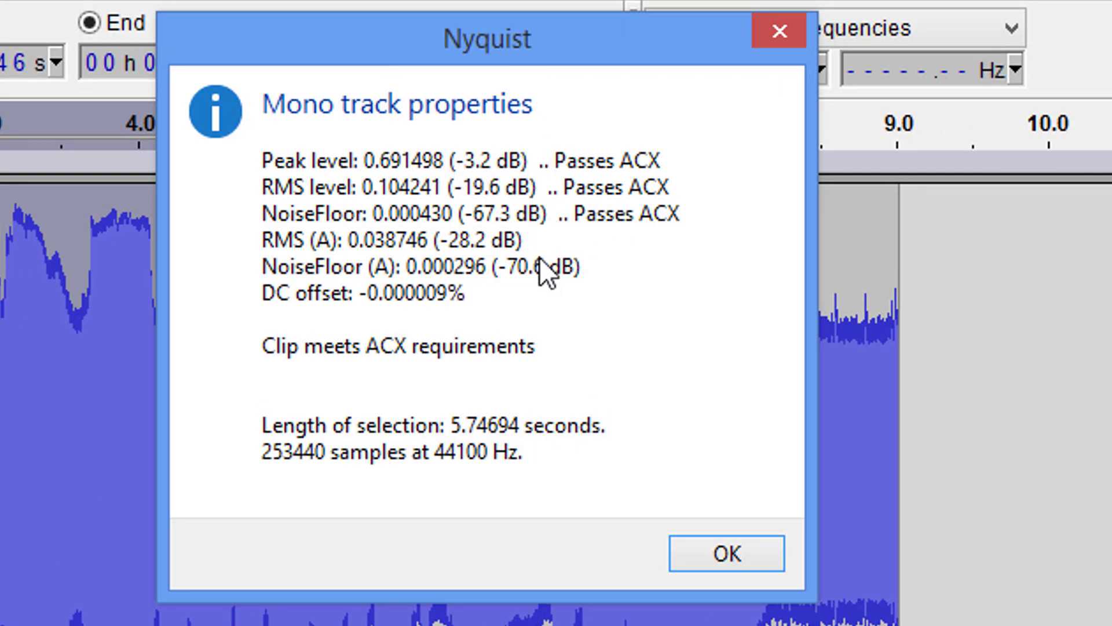
{"action": "mouse_move", "coordinate": [501, 327]}
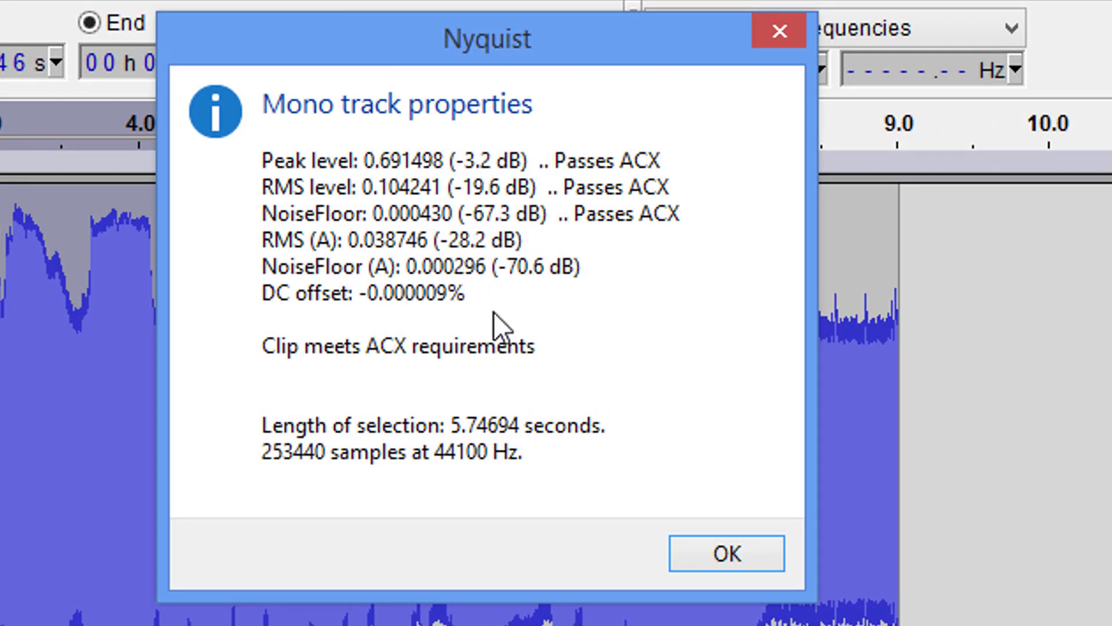
{"action": "mouse_move", "coordinate": [454, 312]}
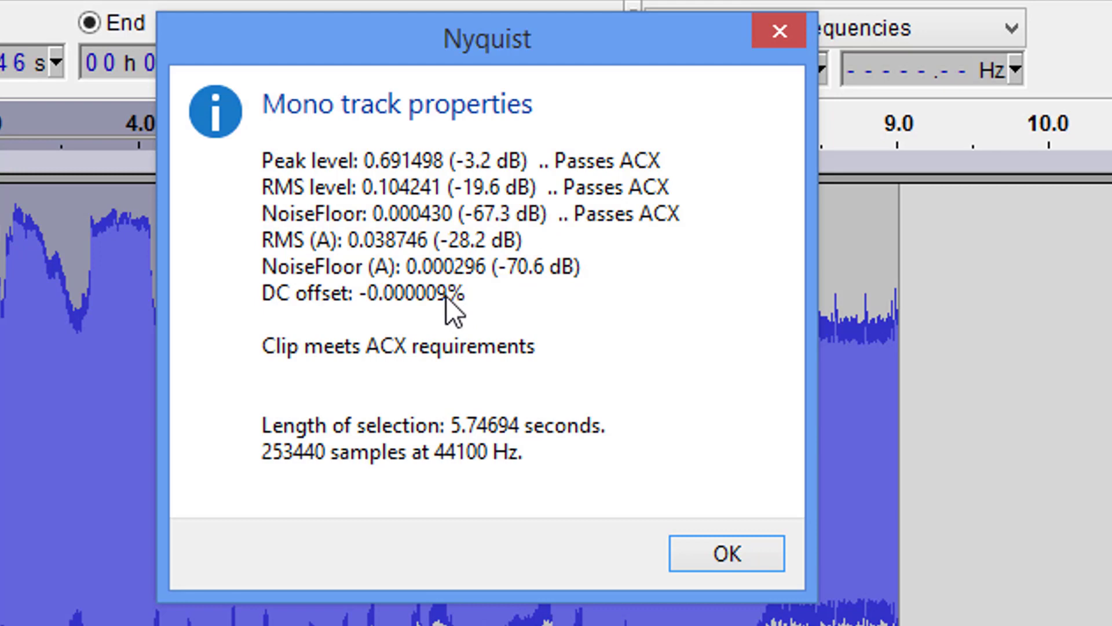
{"action": "mouse_move", "coordinate": [668, 475]}
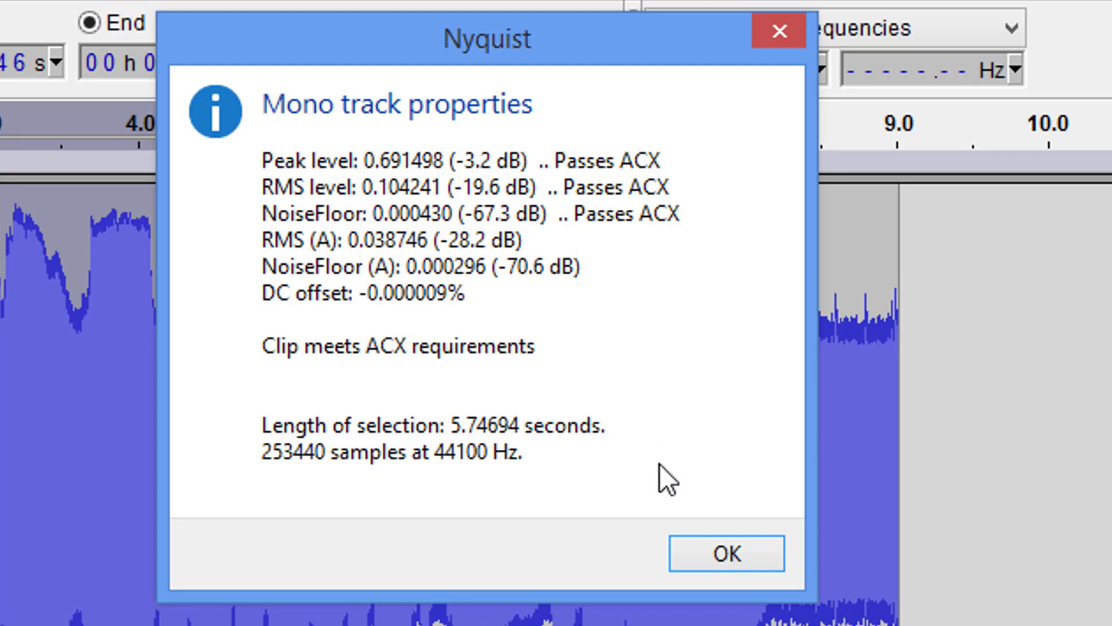
- Dismiss the ACX report, undo the last change and select the entire nine-second track
{"action": "left_click", "coordinate": [726, 554]}
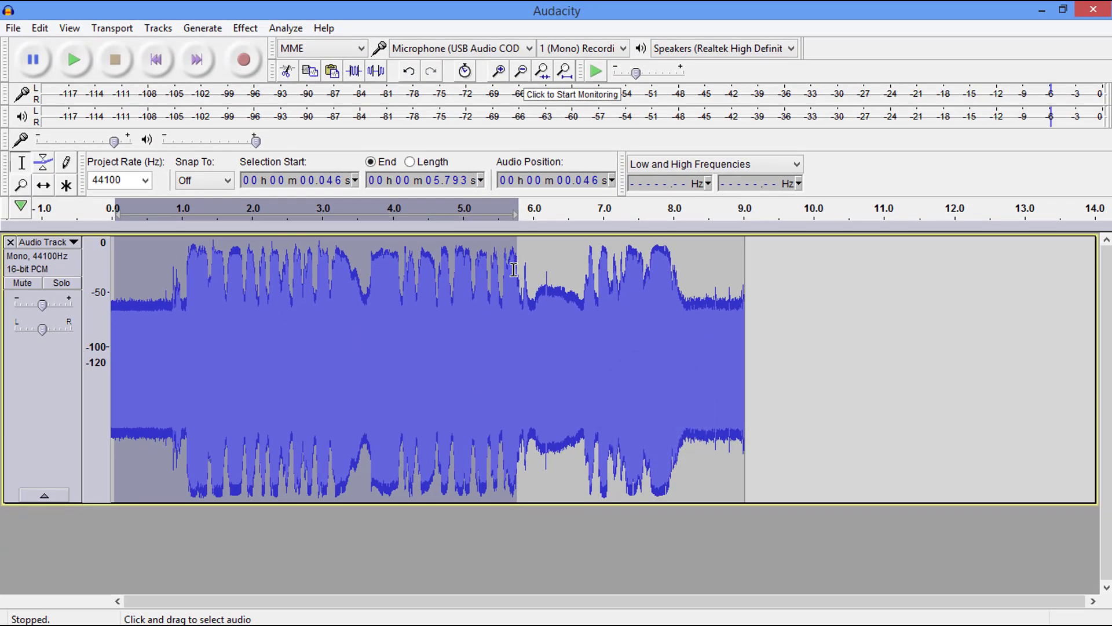
{"action": "left_click", "coordinate": [513, 369]}
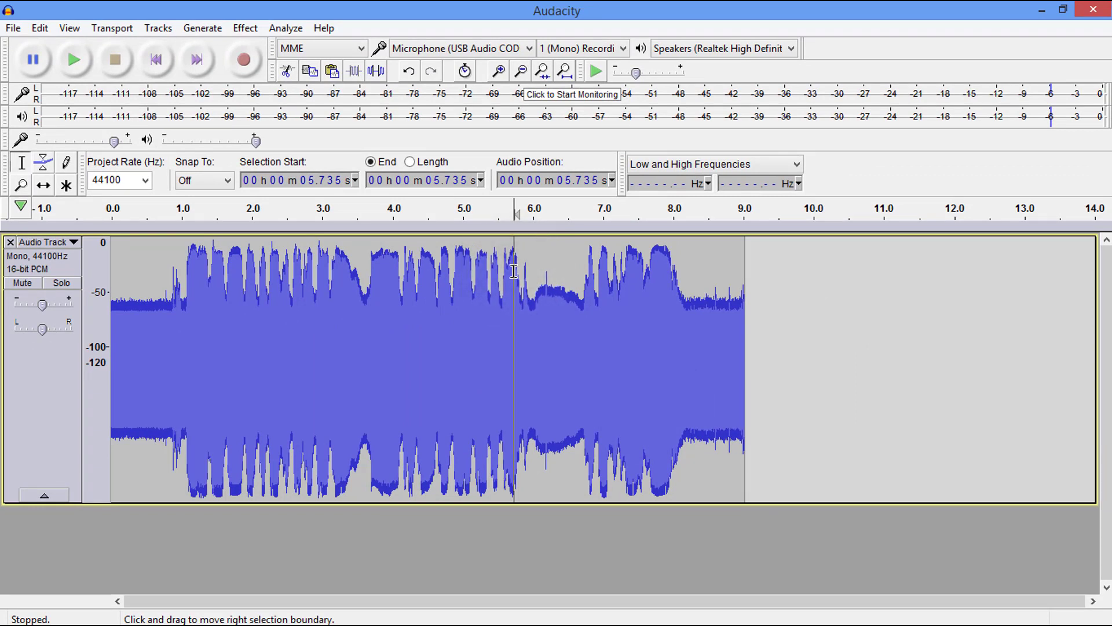
{"action": "mouse_move", "coordinate": [358, 96]}
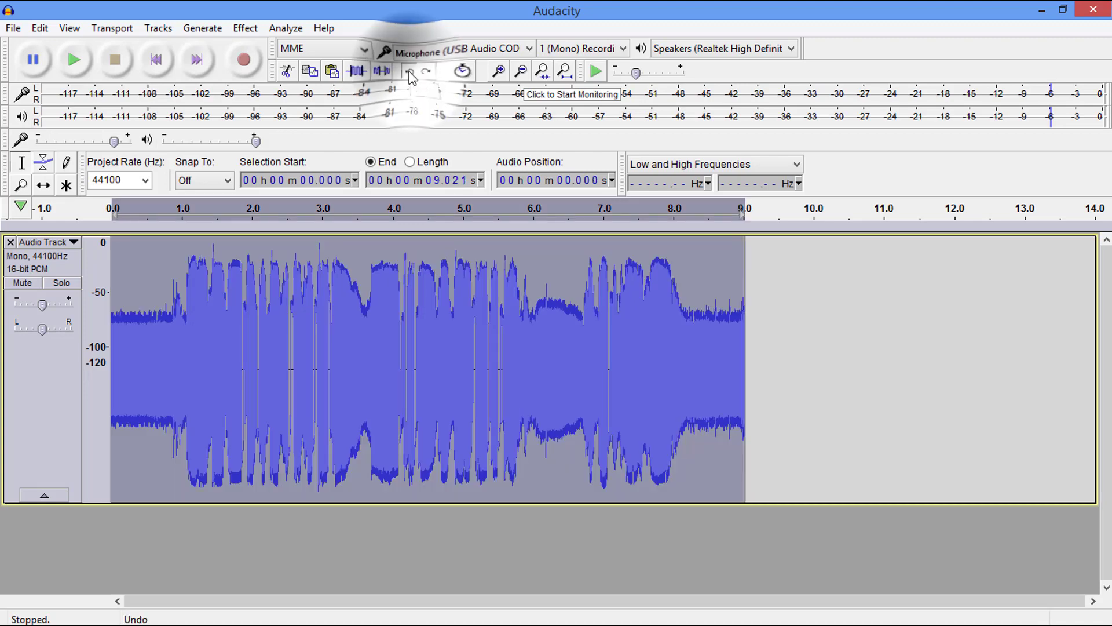
{"action": "left_click", "coordinate": [409, 71]}
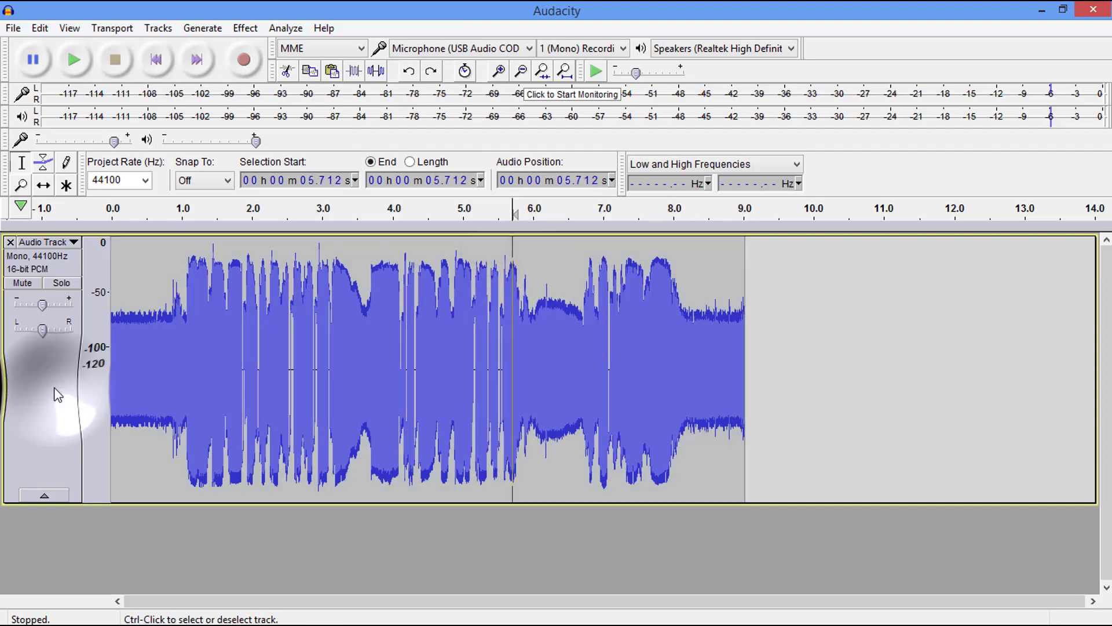
{"action": "left_click", "coordinate": [245, 27]}
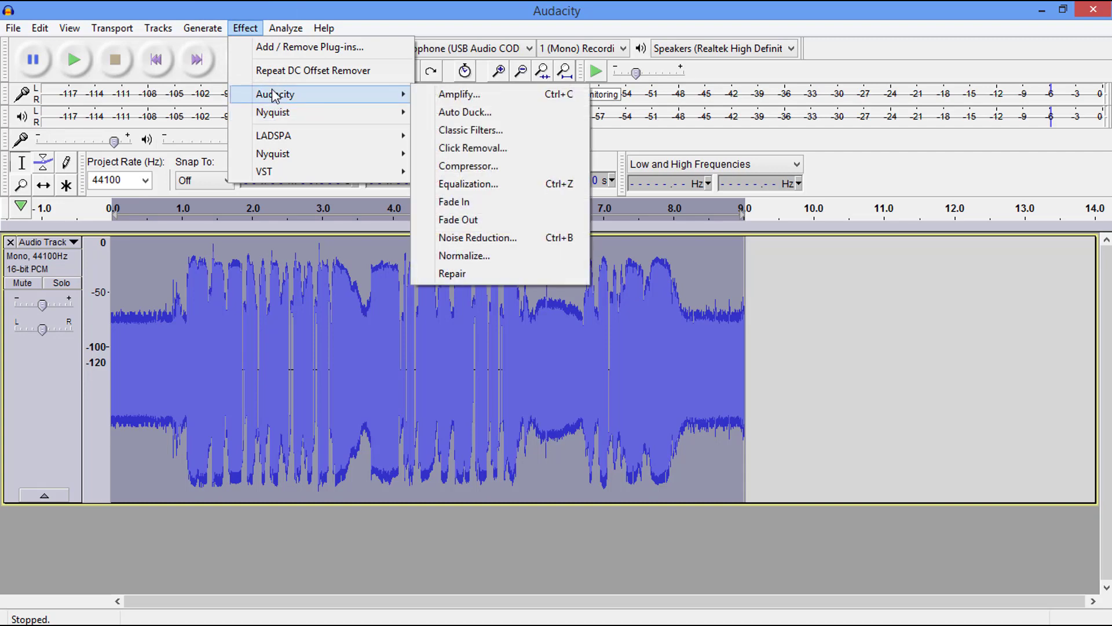
- Apply Equalization with the 'Low rolloff for speech' curve to the whole track
{"action": "left_click", "coordinate": [468, 184]}
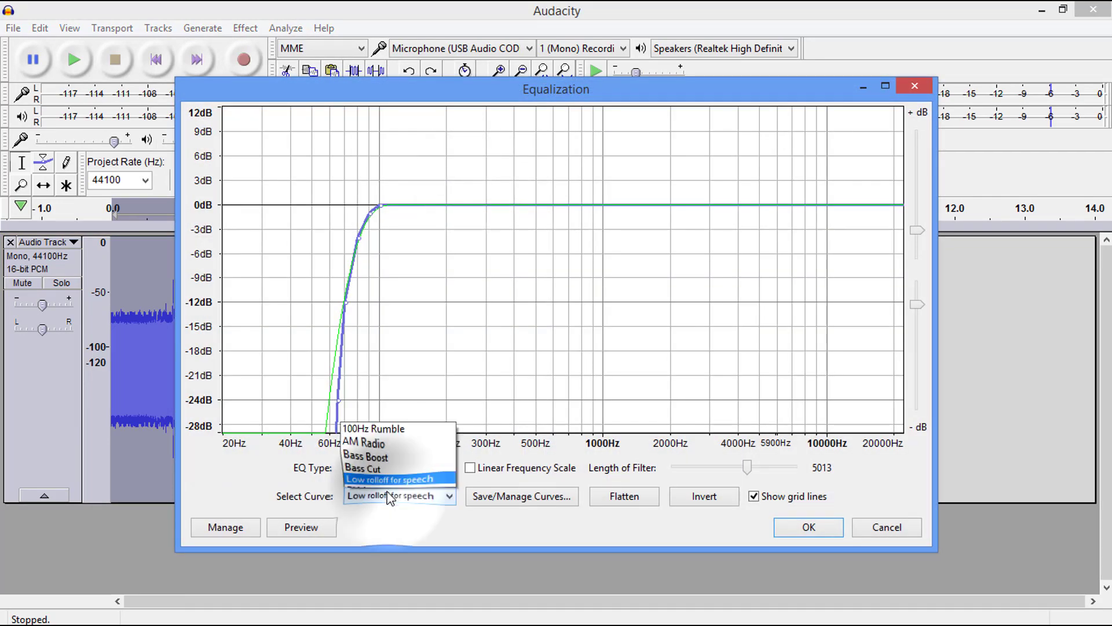
{"action": "left_click", "coordinate": [389, 479]}
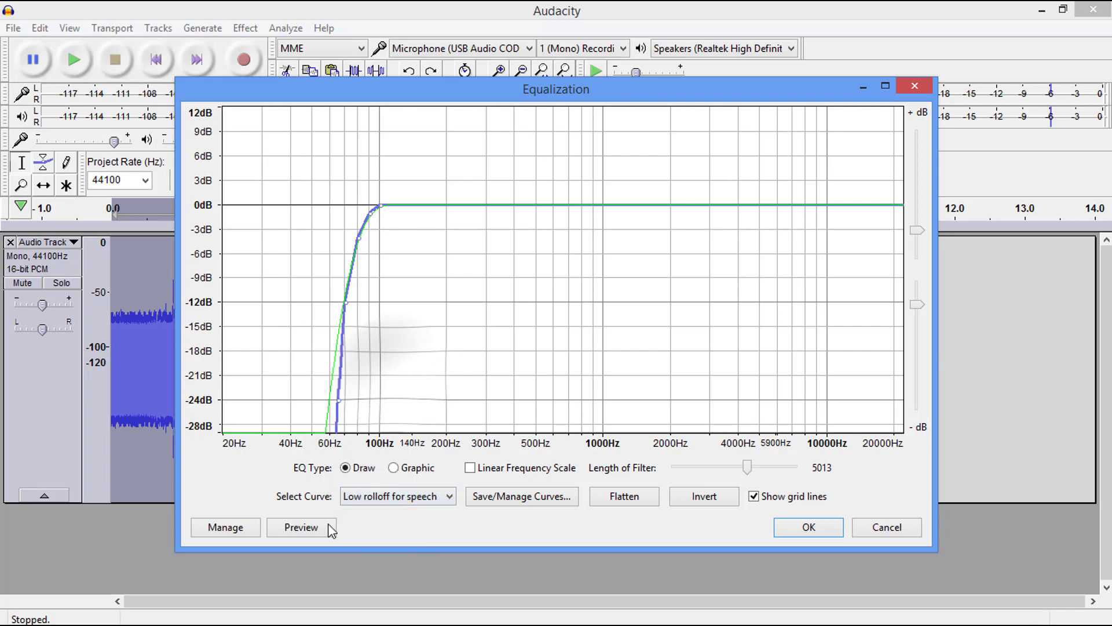
{"action": "left_click", "coordinate": [807, 527]}
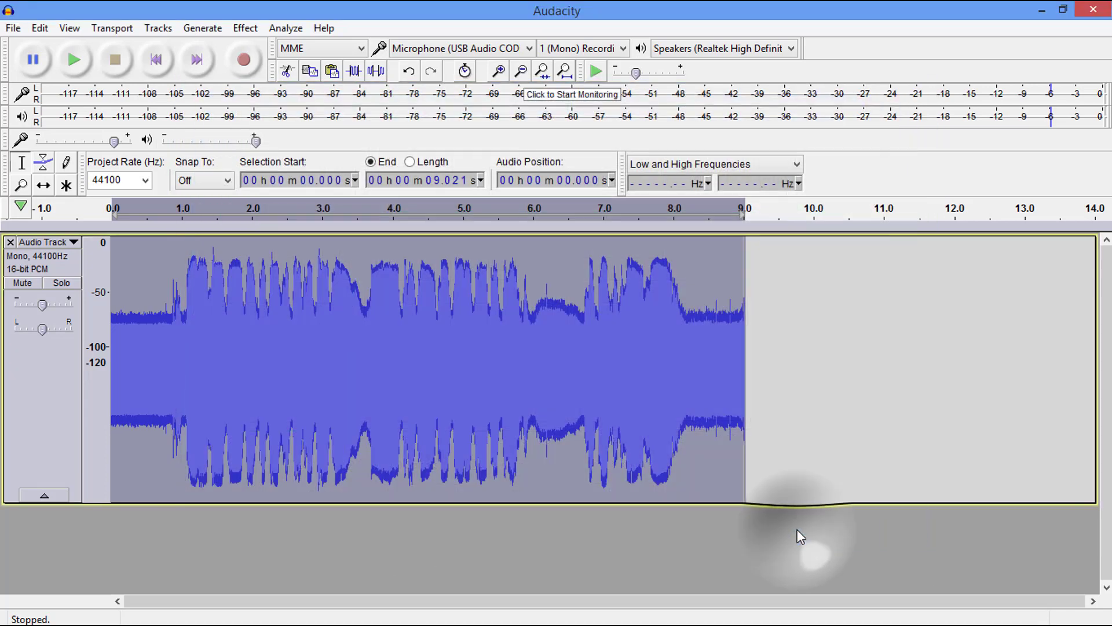
{"action": "mouse_move", "coordinate": [662, 372]}
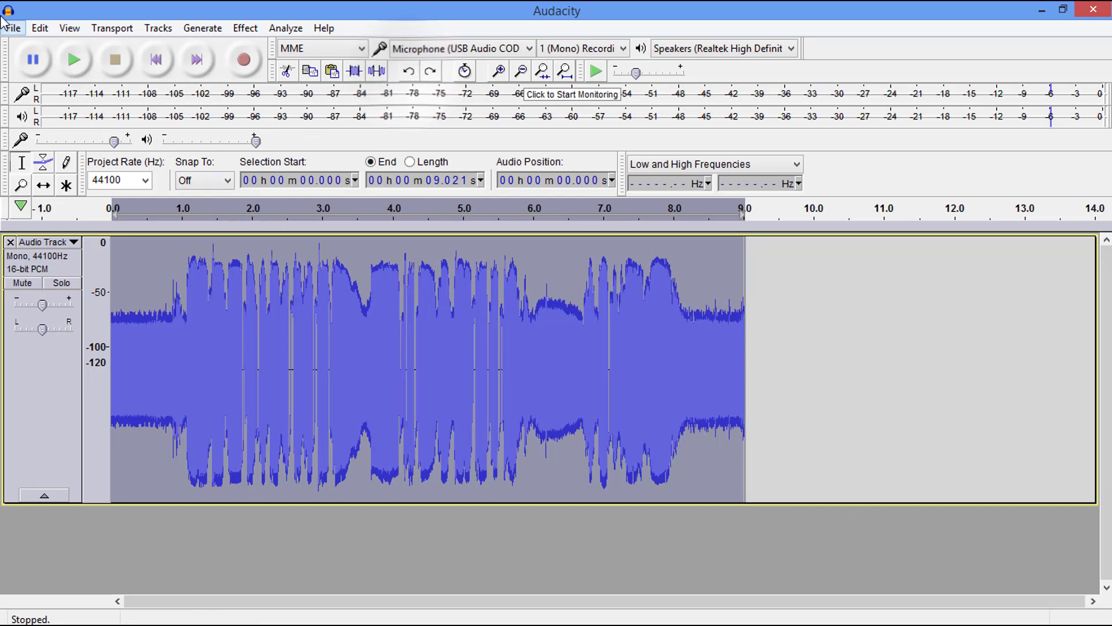
- Apply the ACX chain to the equalized track, then start selecting the quiet tail near 8.2 seconds
{"action": "left_click", "coordinate": [12, 28]}
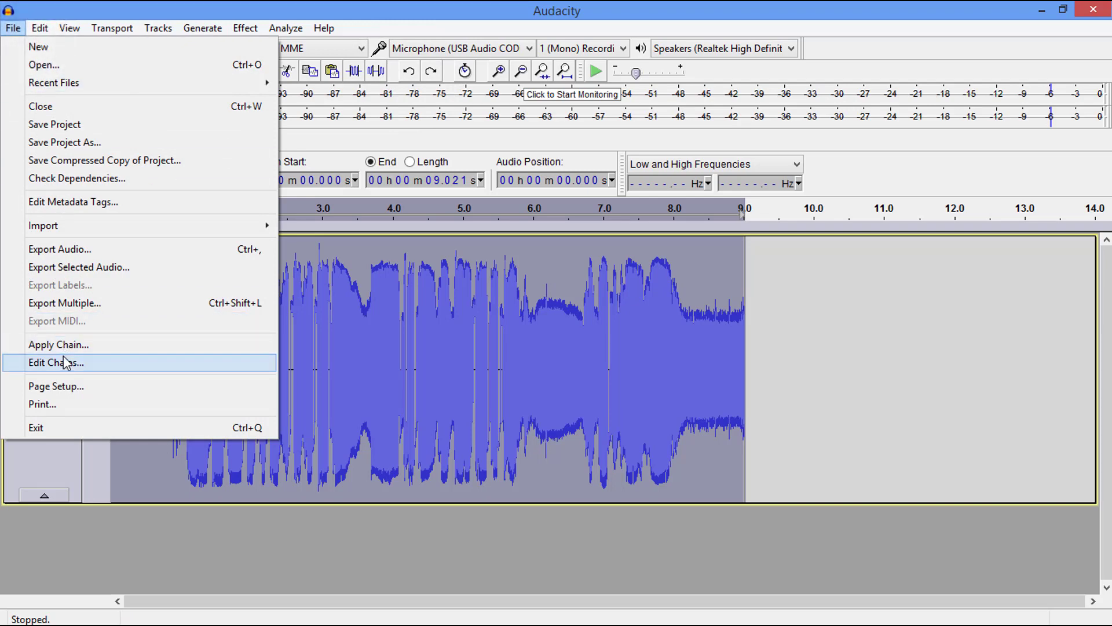
{"action": "left_click", "coordinate": [58, 344]}
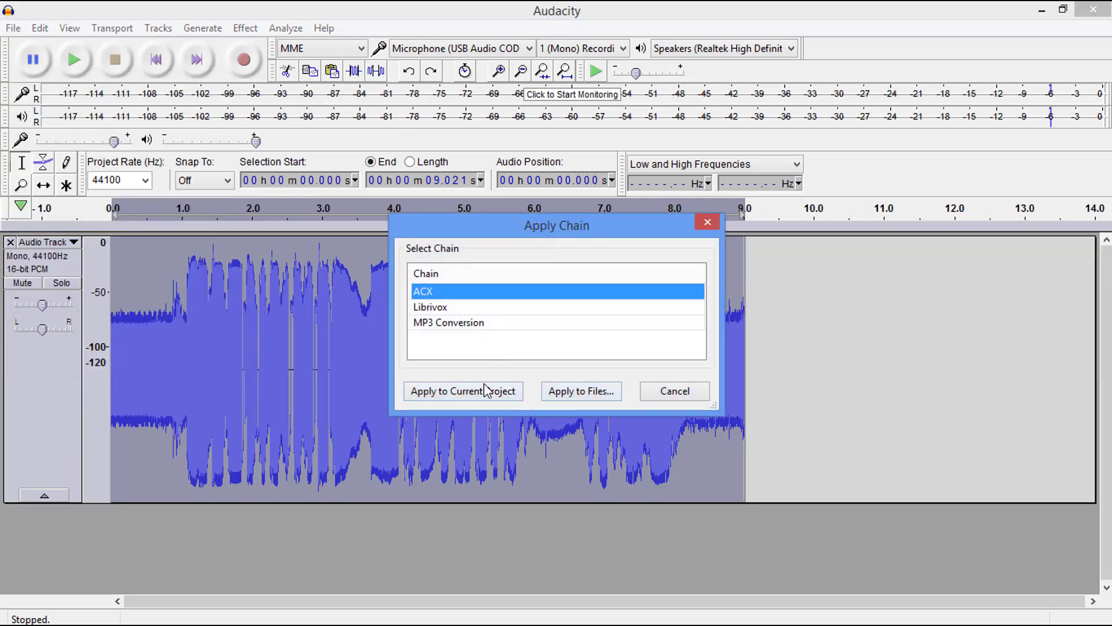
{"action": "left_click", "coordinate": [463, 391]}
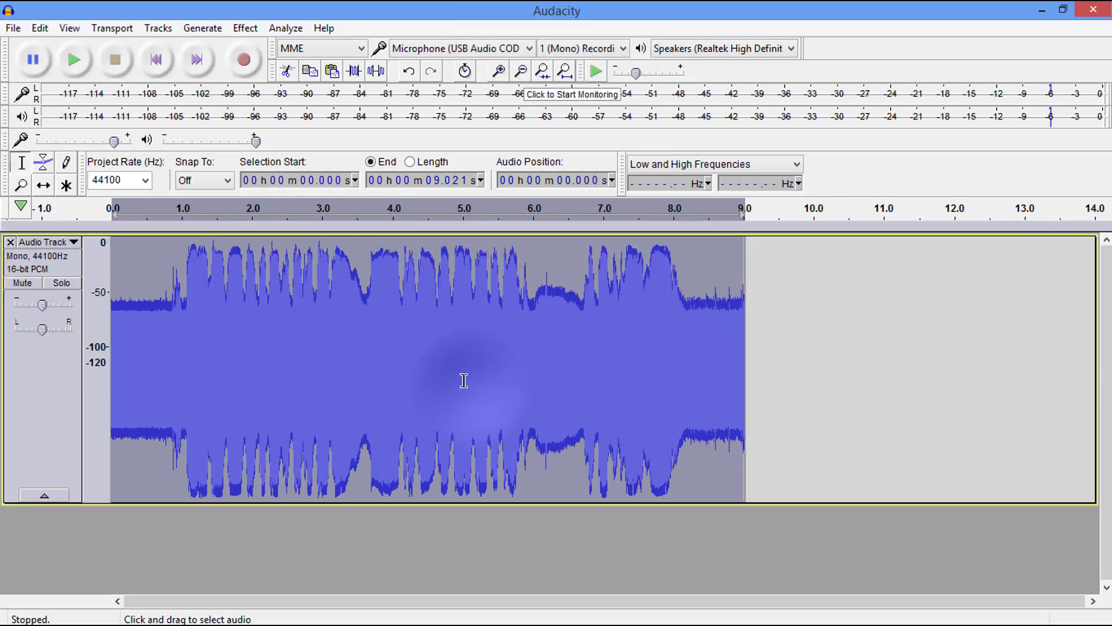
{"action": "left_click", "coordinate": [689, 312]}
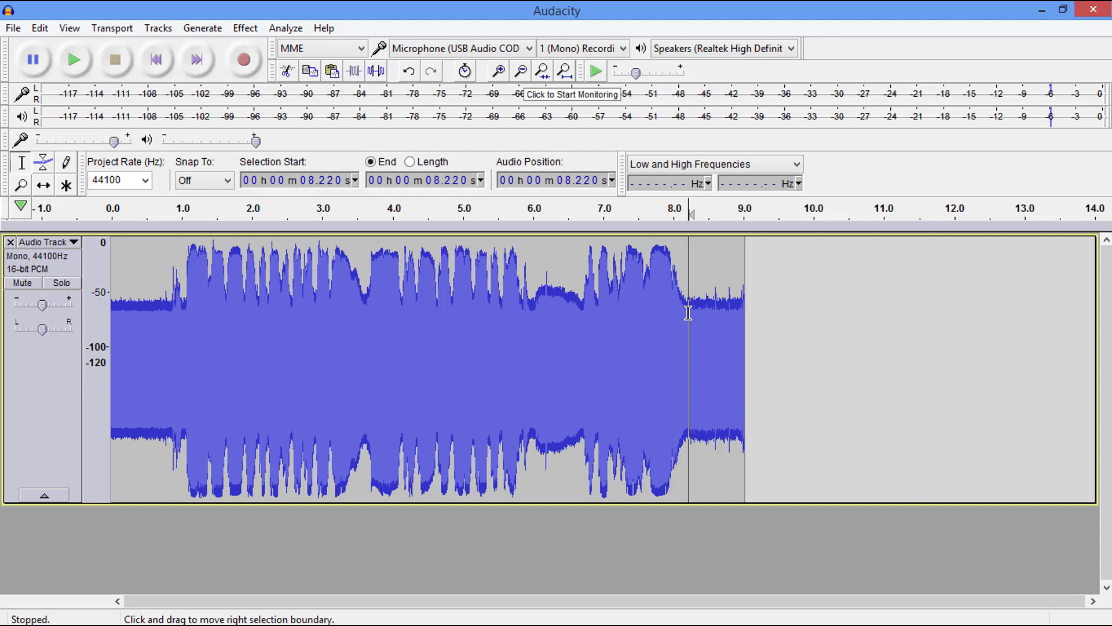
{"action": "mouse_move", "coordinate": [698, 257]}
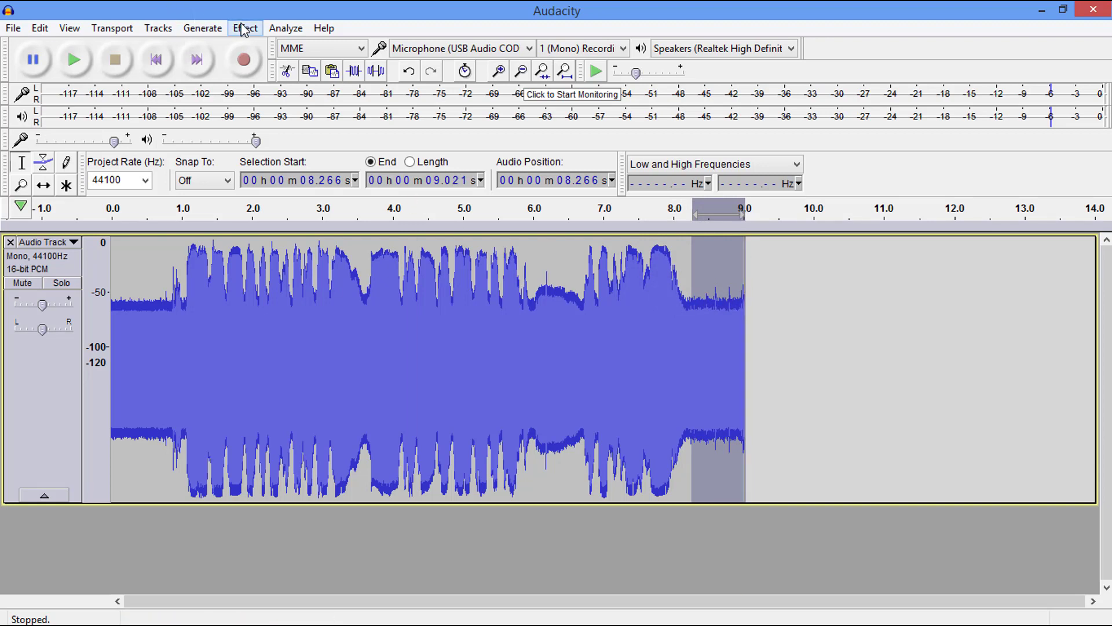
- Take a noise profile from the quiet tail and run Noise Reduction at 10 dB over the whole track
{"action": "left_click", "coordinate": [244, 28]}
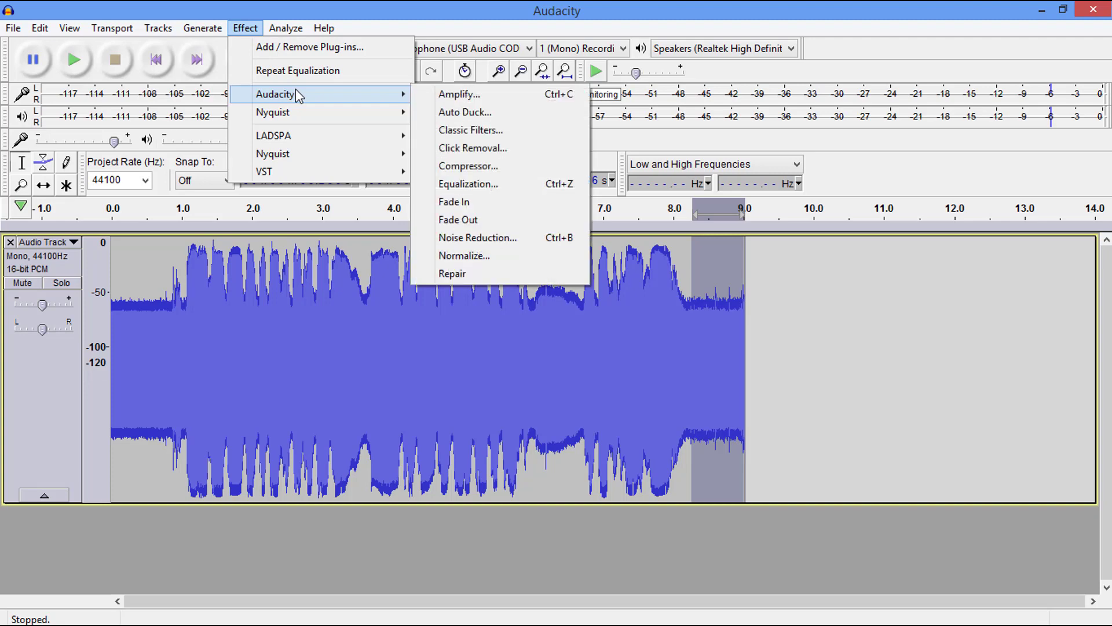
{"action": "mouse_move", "coordinate": [478, 236]}
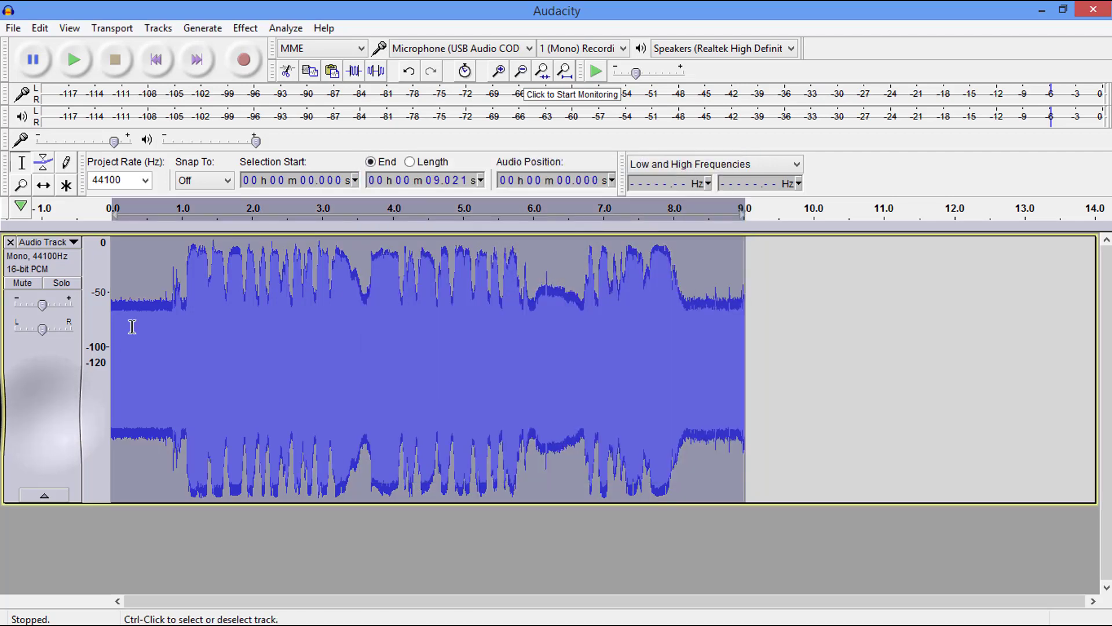
{"action": "left_click", "coordinate": [245, 28]}
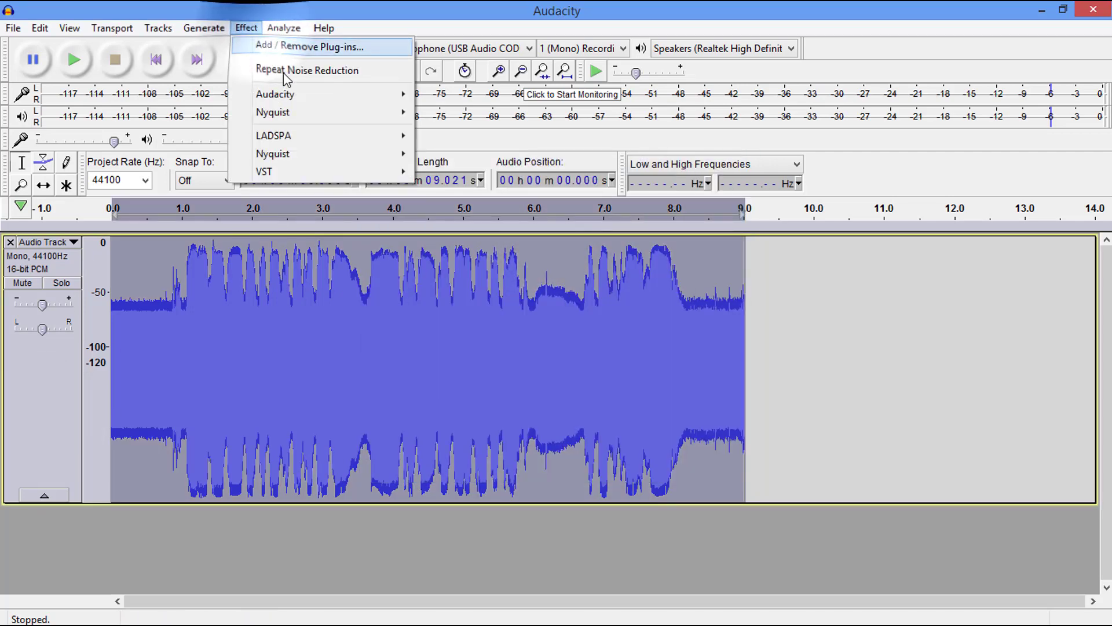
{"action": "mouse_move", "coordinate": [273, 94]}
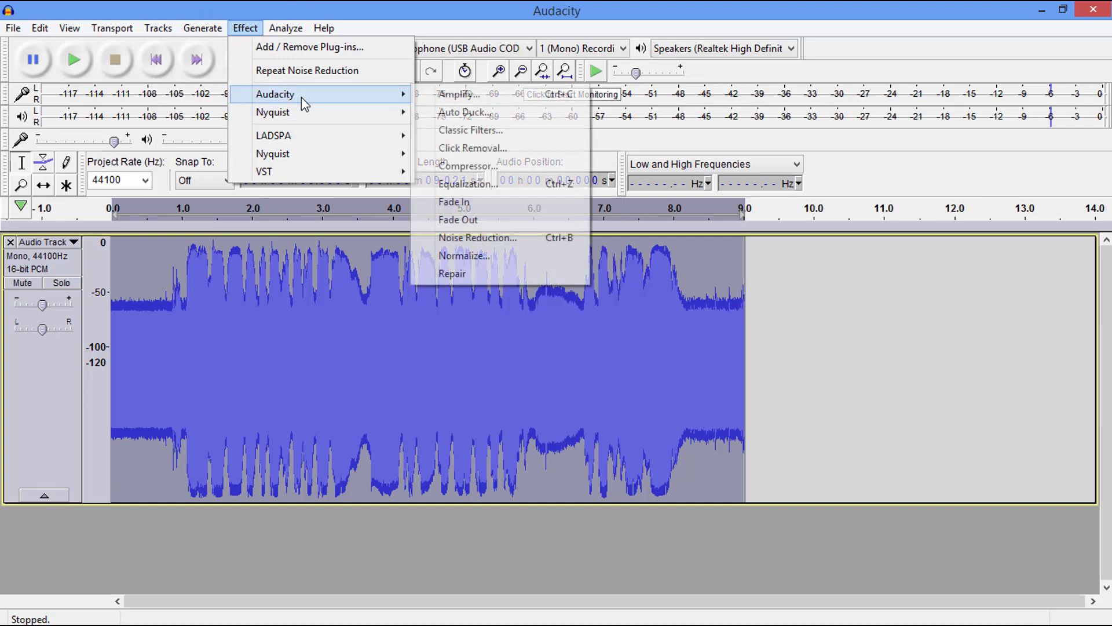
{"action": "left_click", "coordinate": [478, 238]}
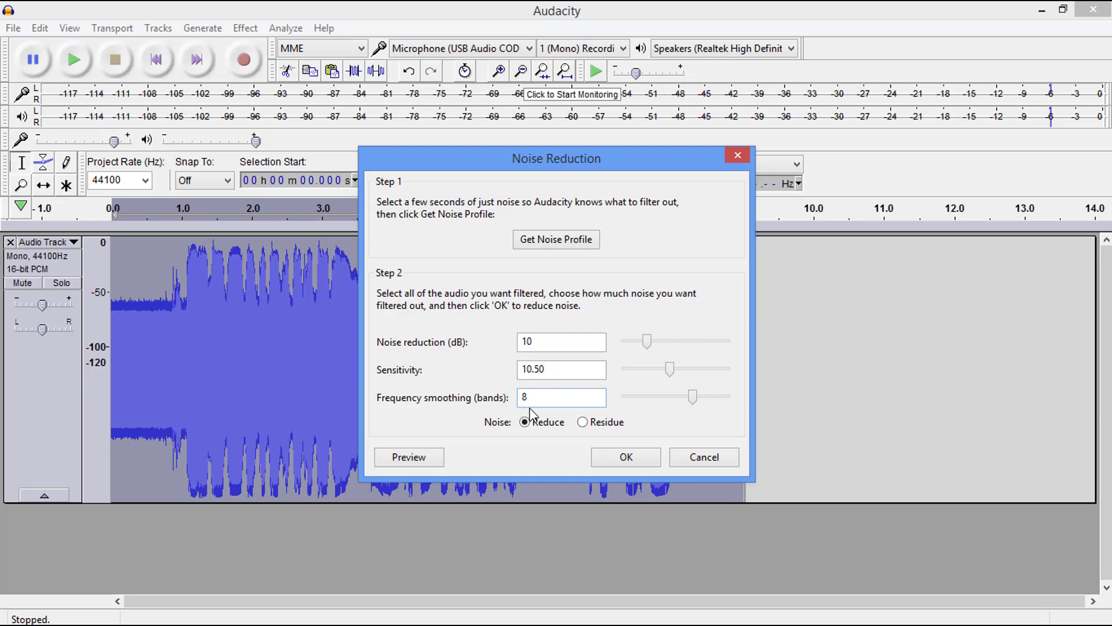
{"action": "left_click", "coordinate": [625, 457]}
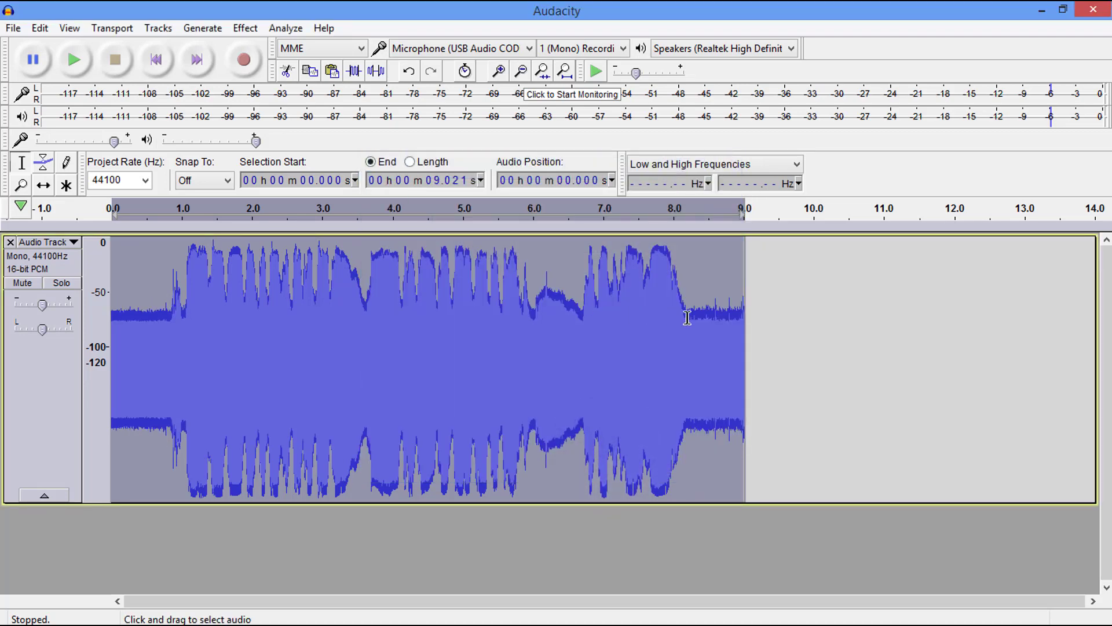
{"action": "mouse_move", "coordinate": [286, 28]}
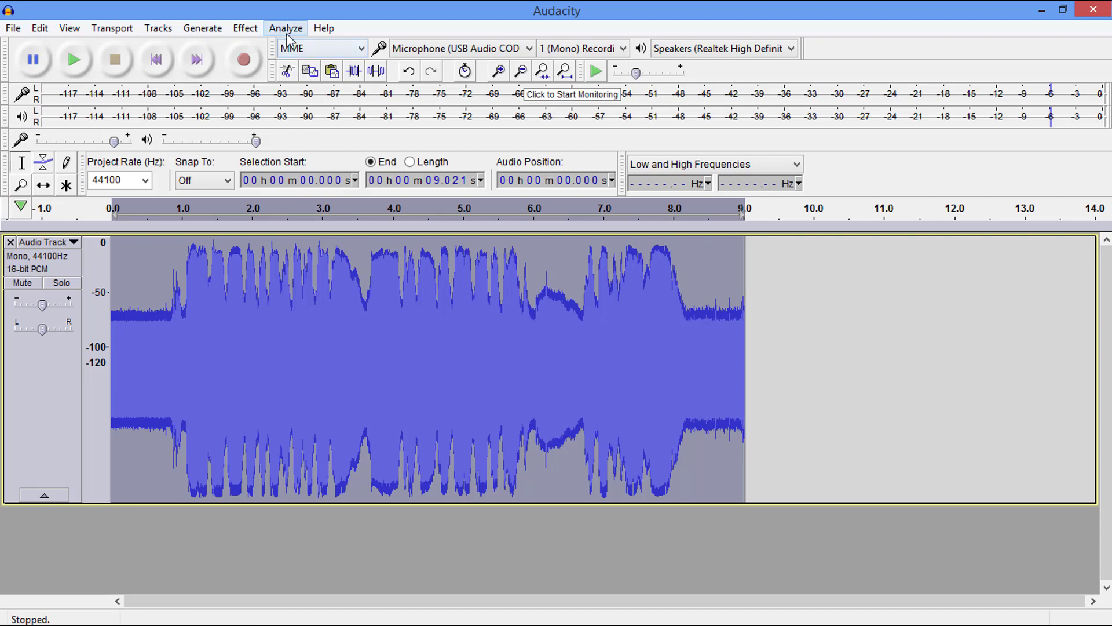
{"action": "left_click", "coordinate": [285, 28]}
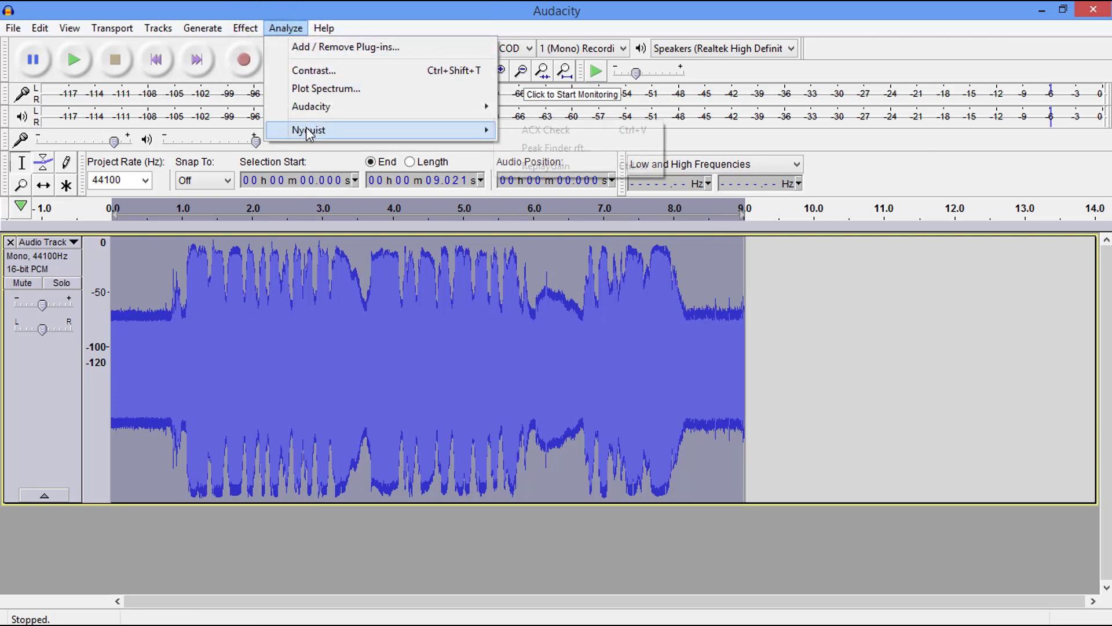
{"action": "mouse_move", "coordinate": [308, 130]}
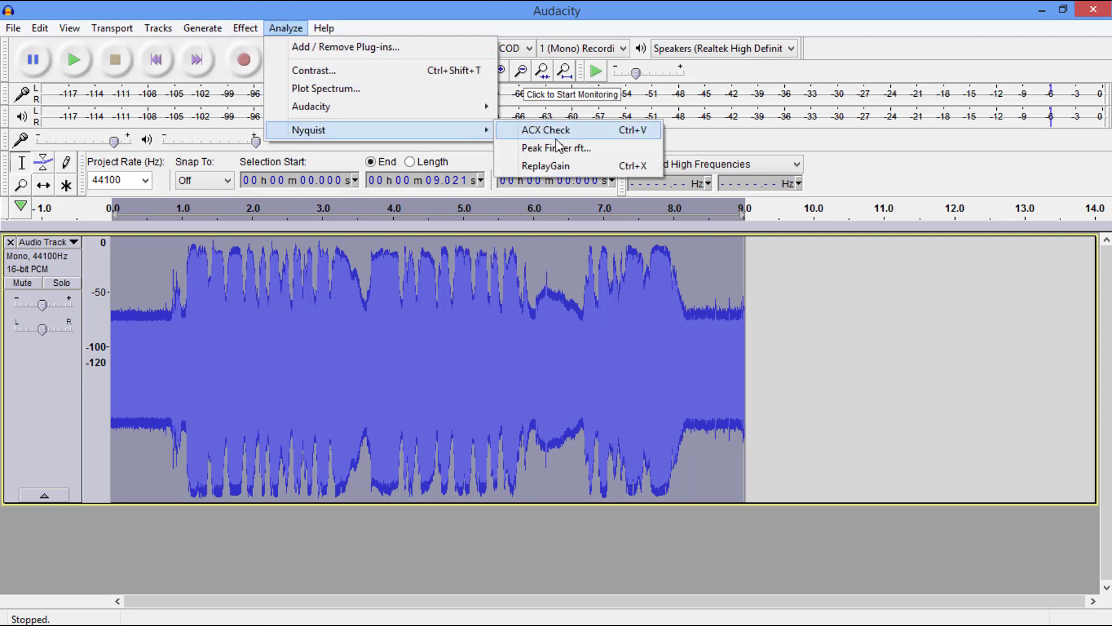
{"action": "left_click", "coordinate": [544, 130]}
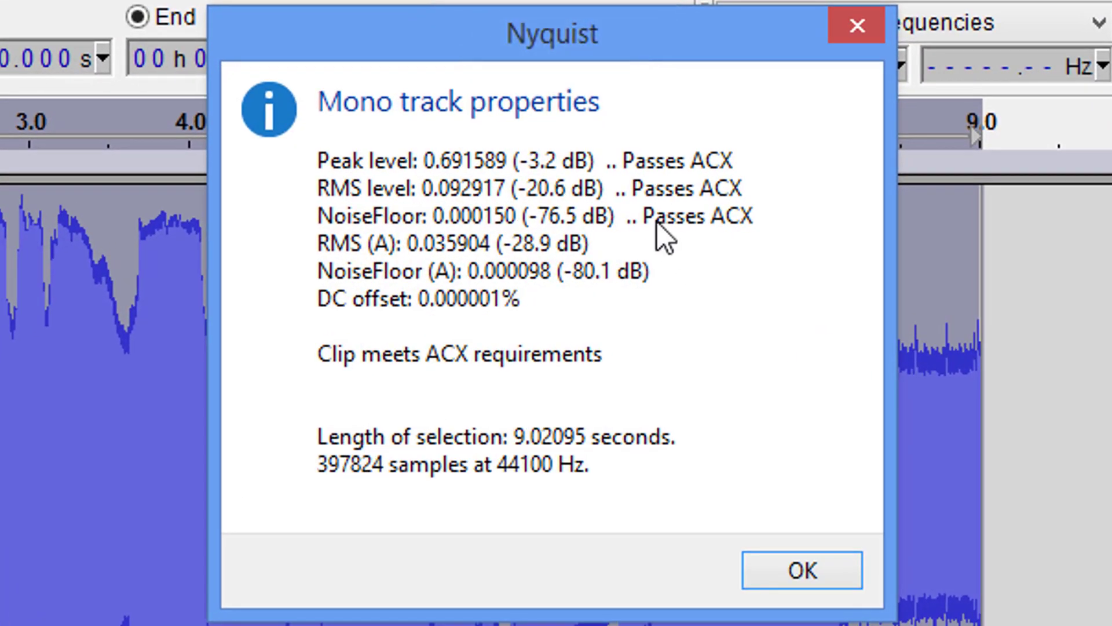
{"action": "mouse_move", "coordinate": [749, 248]}
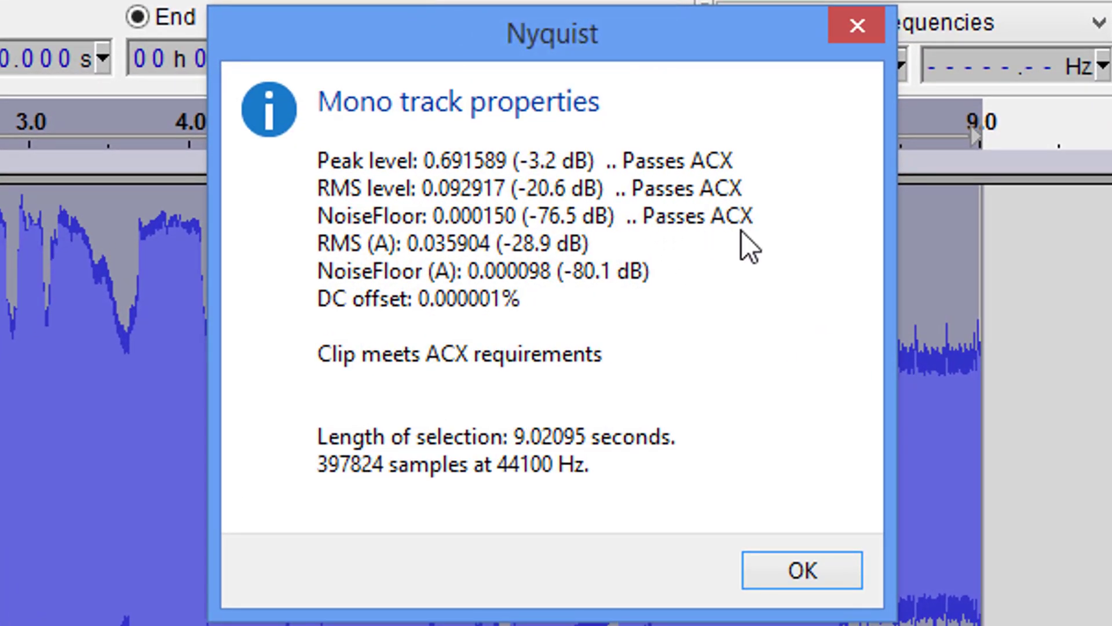
{"action": "mouse_move", "coordinate": [550, 245]}
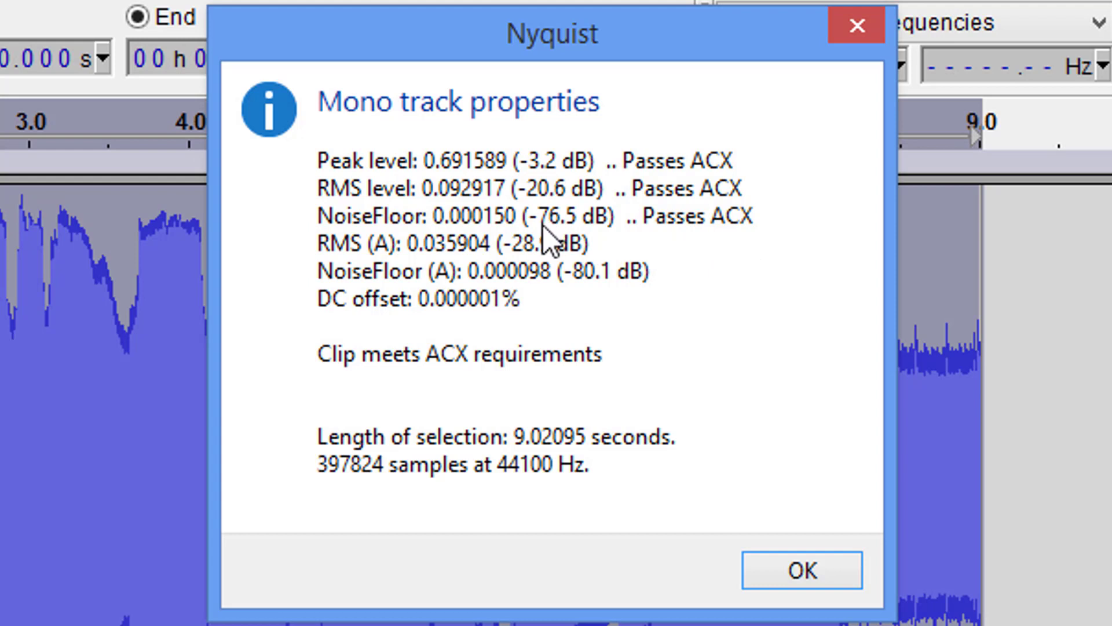
{"action": "mouse_move", "coordinate": [415, 234]}
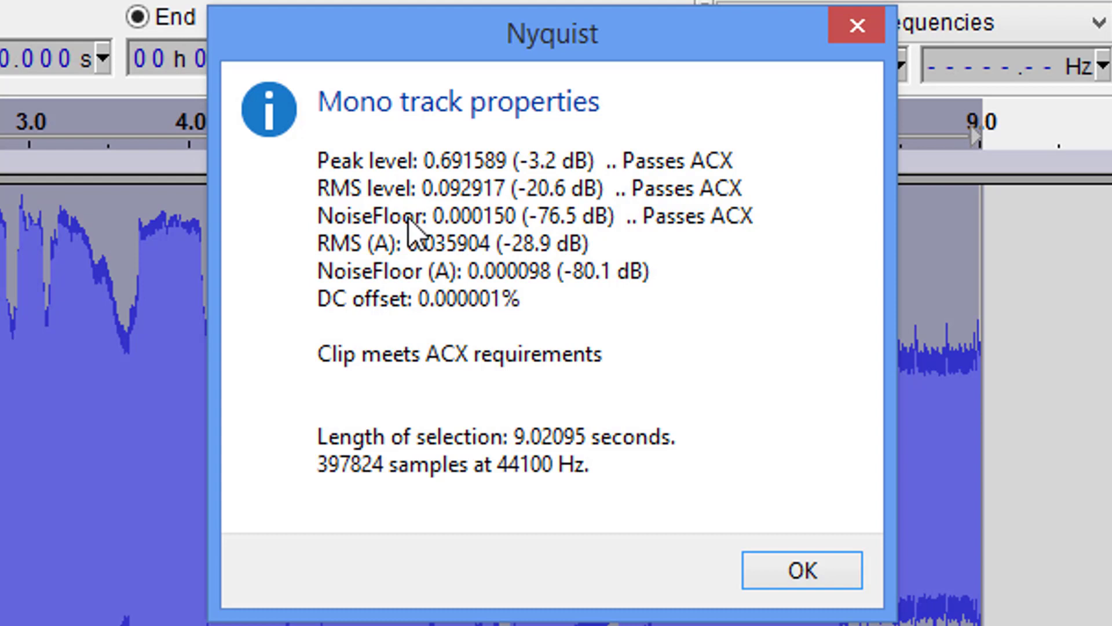
{"action": "mouse_move", "coordinate": [609, 365]}
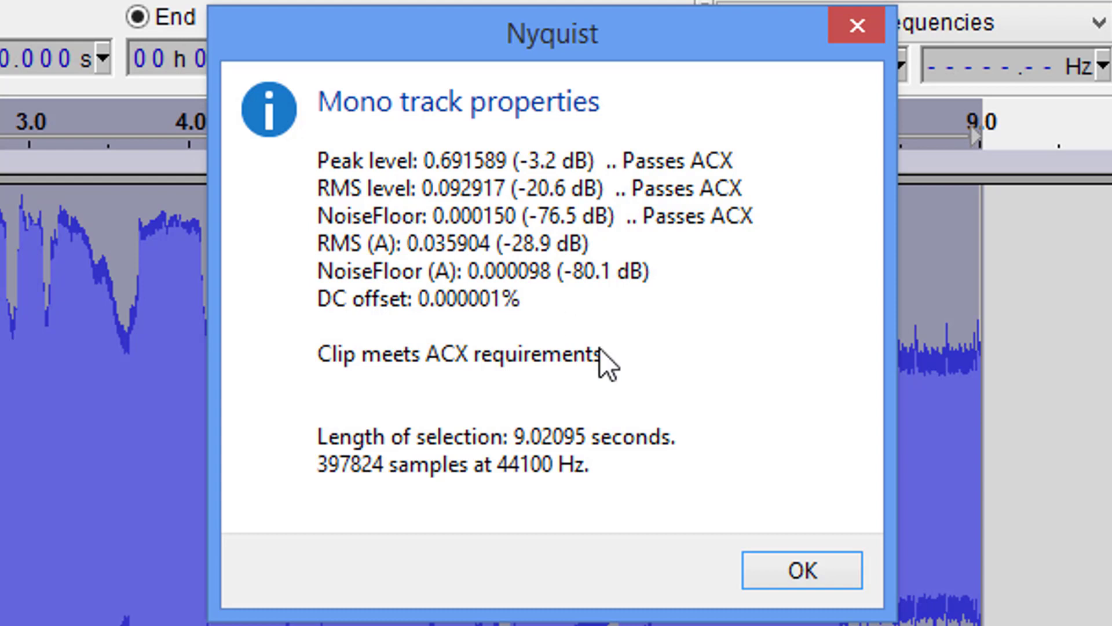
{"action": "mouse_move", "coordinate": [504, 323]}
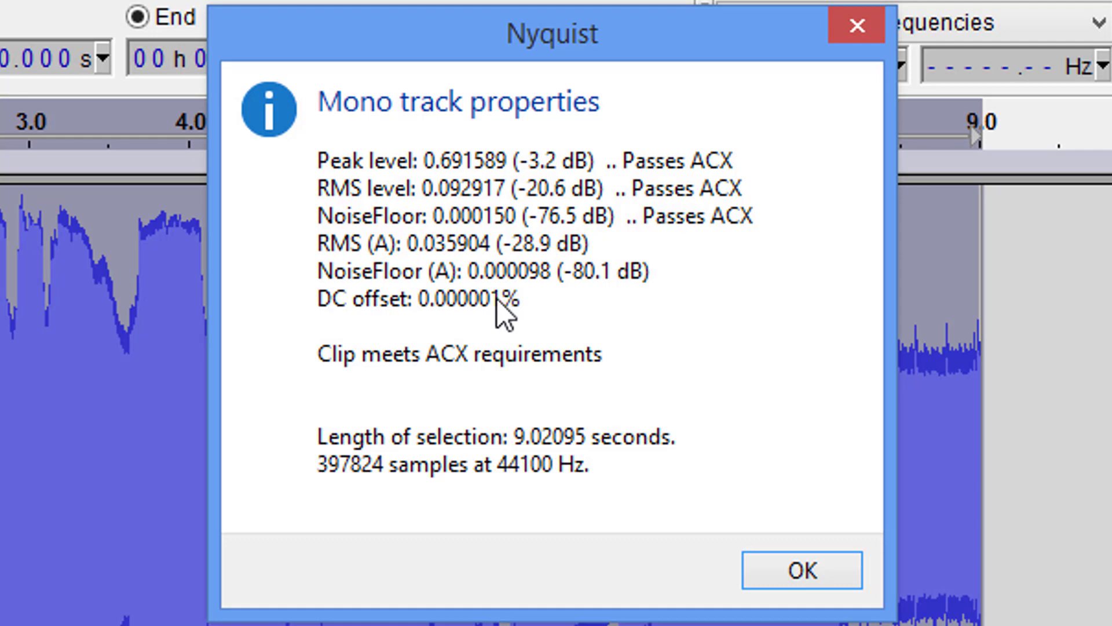
{"action": "mouse_move", "coordinate": [766, 533]}
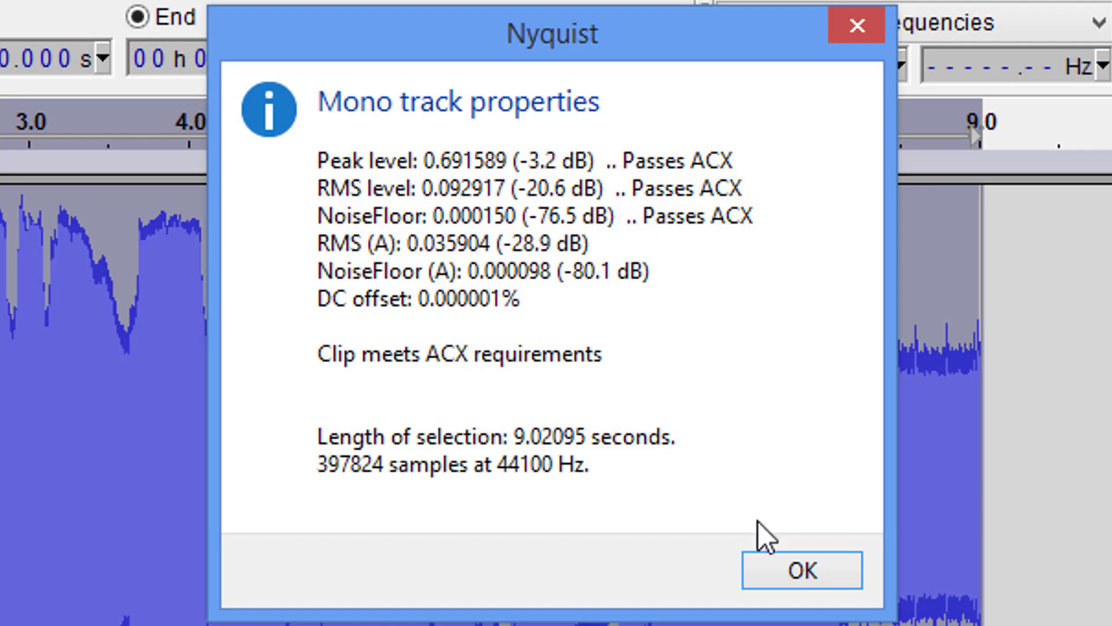
{"action": "left_click", "coordinate": [801, 570]}
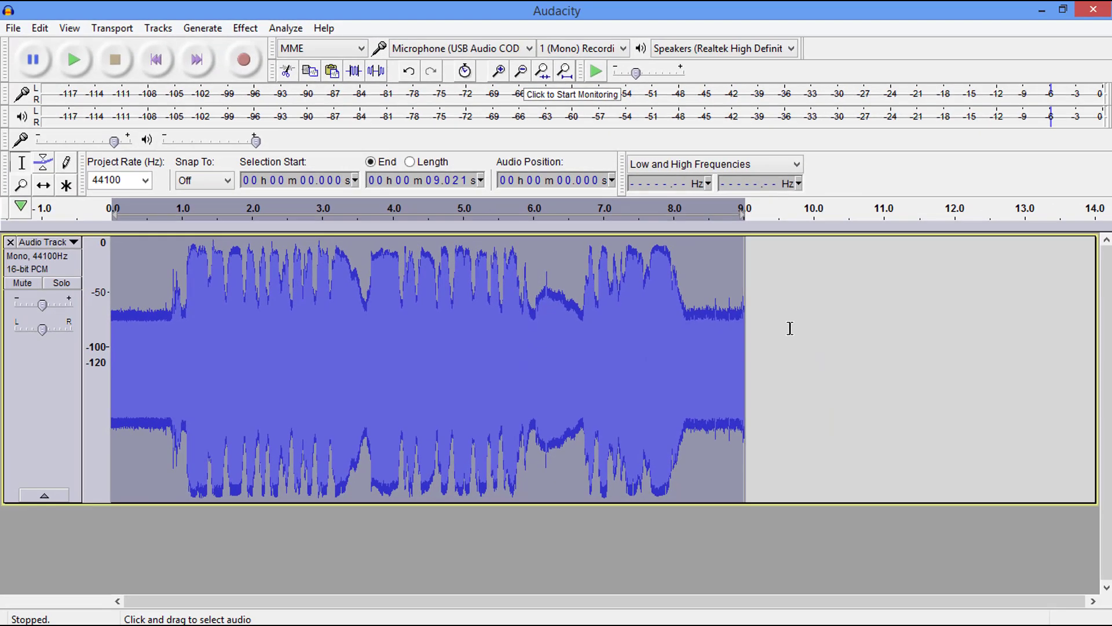